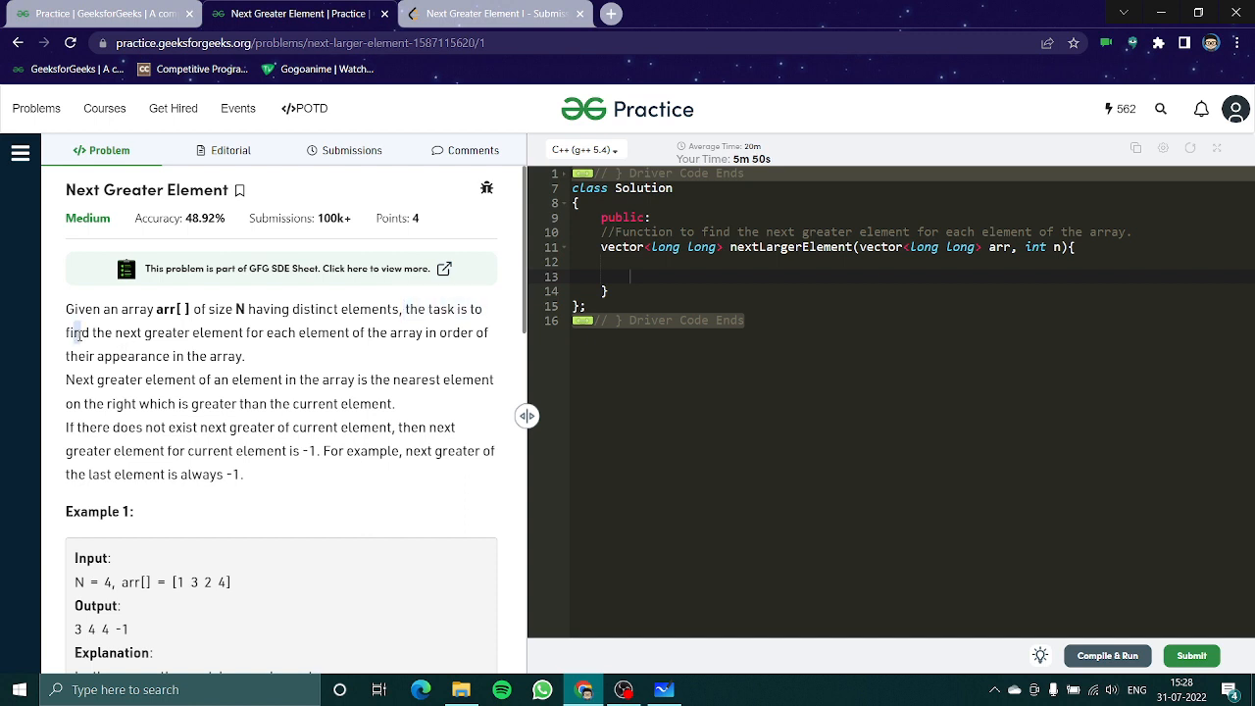
# Step: Highlight the task sentence and scroll the problem pane down to Example 2
pyautogui.moveTo(78, 332); pyautogui.dragTo(245, 355)
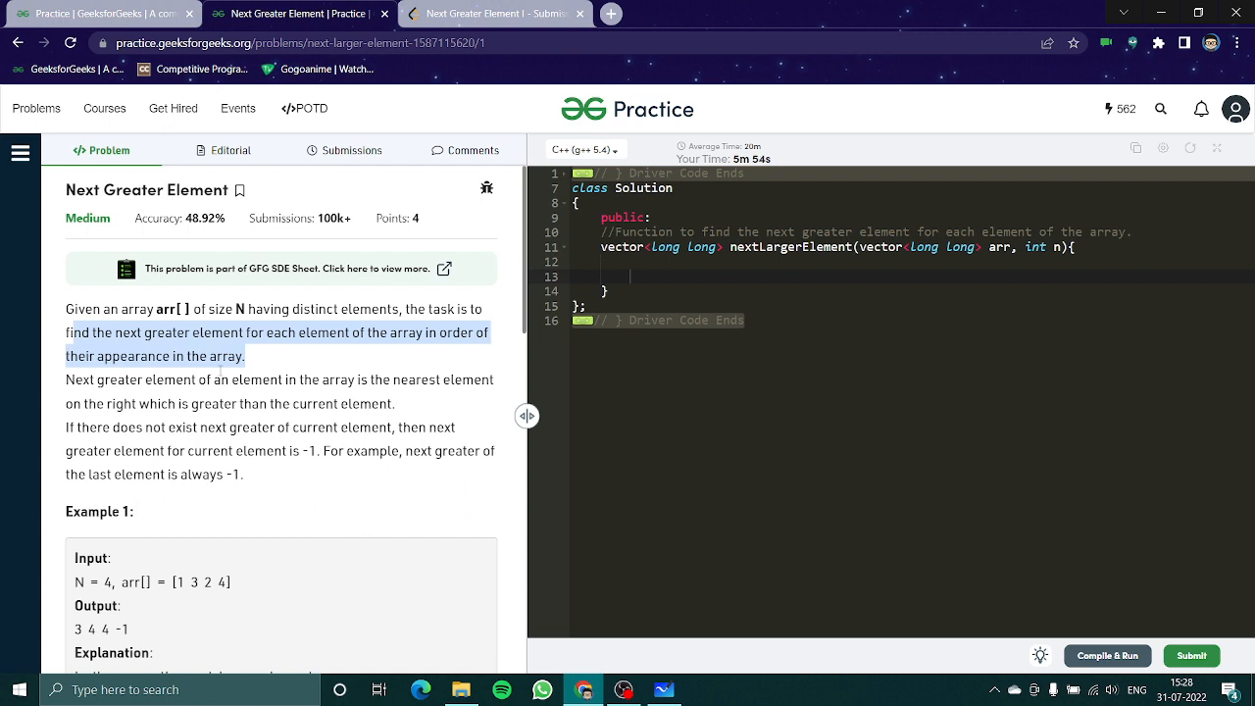
pyautogui.moveTo(134, 398)
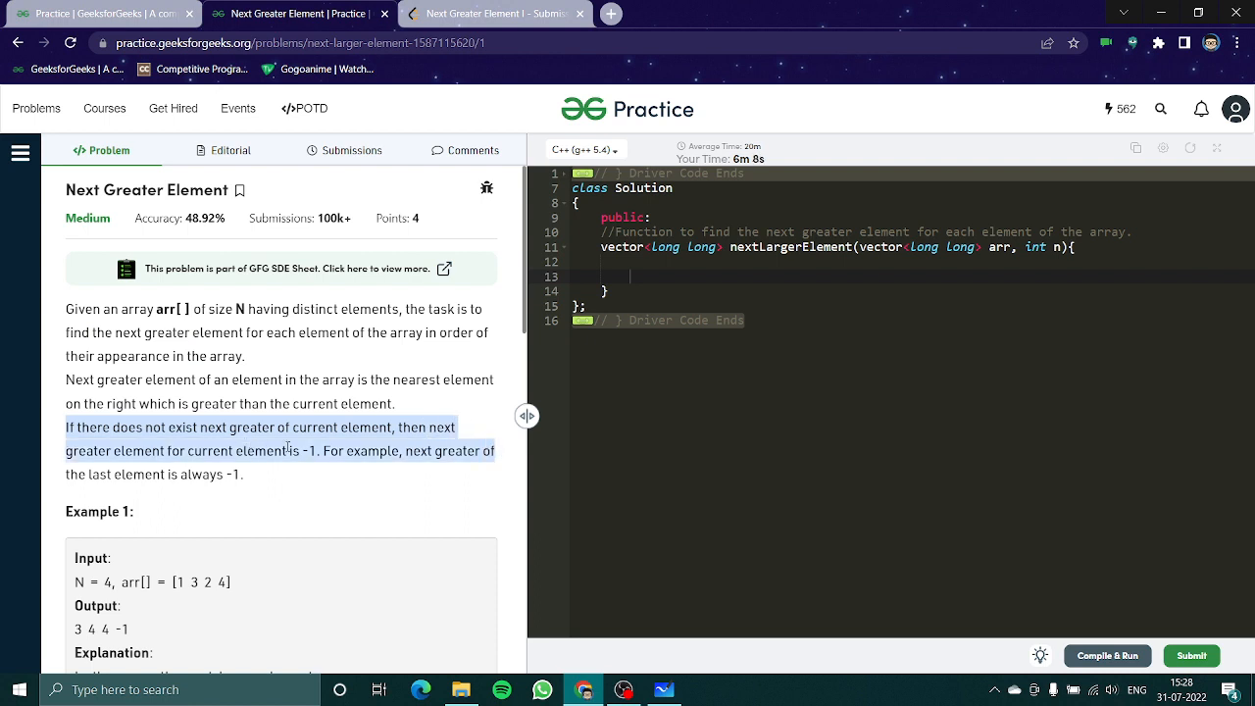
pyautogui.scroll(-3)
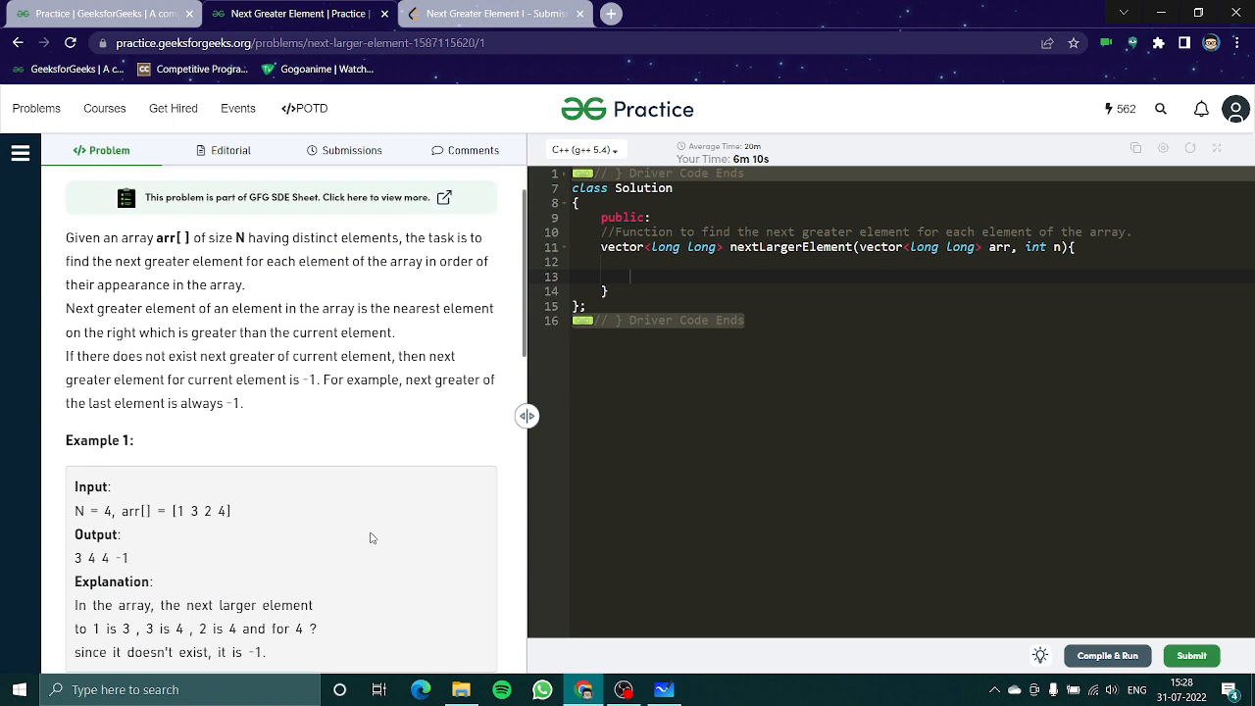
pyautogui.scroll(-3)
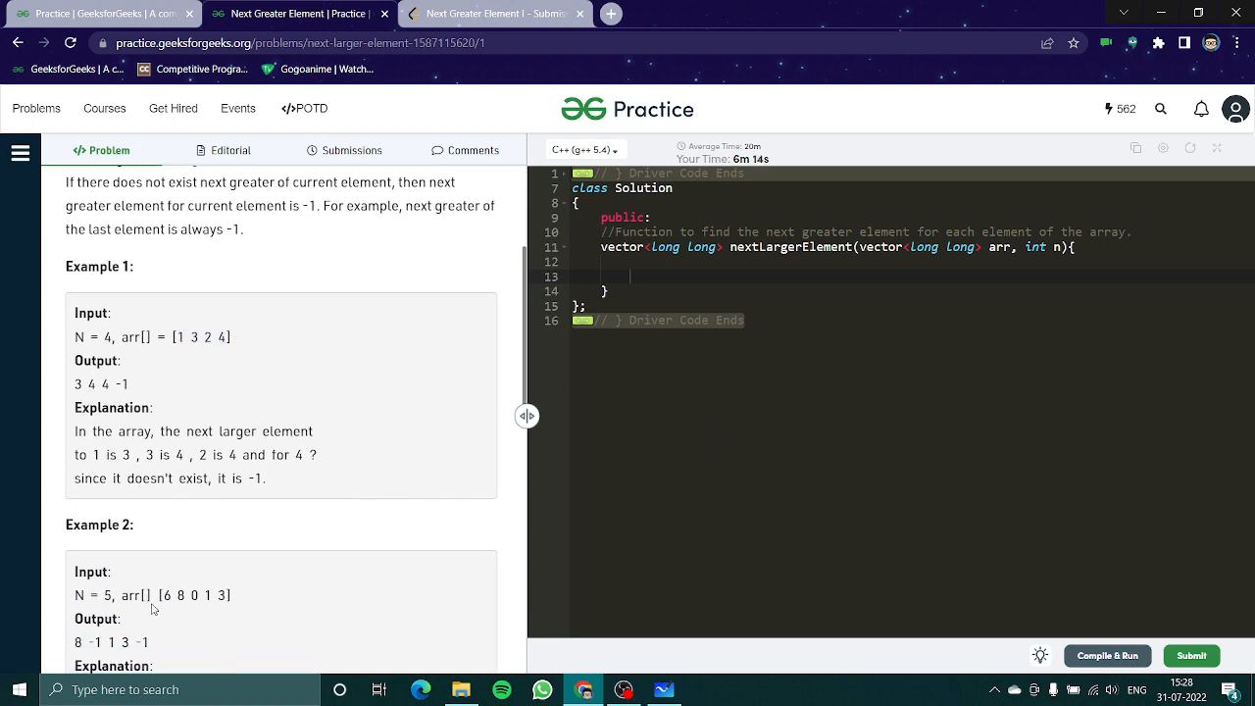
pyautogui.scroll(-3)
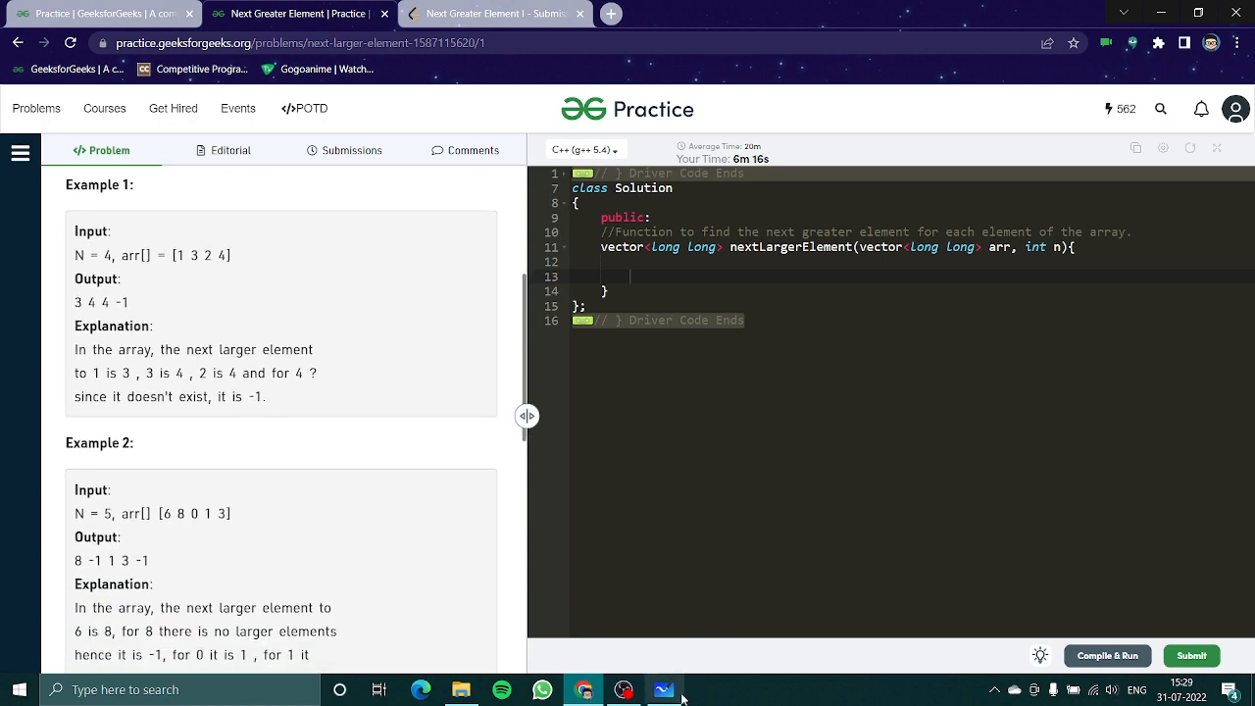
# Step: Switch to Whiteboard and write the array values 6 8 0 1 3
pyautogui.click(663, 690)
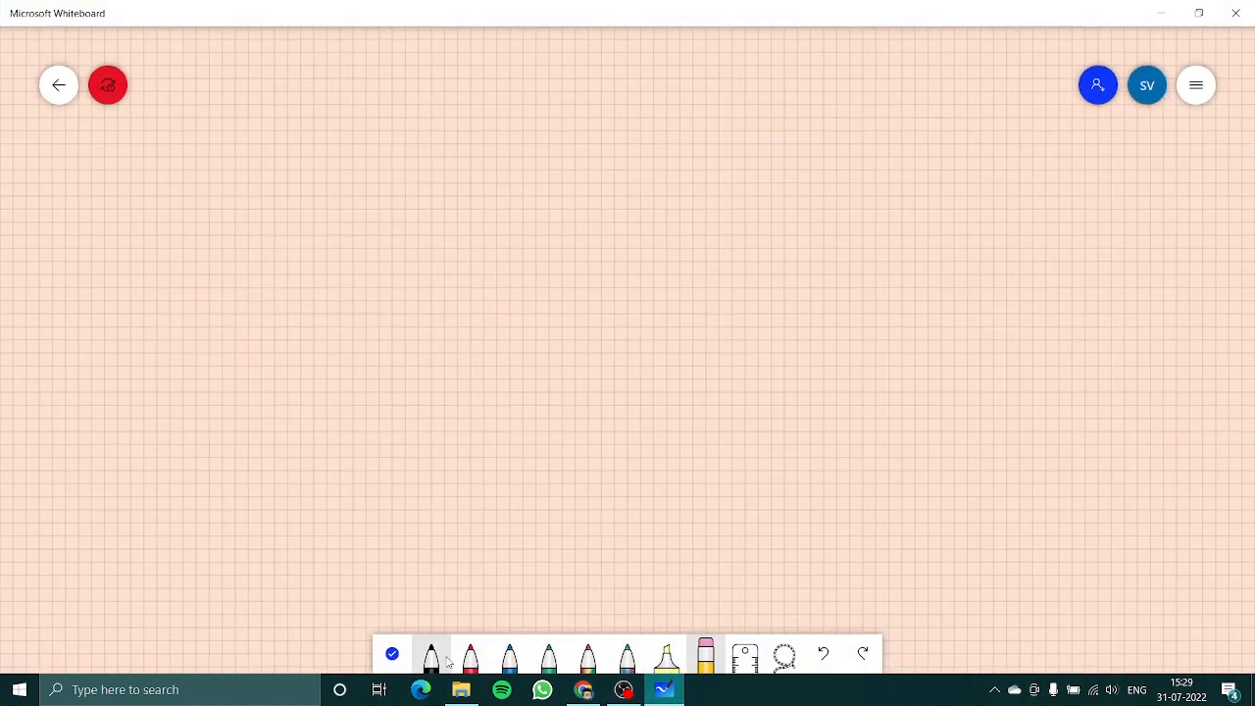
pyautogui.moveTo(478, 191); pyautogui.dragTo(466, 233)
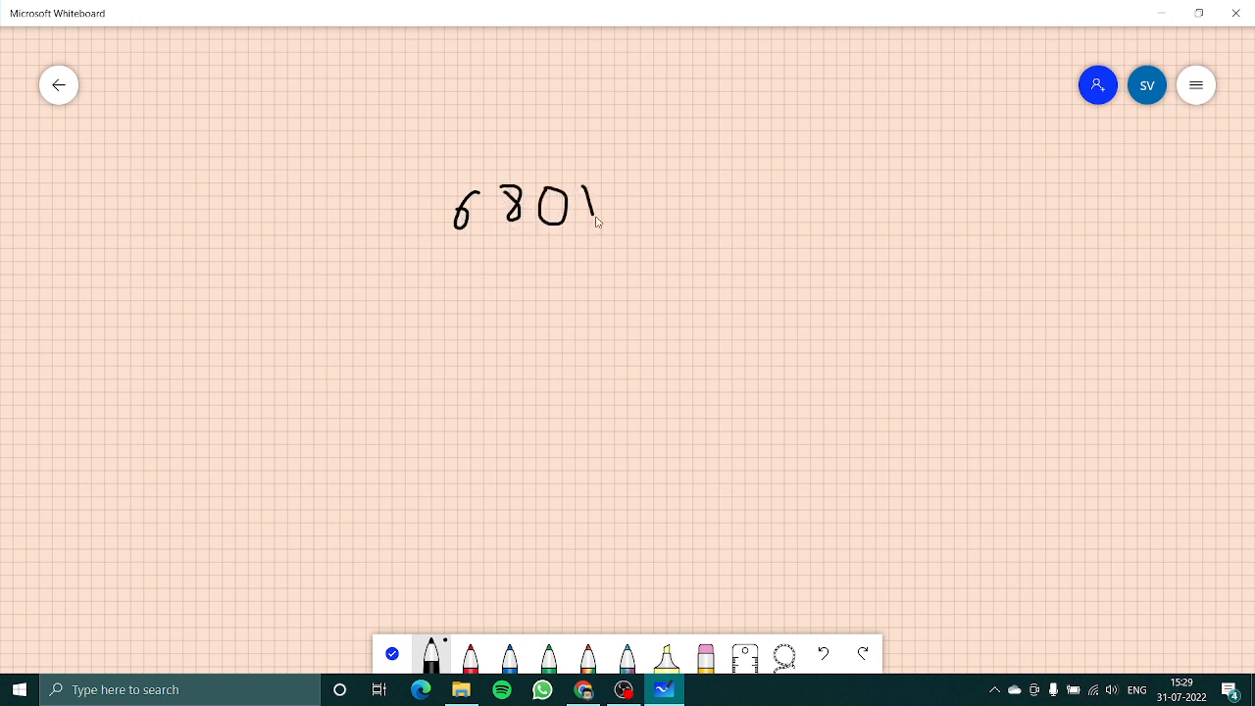
pyautogui.moveTo(612, 186); pyautogui.dragTo(638, 226)
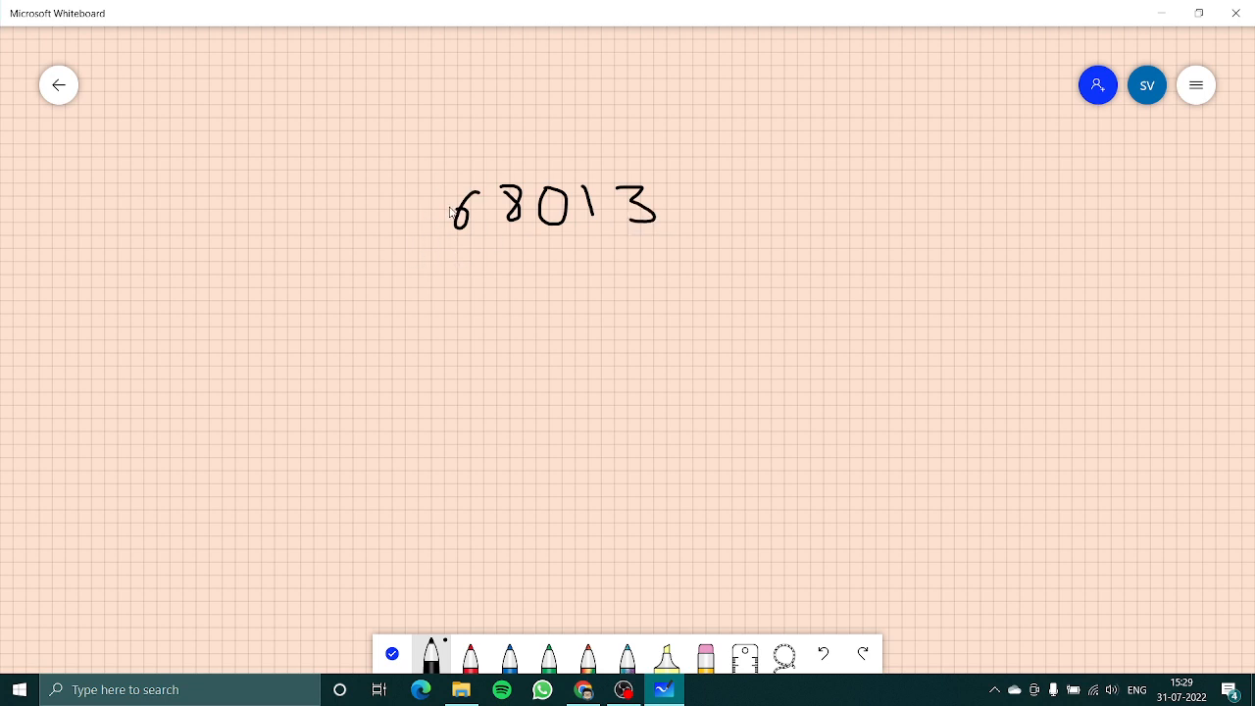
pyautogui.moveTo(447, 215)
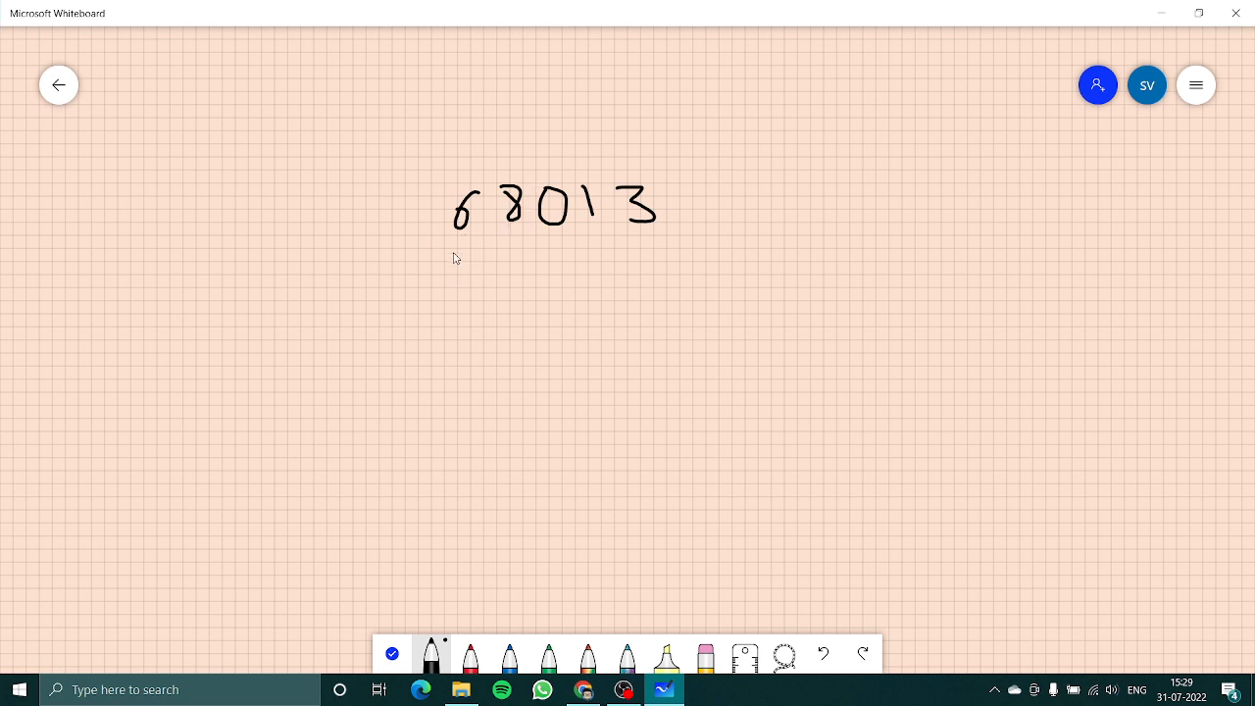
# Step: Draw arrows down from 6, 0, 1 and 3 to their next greater values 8, 1 and -1
pyautogui.moveTo(461, 235); pyautogui.dragTo(461, 289)
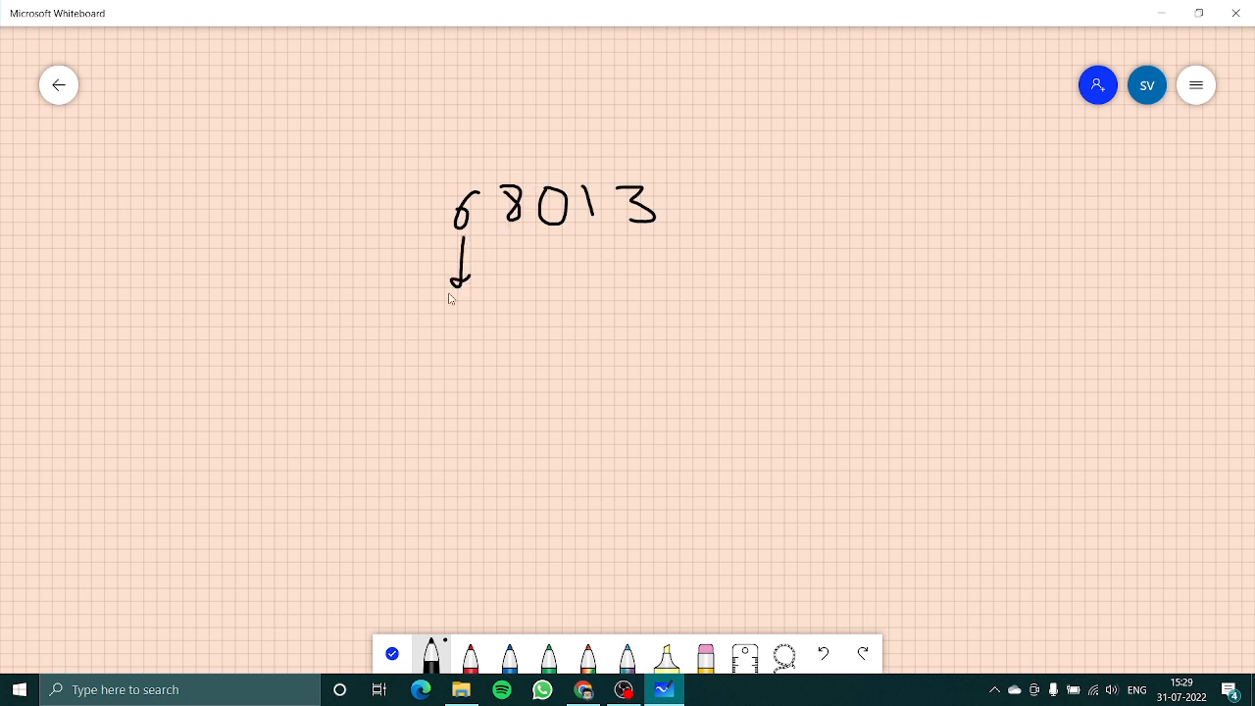
pyautogui.moveTo(451, 294); pyautogui.dragTo(456, 314)
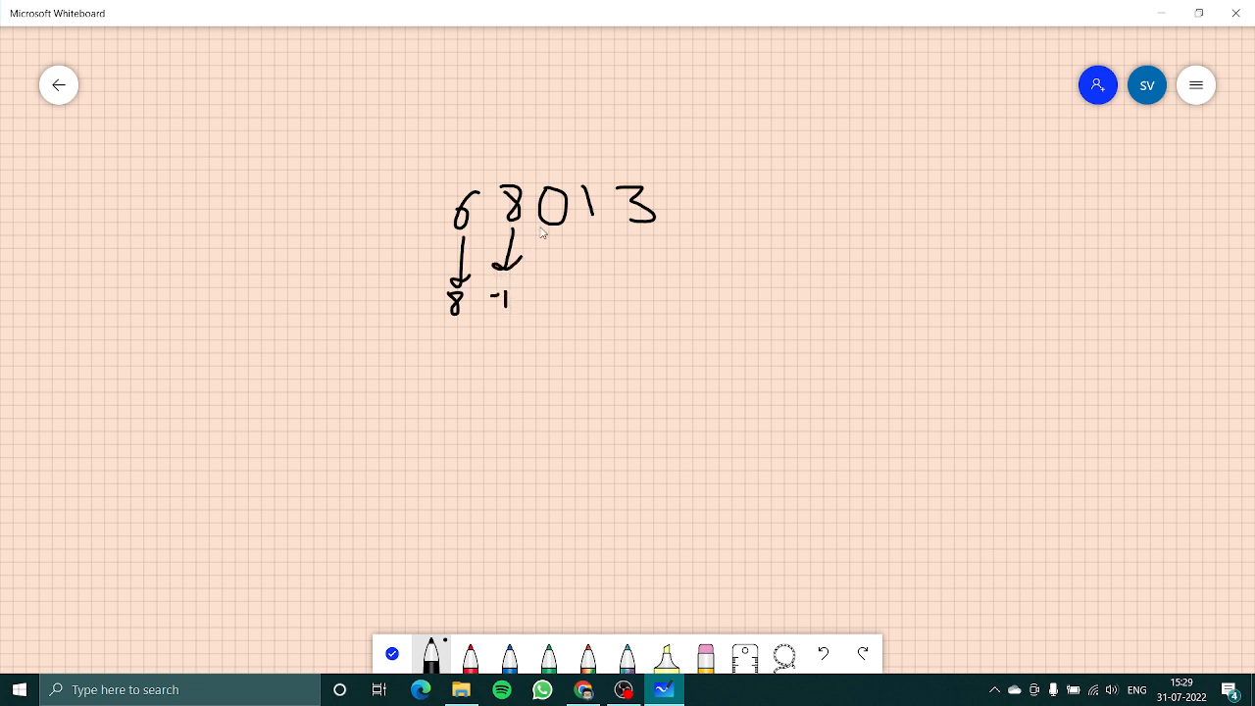
pyautogui.moveTo(549, 225); pyautogui.dragTo(549, 270)
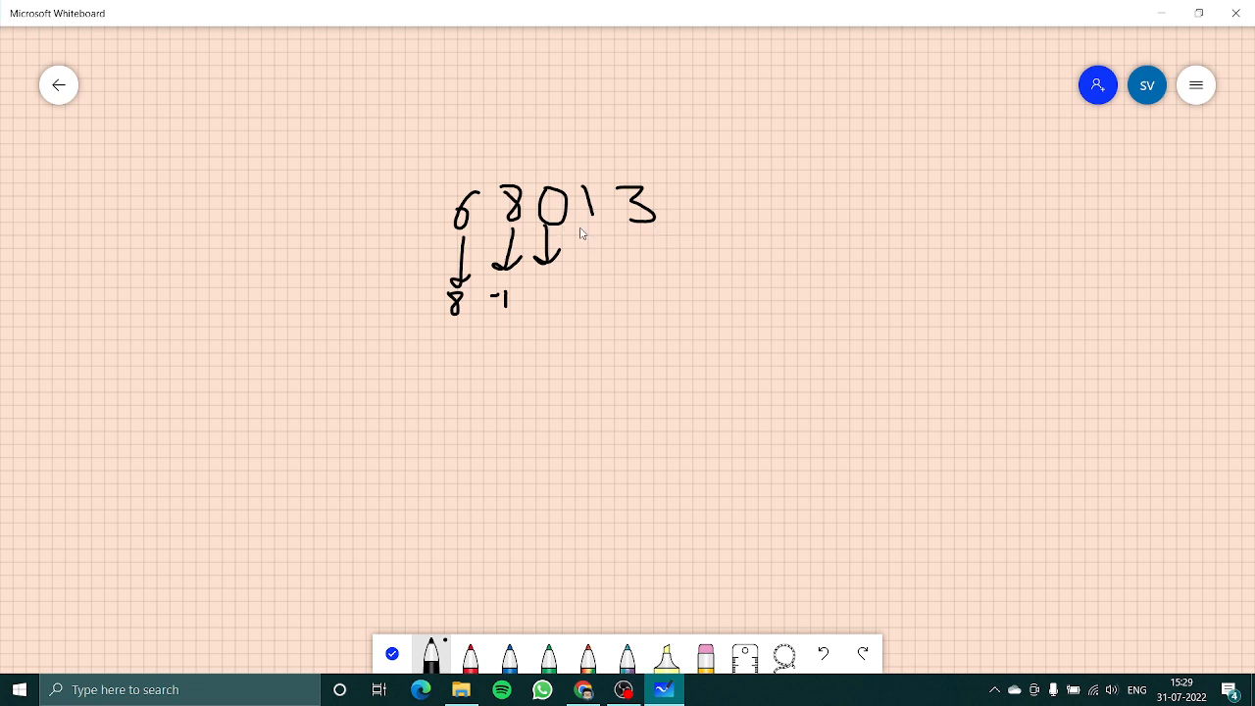
pyautogui.moveTo(579, 233)
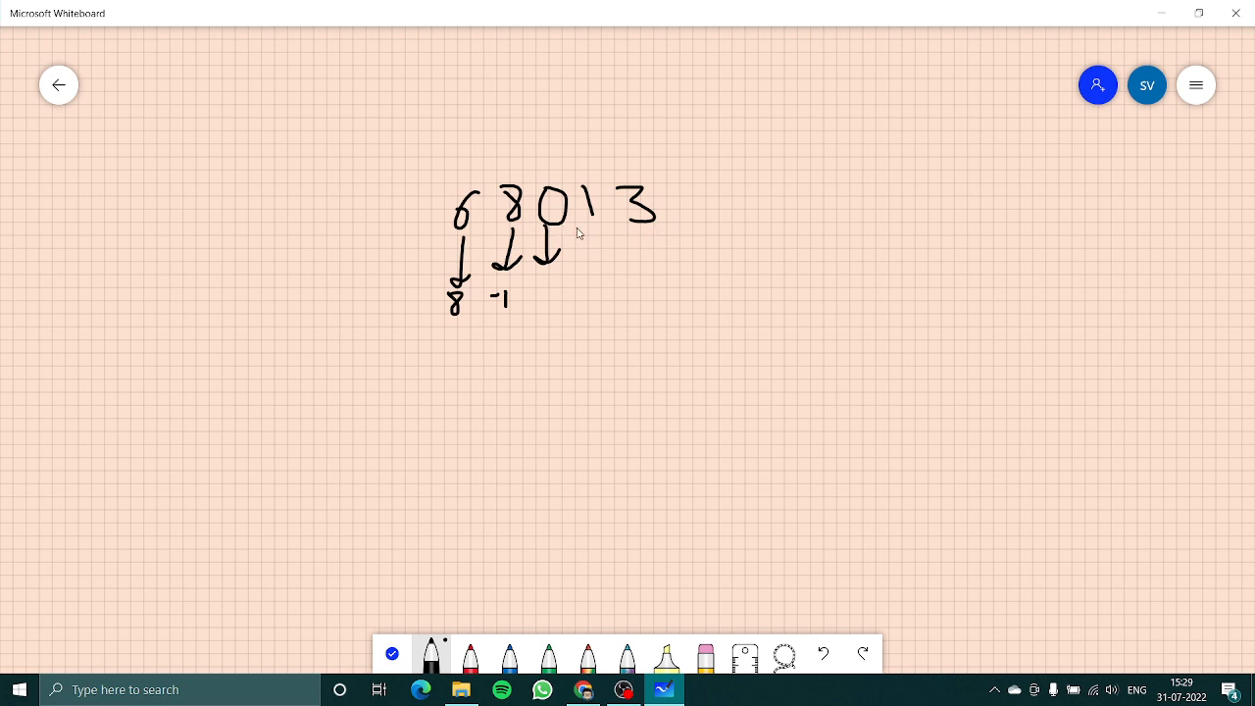
pyautogui.moveTo(543, 284); pyautogui.dragTo(542, 312)
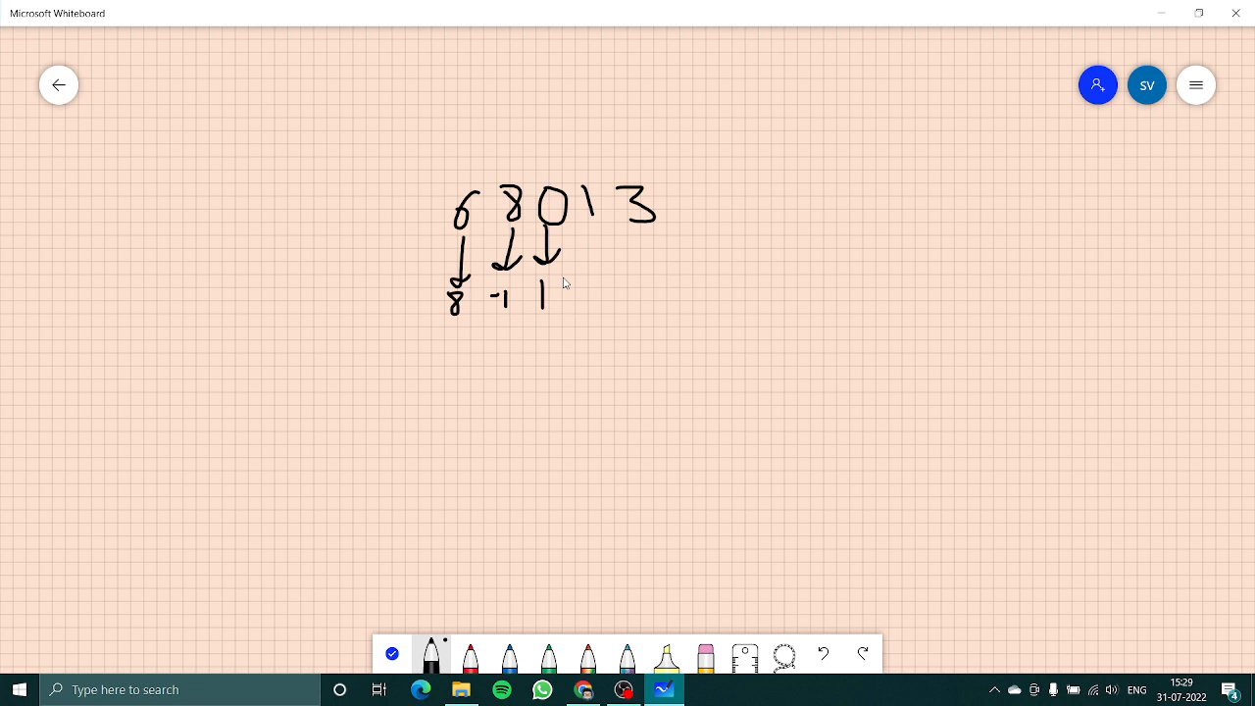
pyautogui.moveTo(588, 220); pyautogui.dragTo(588, 260)
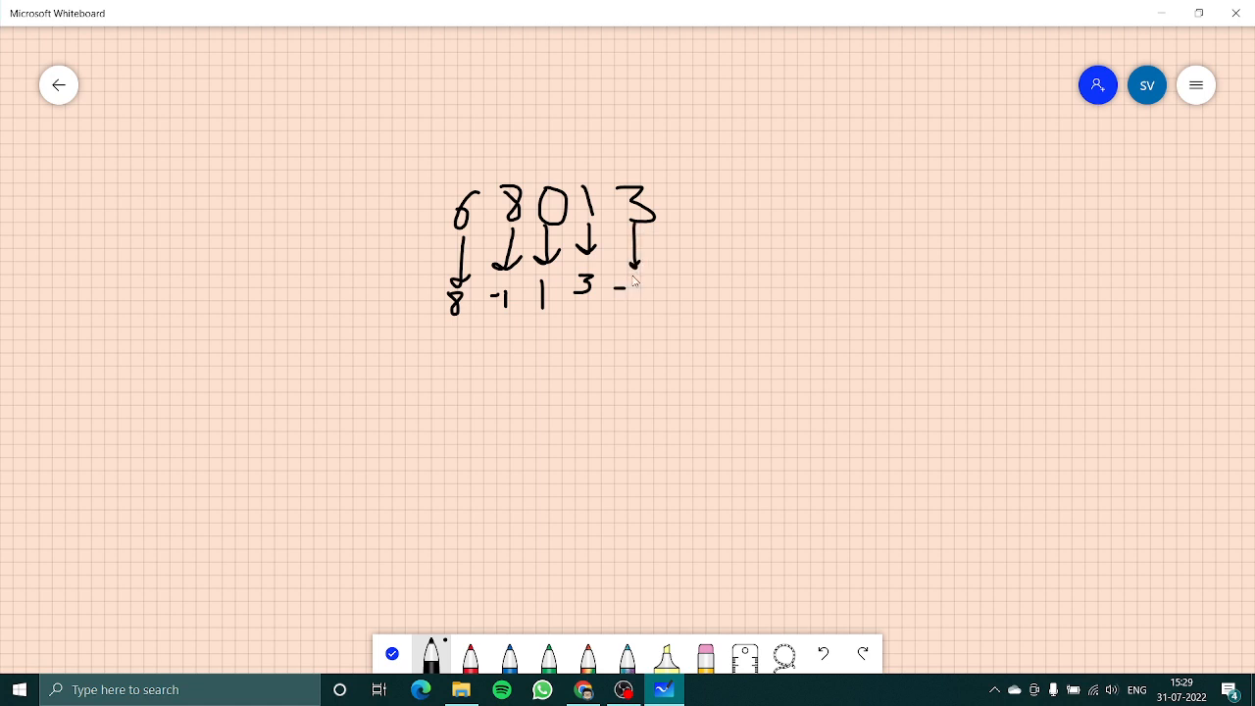
pyautogui.moveTo(632, 273); pyautogui.dragTo(632, 294)
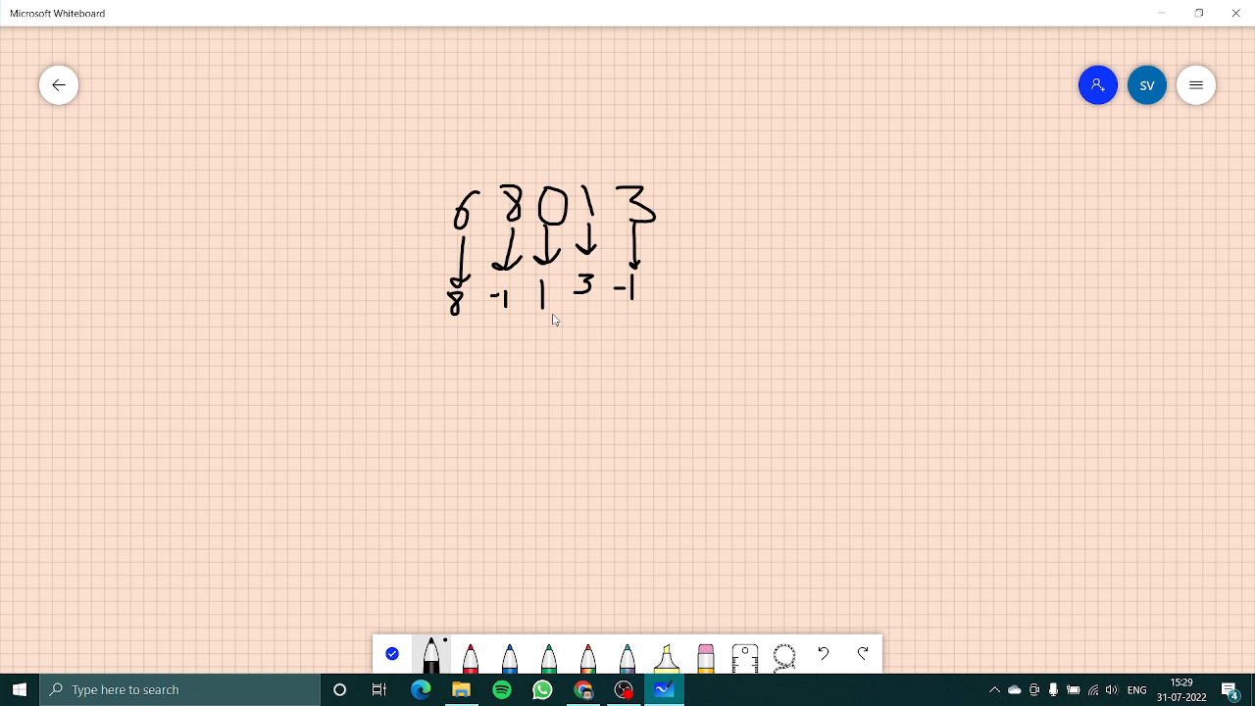
pyautogui.moveTo(839, 276)
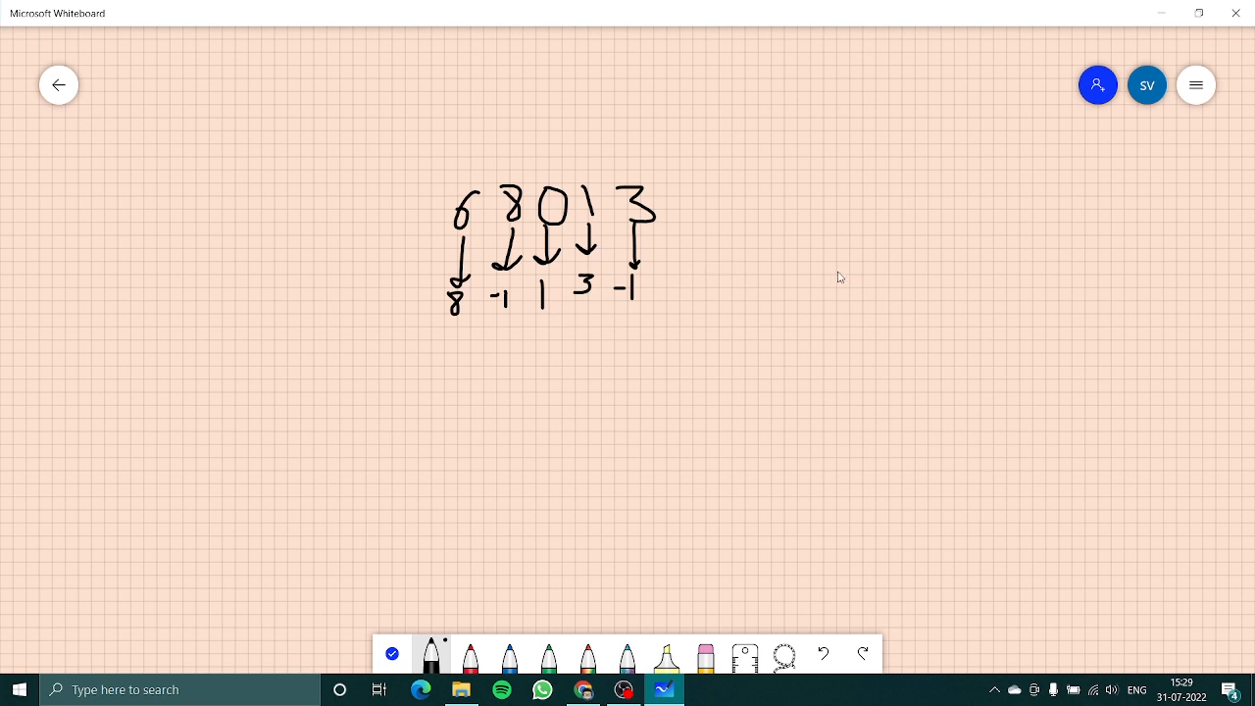
# Step: Draw a stack container beside the array with 3 in its bottom slot
pyautogui.moveTo(797, 206); pyautogui.dragTo(801, 356)
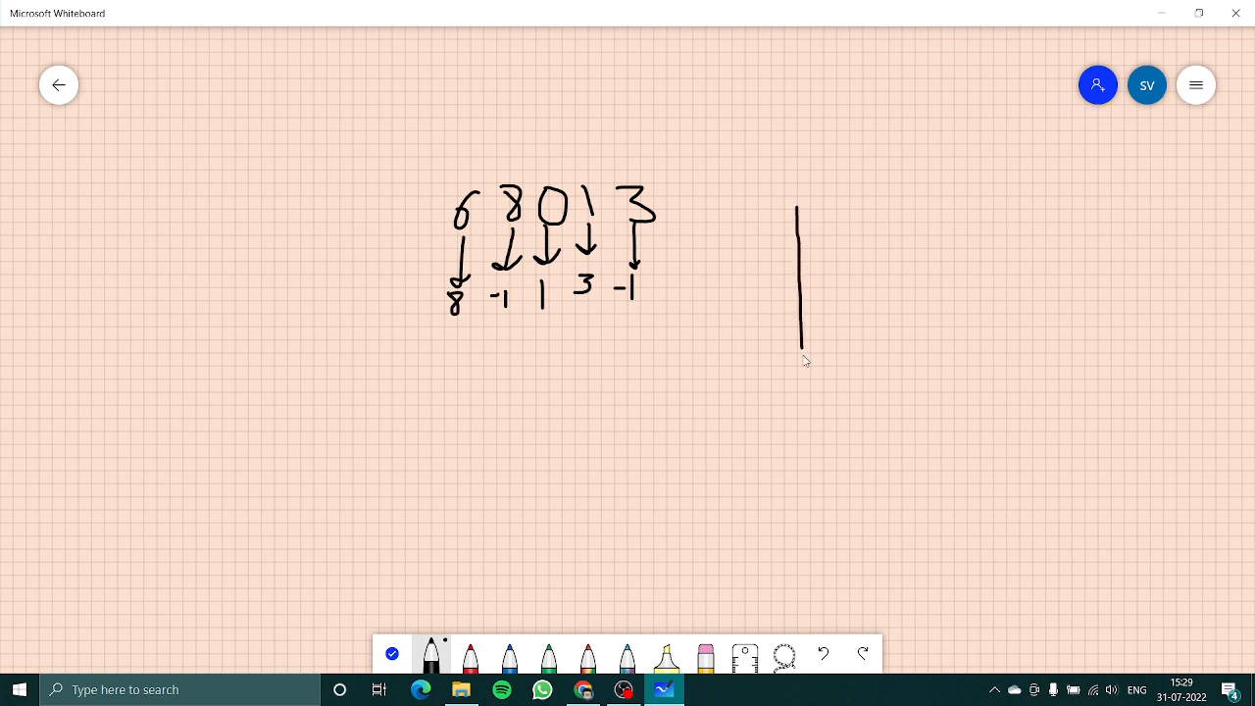
pyautogui.moveTo(799, 360); pyautogui.dragTo(918, 230)
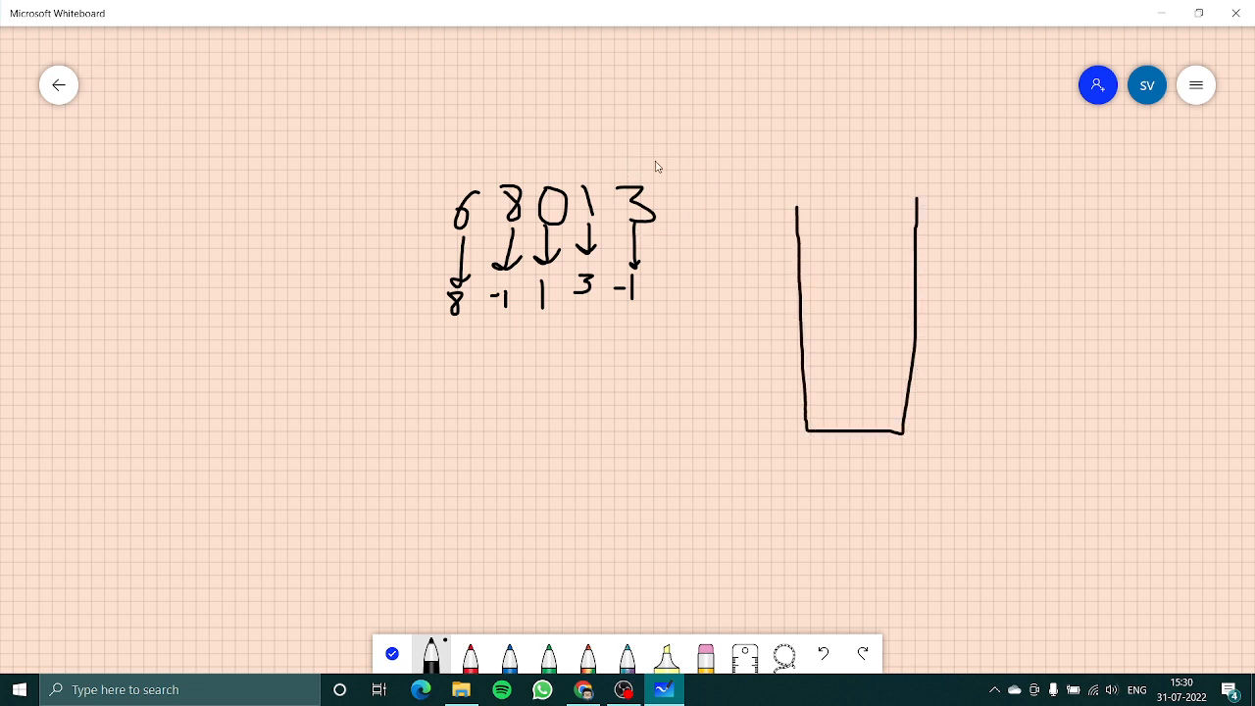
pyautogui.moveTo(910, 385)
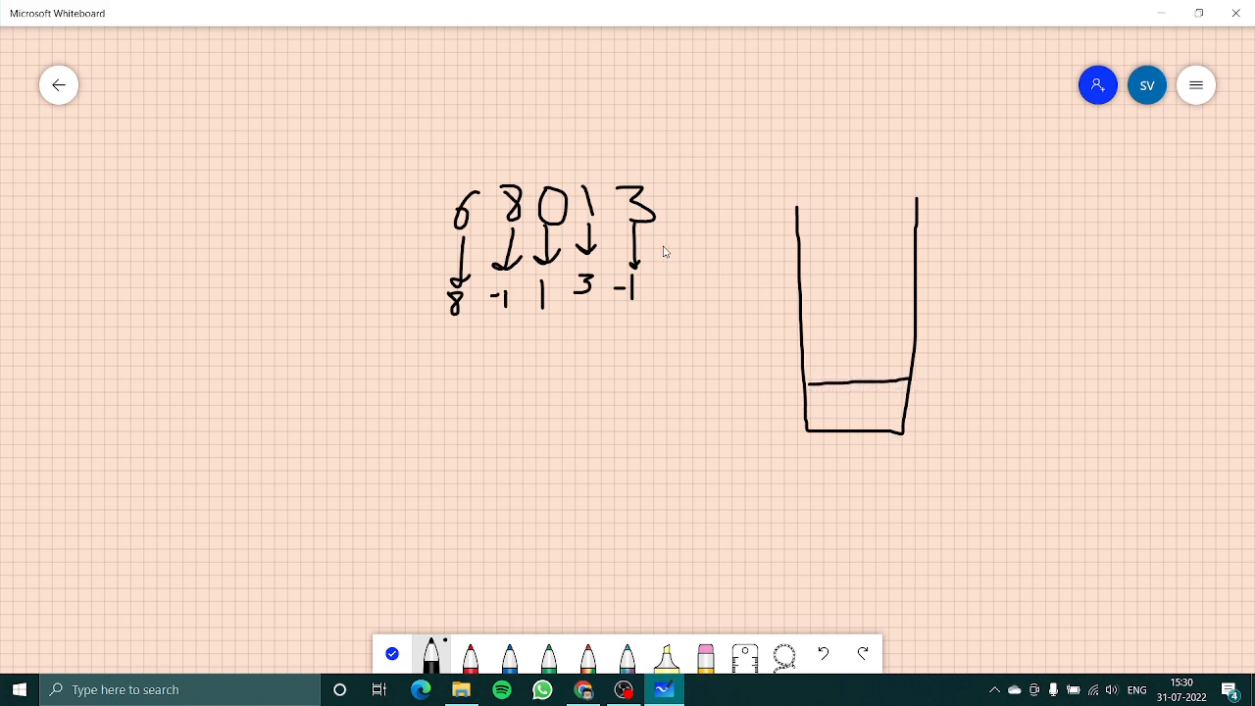
pyautogui.moveTo(605, 277)
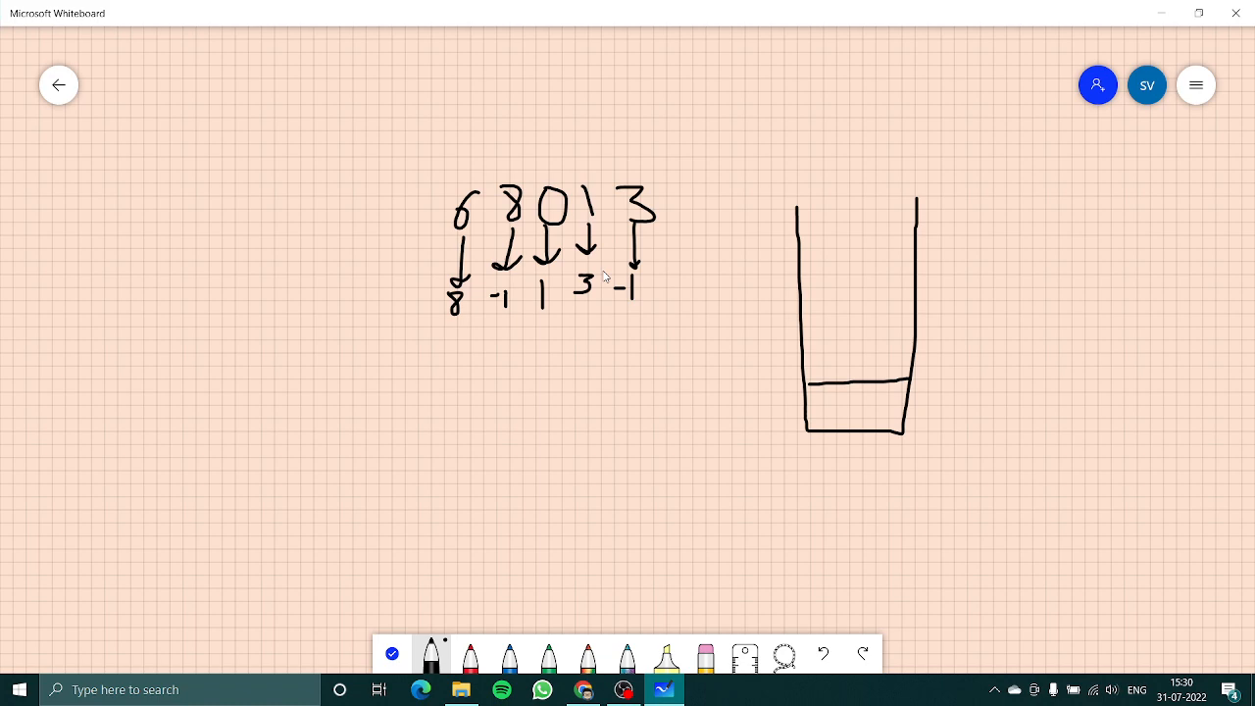
pyautogui.moveTo(853, 408)
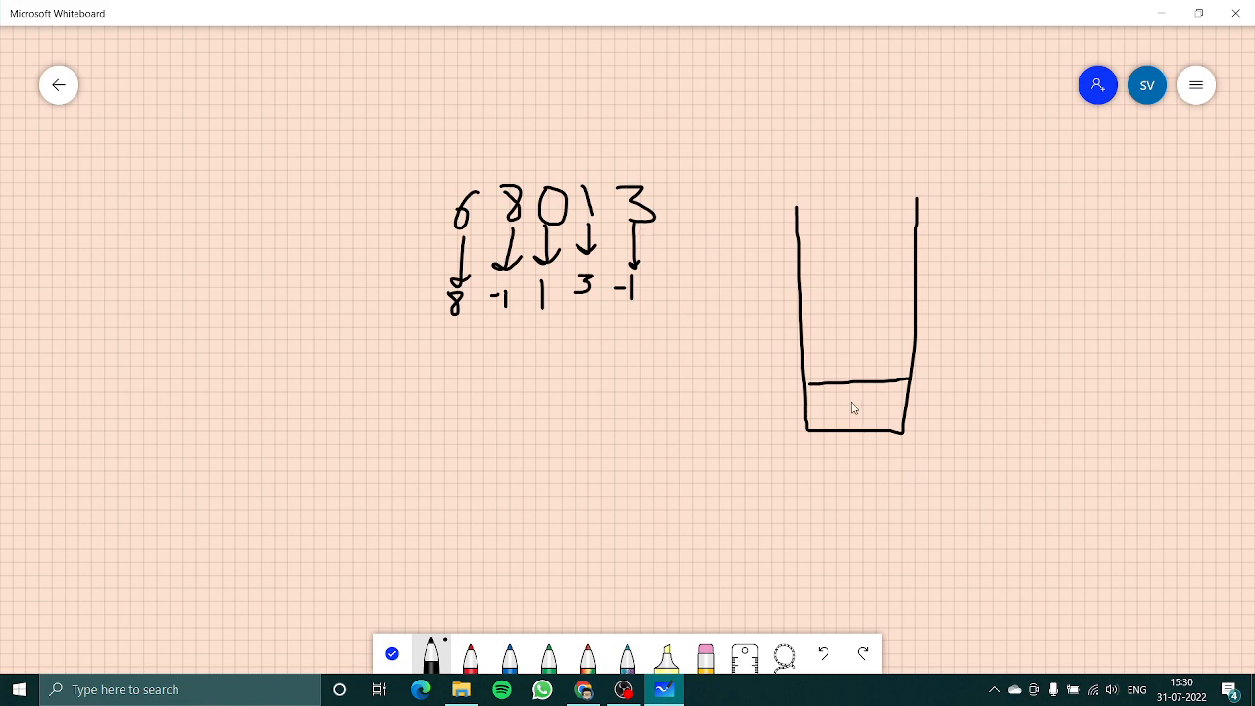
pyautogui.moveTo(838, 417); pyautogui.dragTo(863, 402)
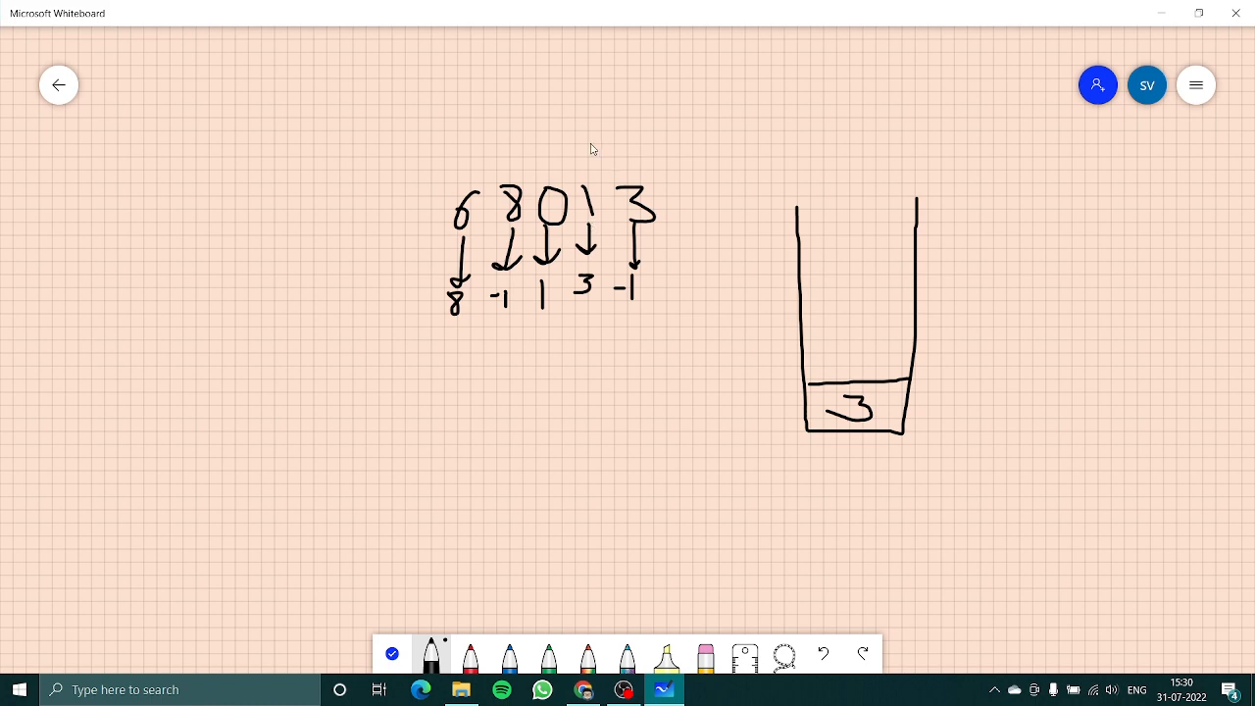
pyautogui.moveTo(605, 233)
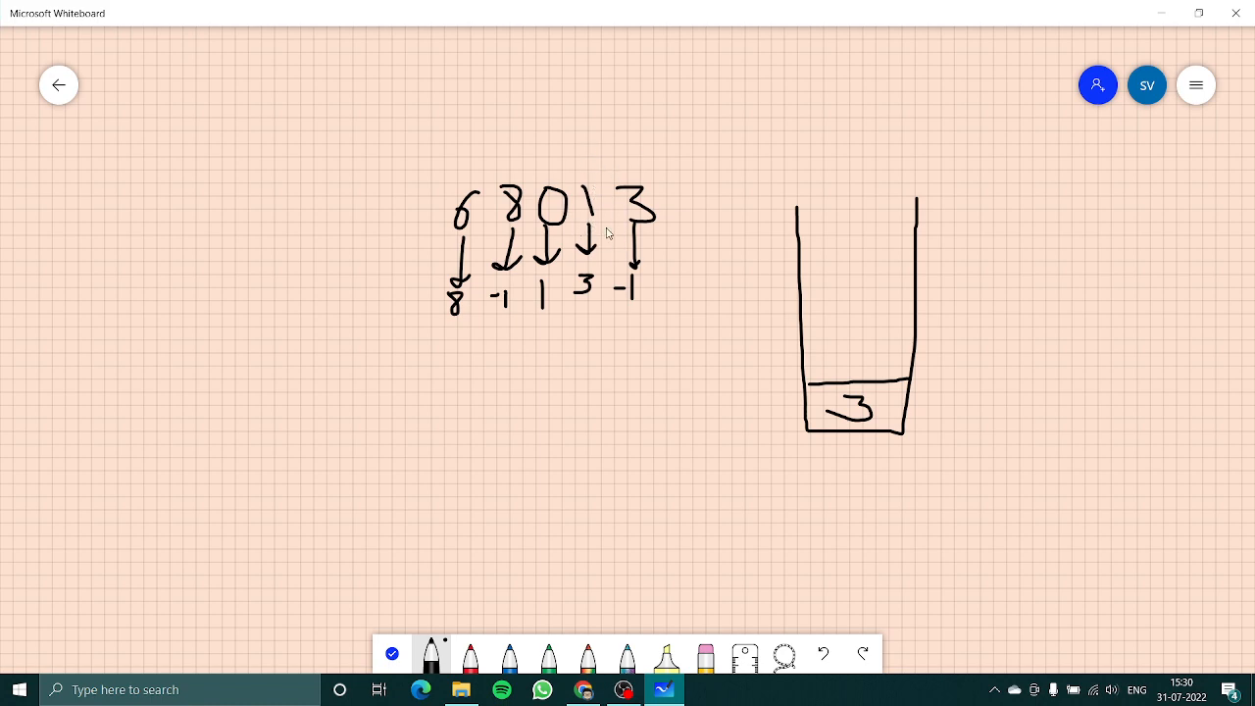
pyautogui.moveTo(622, 248)
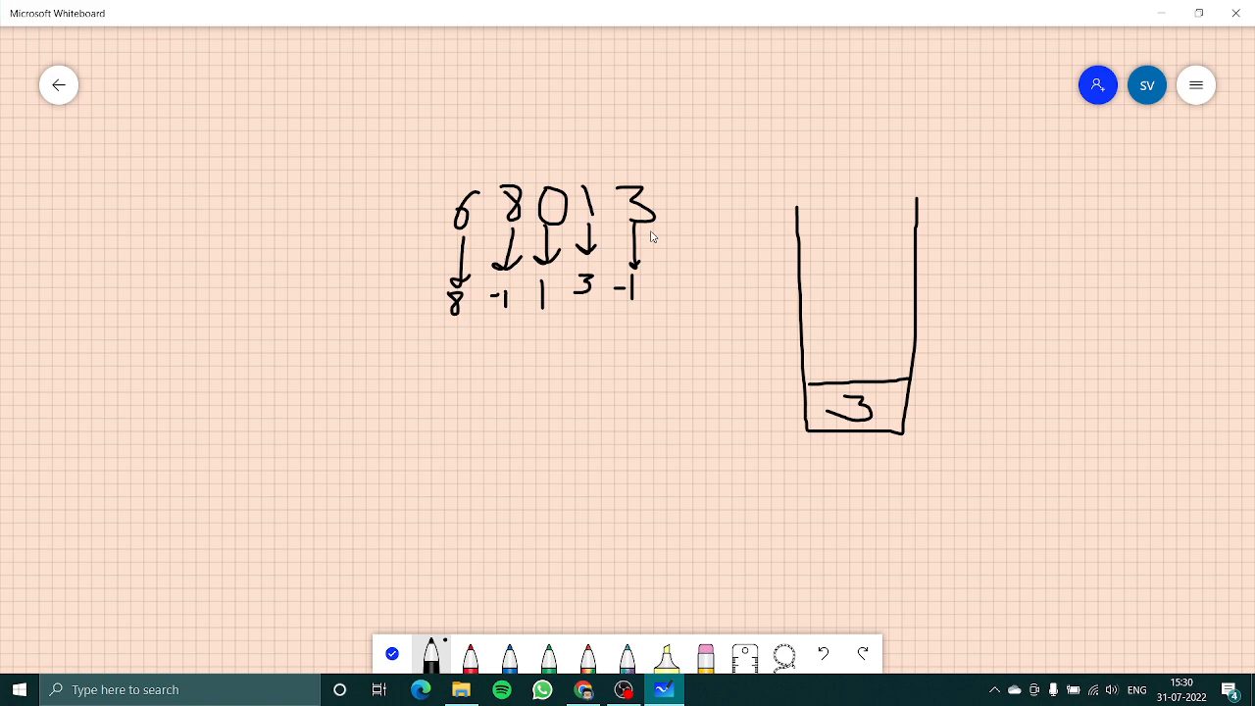
pyautogui.moveTo(592, 212)
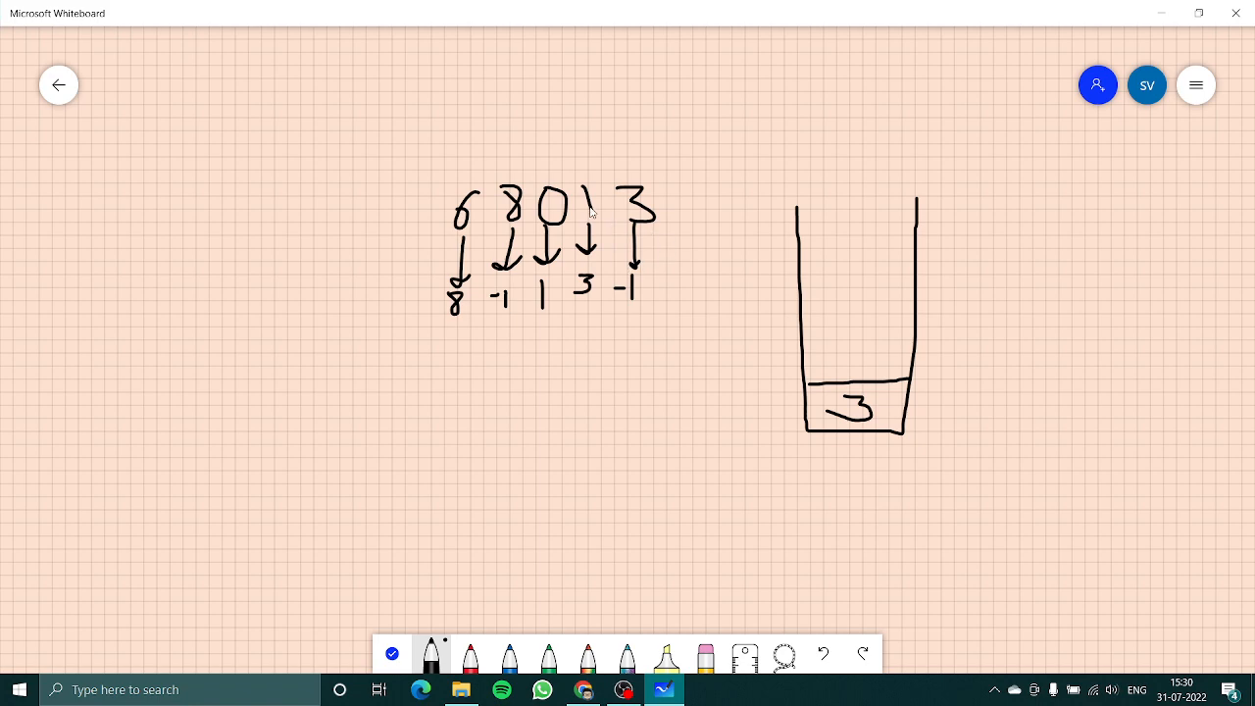
pyautogui.moveTo(897, 330)
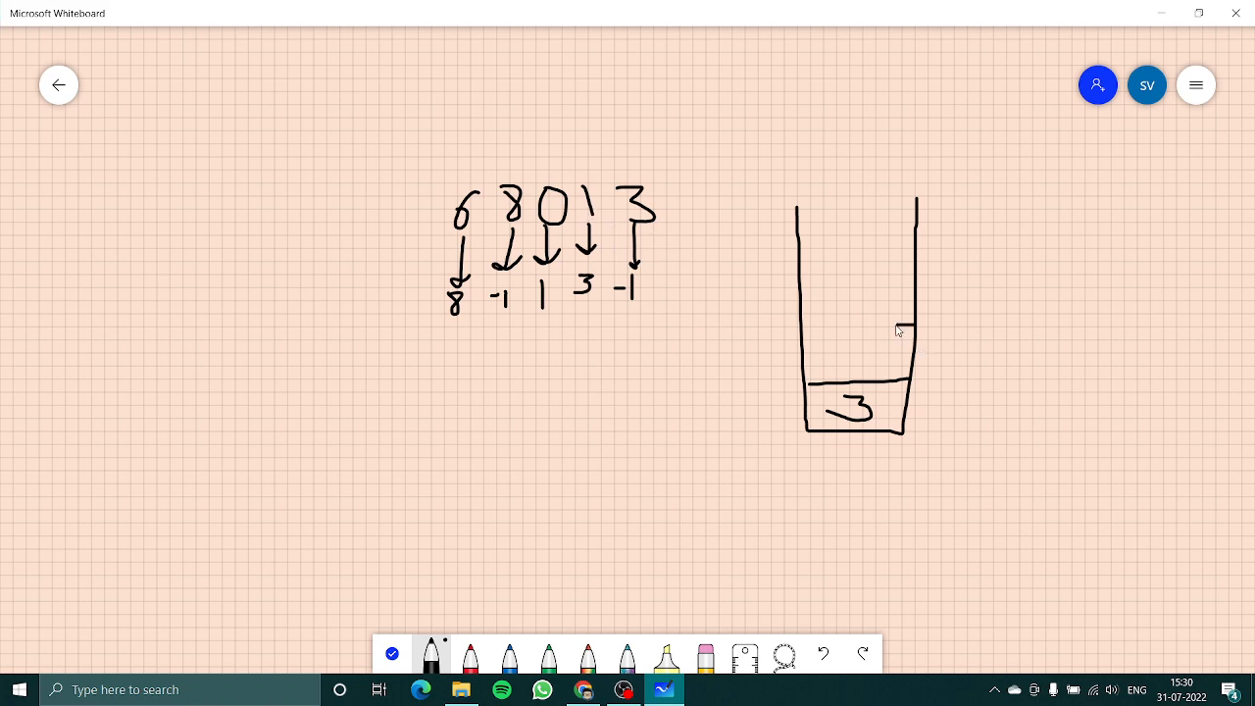
# Step: Mark off further stack slots and write 1 above the 3
pyautogui.moveTo(802, 331); pyautogui.dragTo(900, 328)
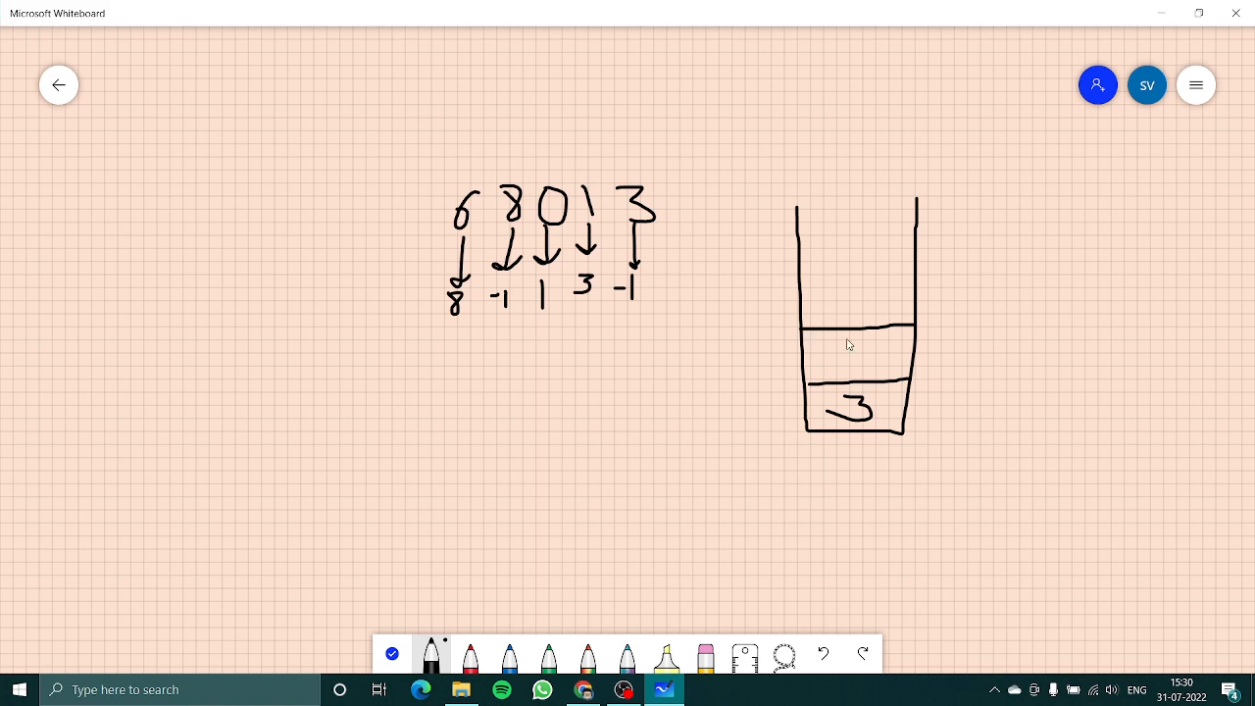
pyautogui.moveTo(851, 339); pyautogui.dragTo(851, 364)
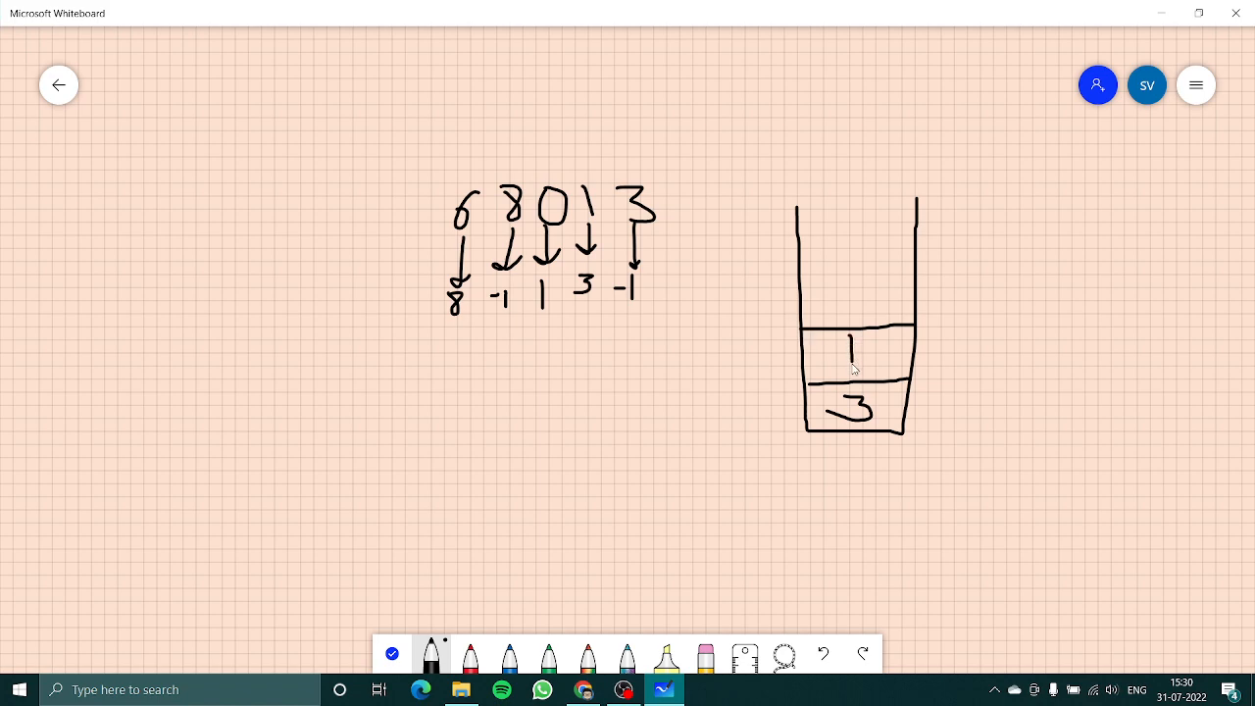
pyautogui.moveTo(585, 272)
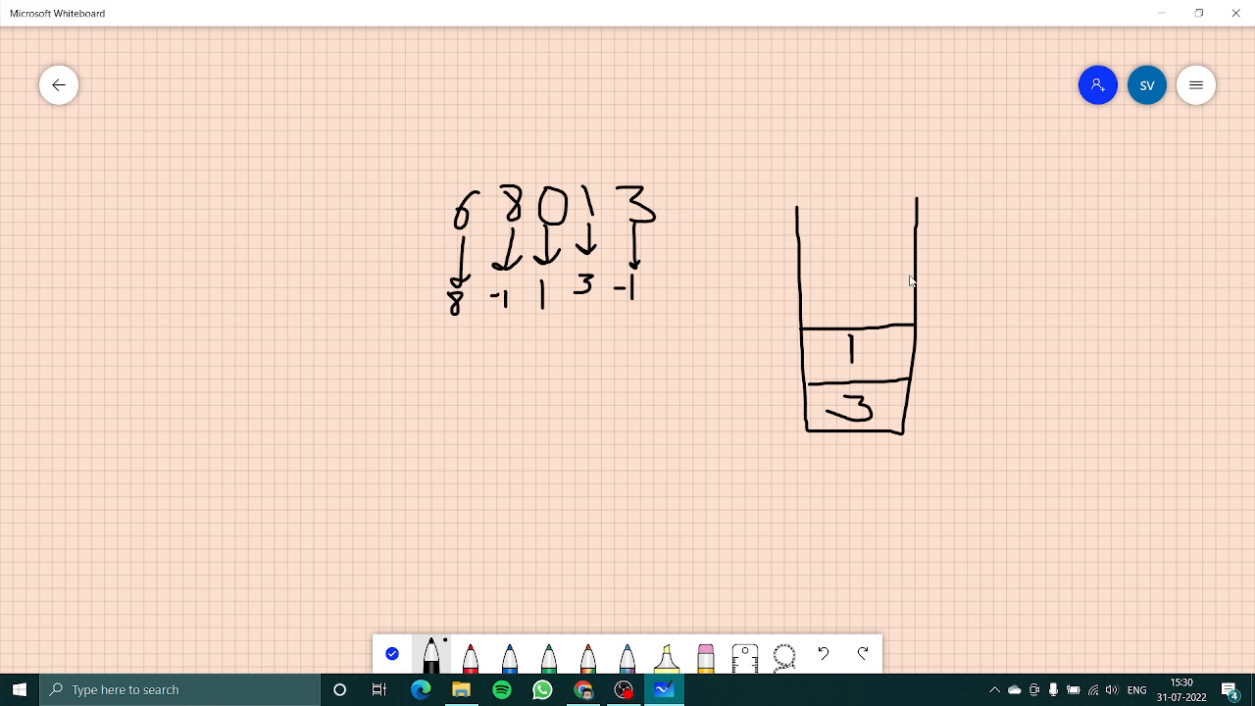
pyautogui.moveTo(802, 279); pyautogui.dragTo(910, 278)
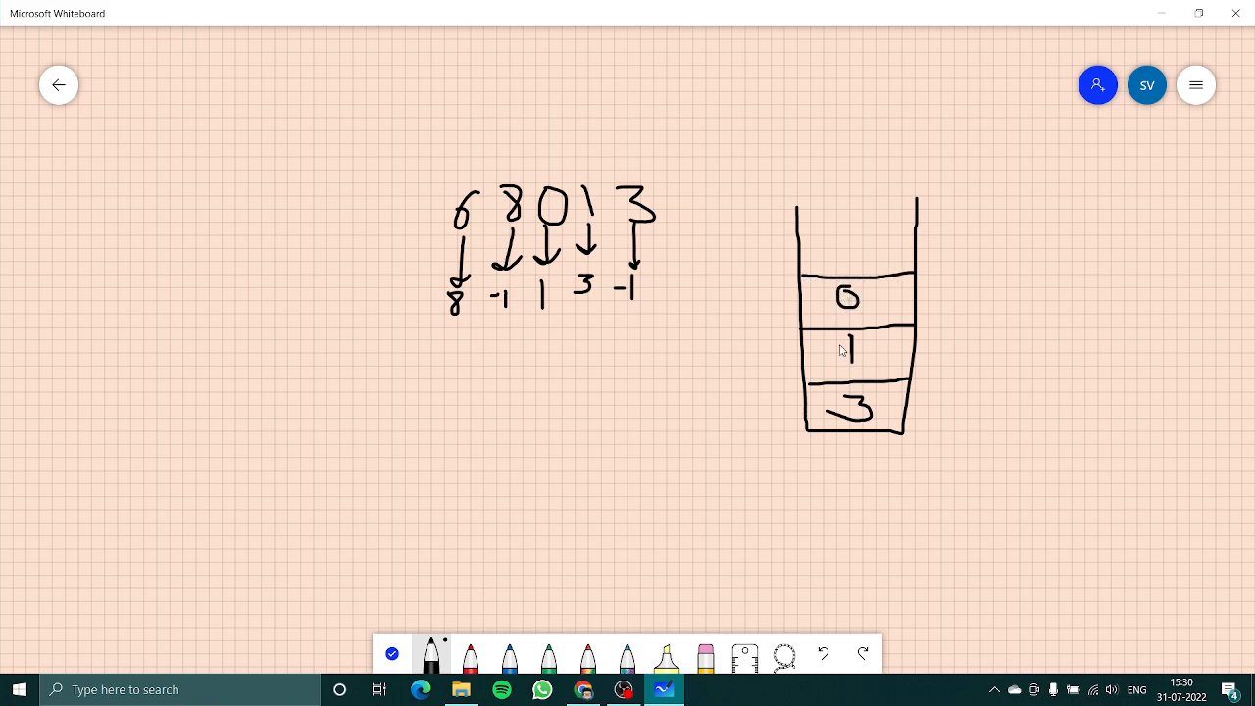
pyautogui.moveTo(479, 230)
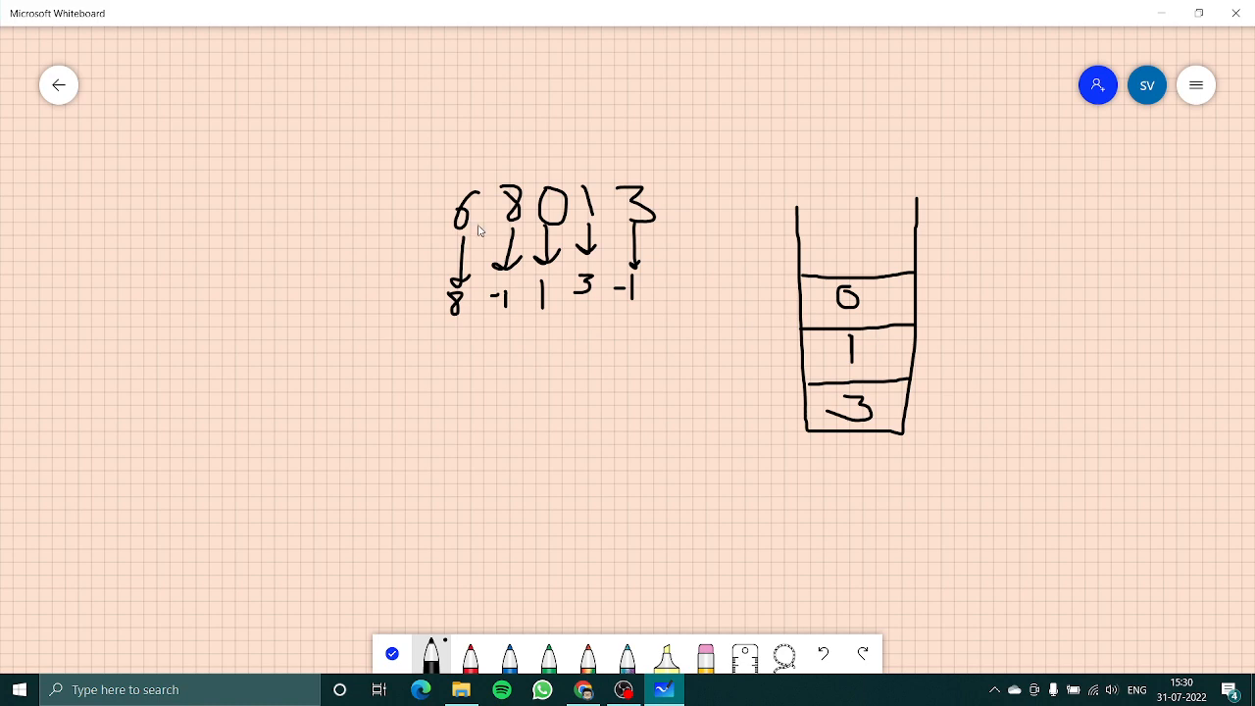
pyautogui.moveTo(913, 292)
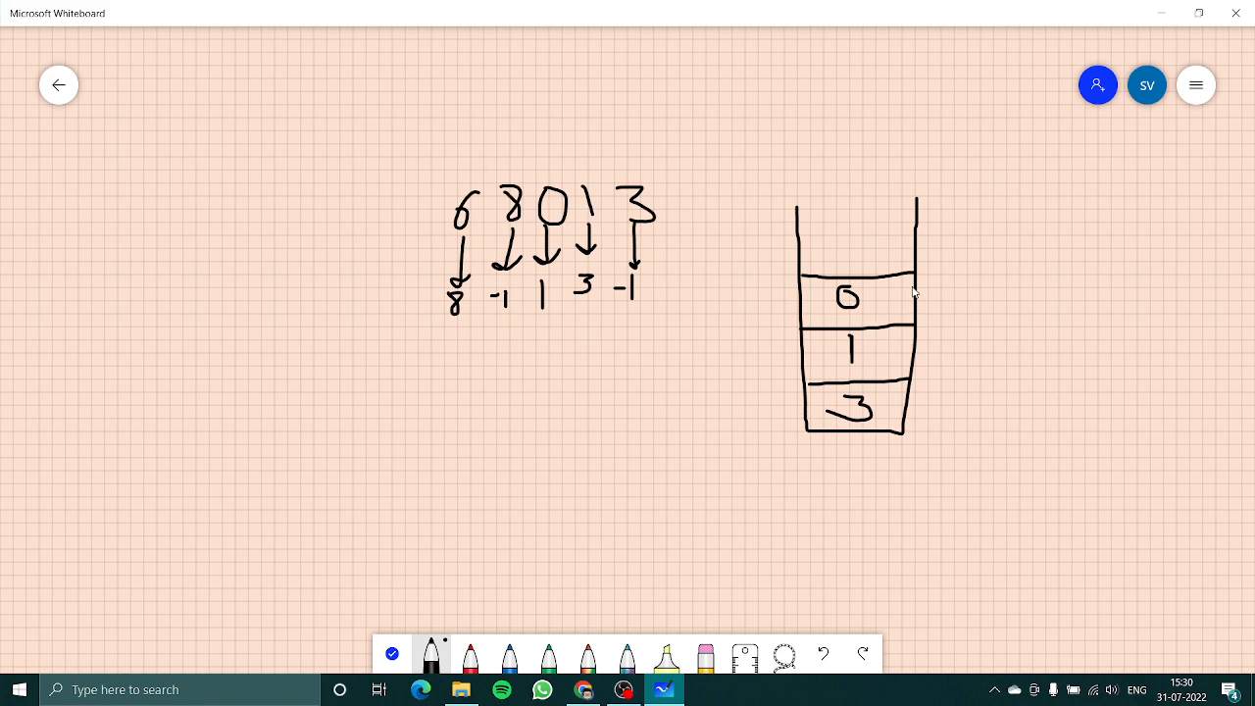
# Step: Erase the stack contents, write 8 in its bottom slot and tick the answer 8 under 6
pyautogui.click(704, 654)
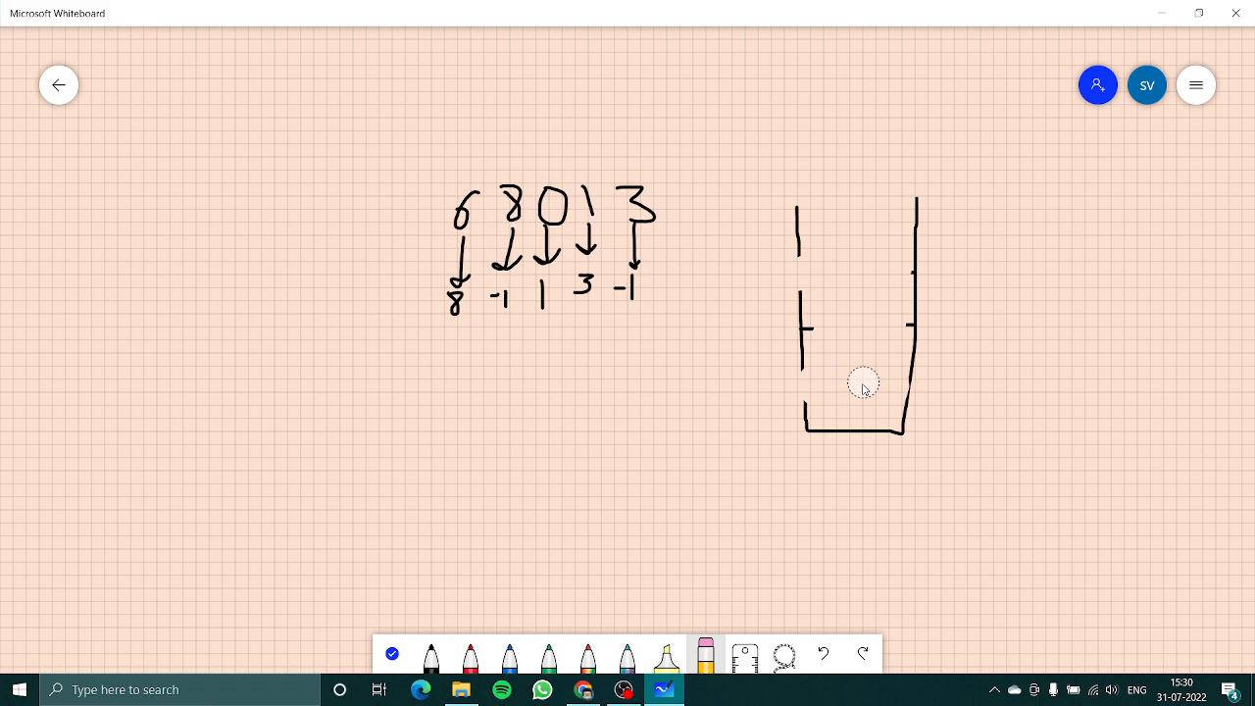
pyautogui.moveTo(469, 654)
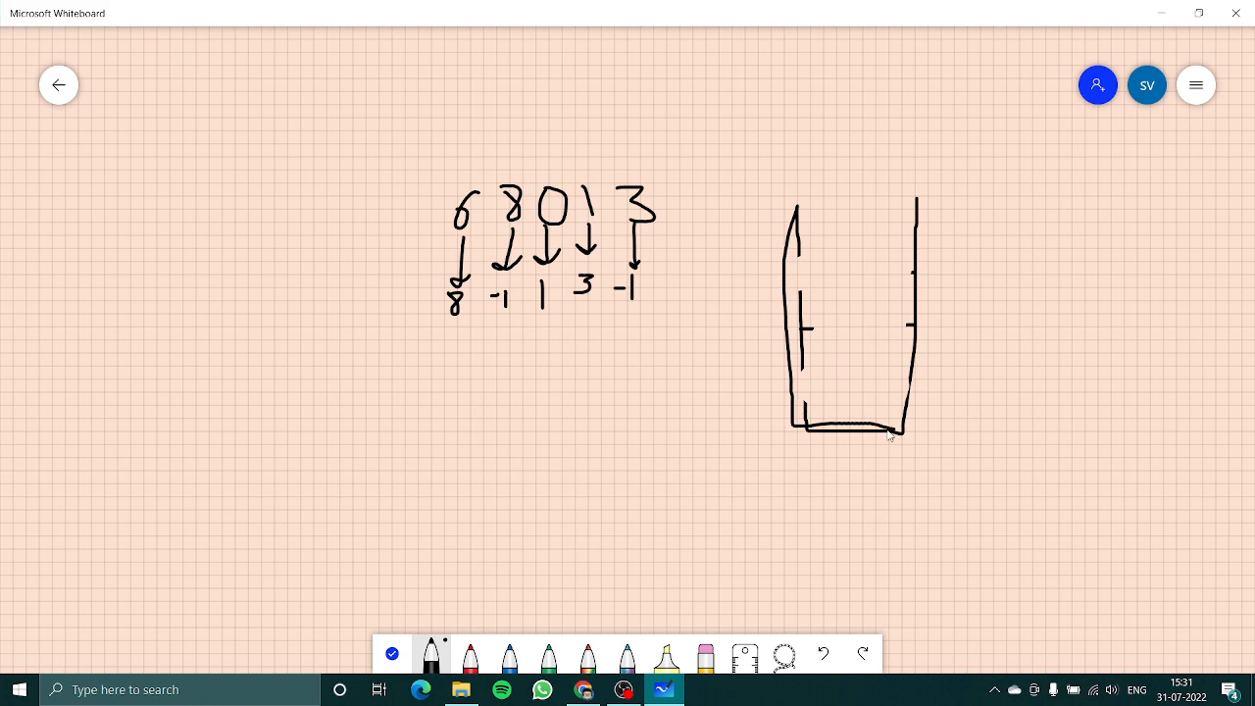
pyautogui.moveTo(505, 220)
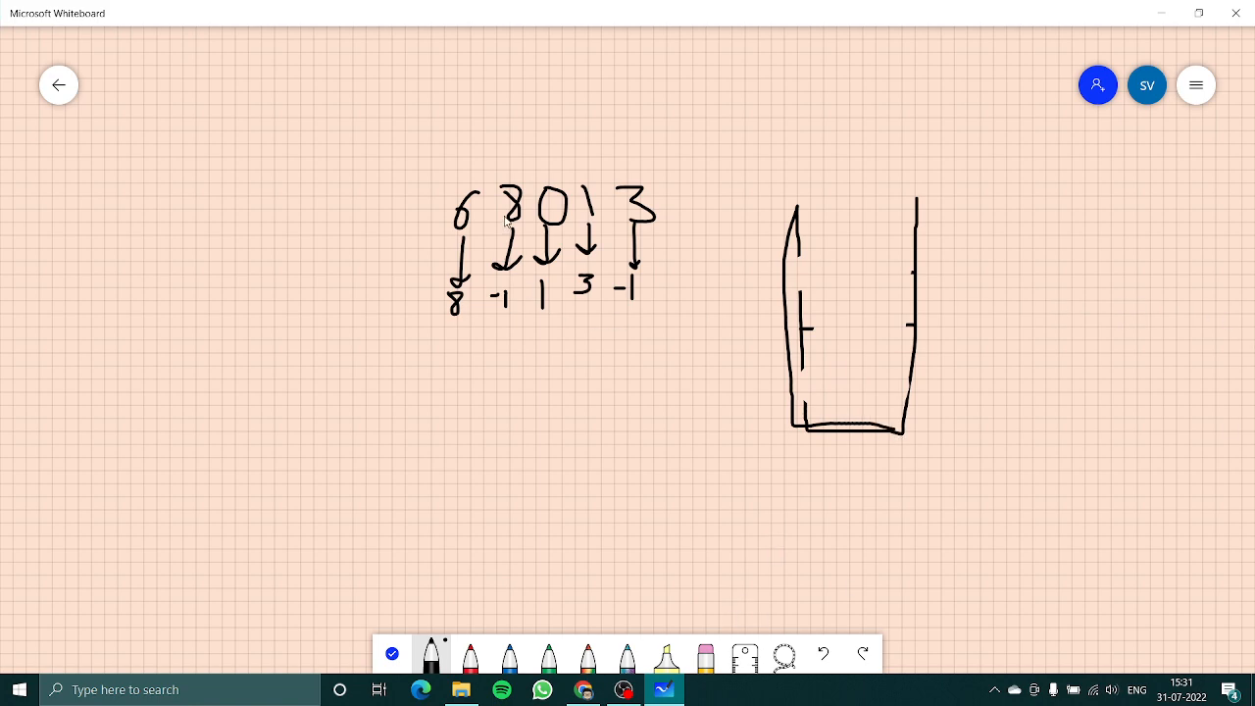
pyautogui.moveTo(806, 380); pyautogui.dragTo(912, 367)
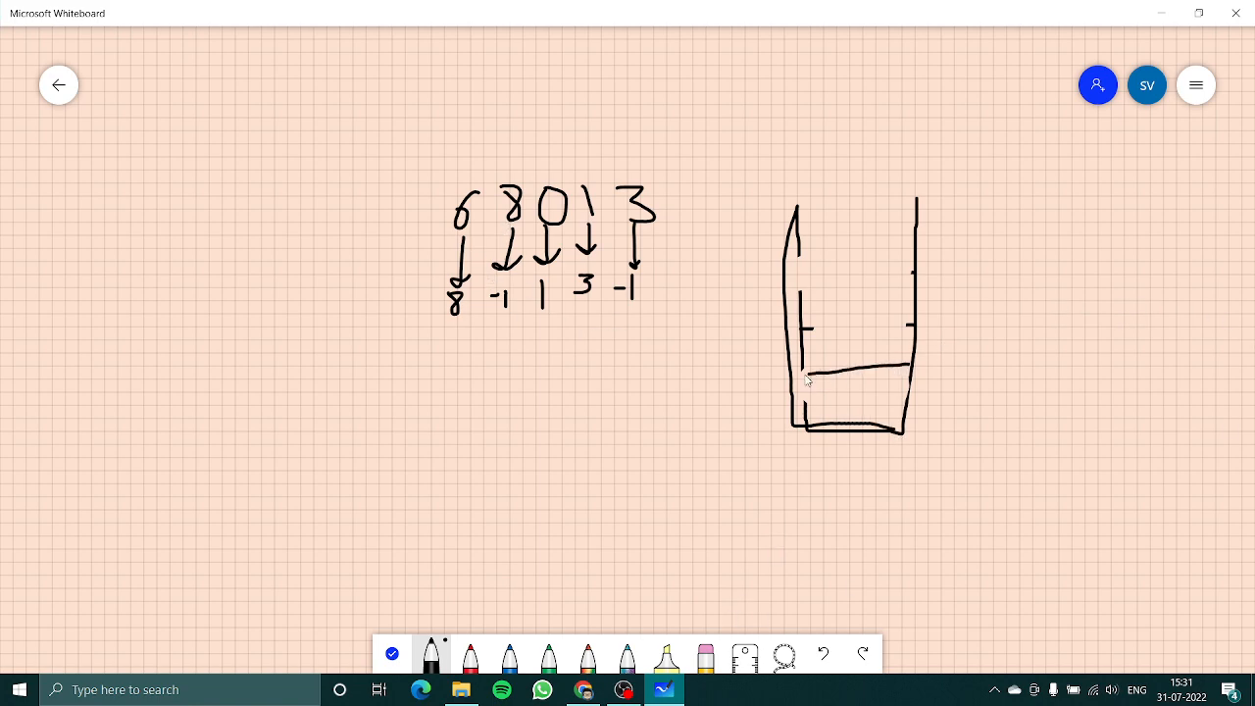
pyautogui.moveTo(838, 382); pyautogui.dragTo(858, 412)
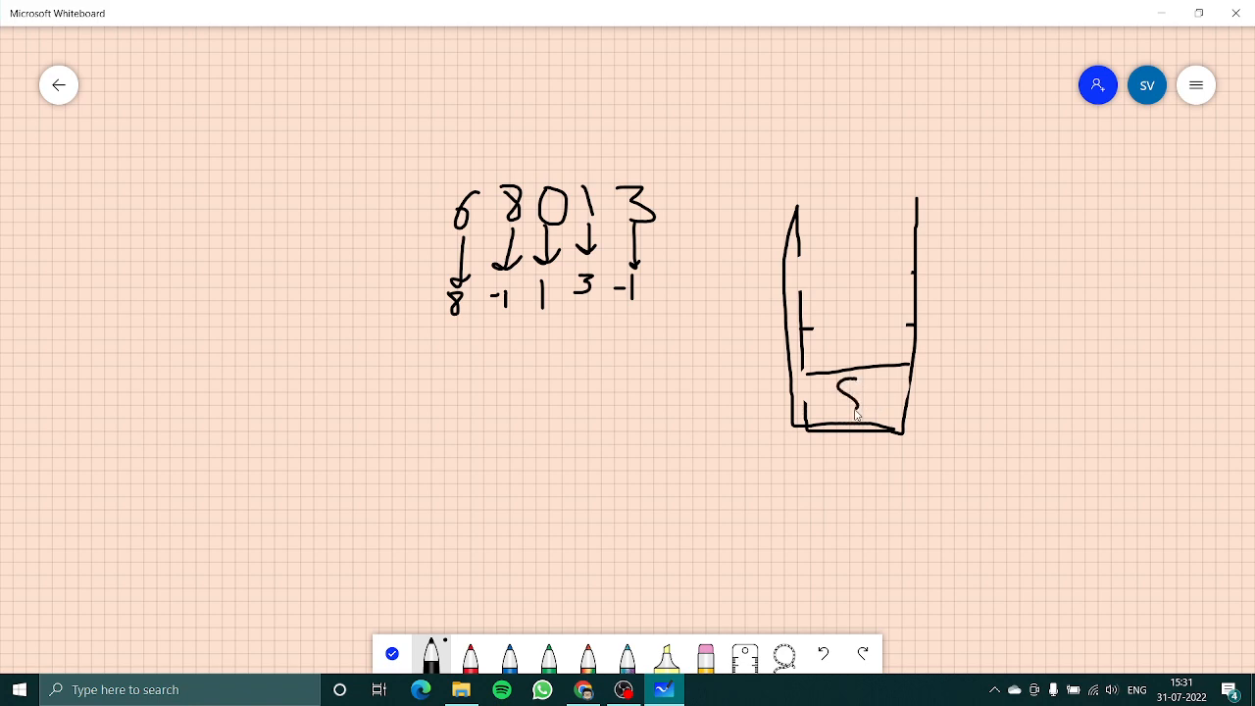
pyautogui.moveTo(848, 382); pyautogui.dragTo(850, 407)
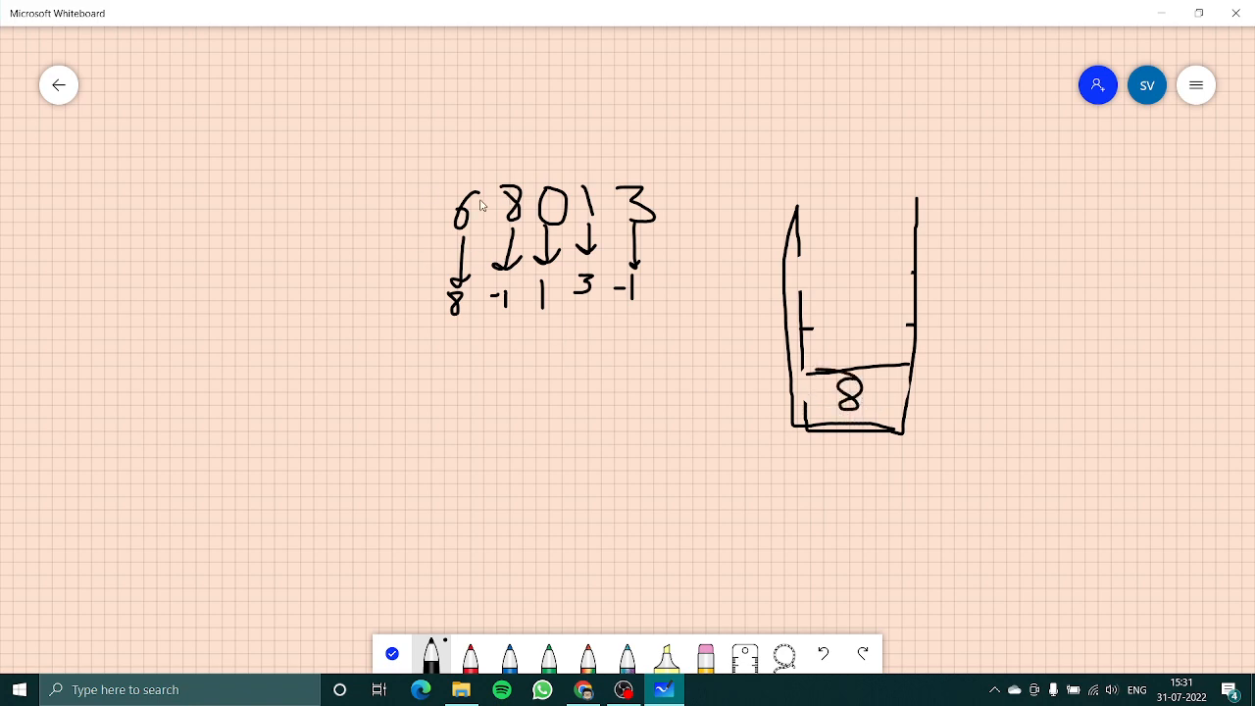
pyautogui.moveTo(527, 220)
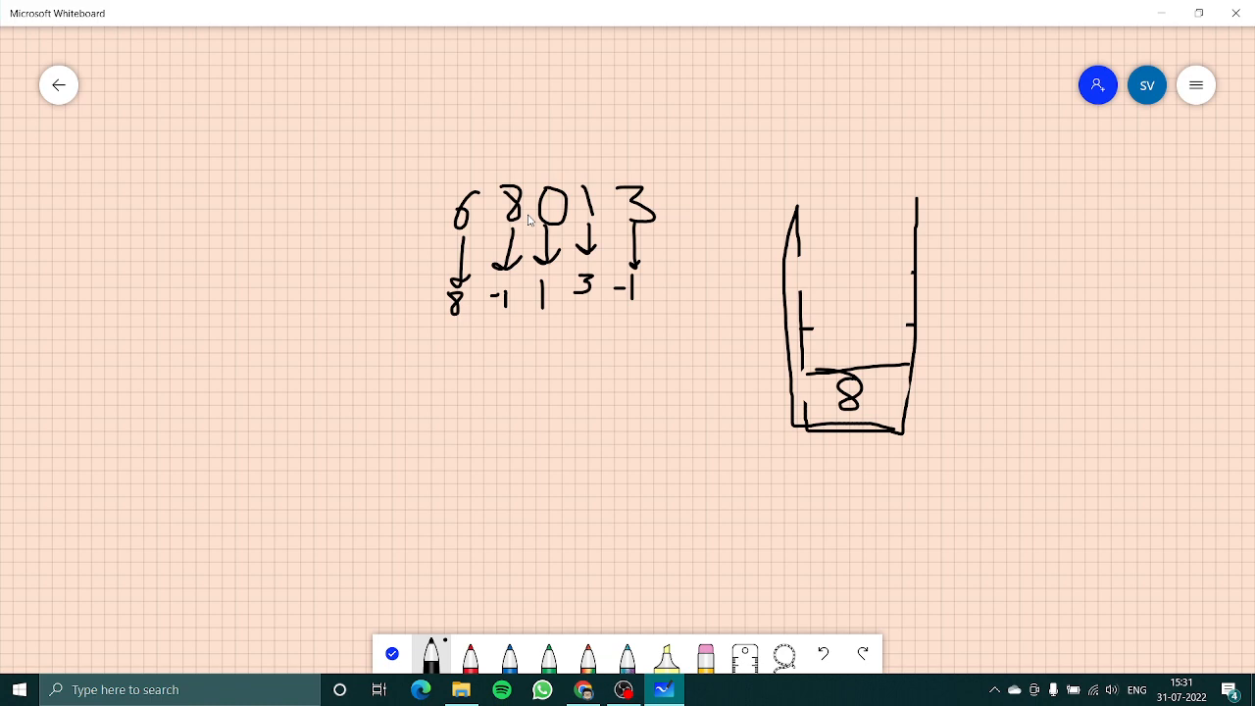
pyautogui.moveTo(380, 280)
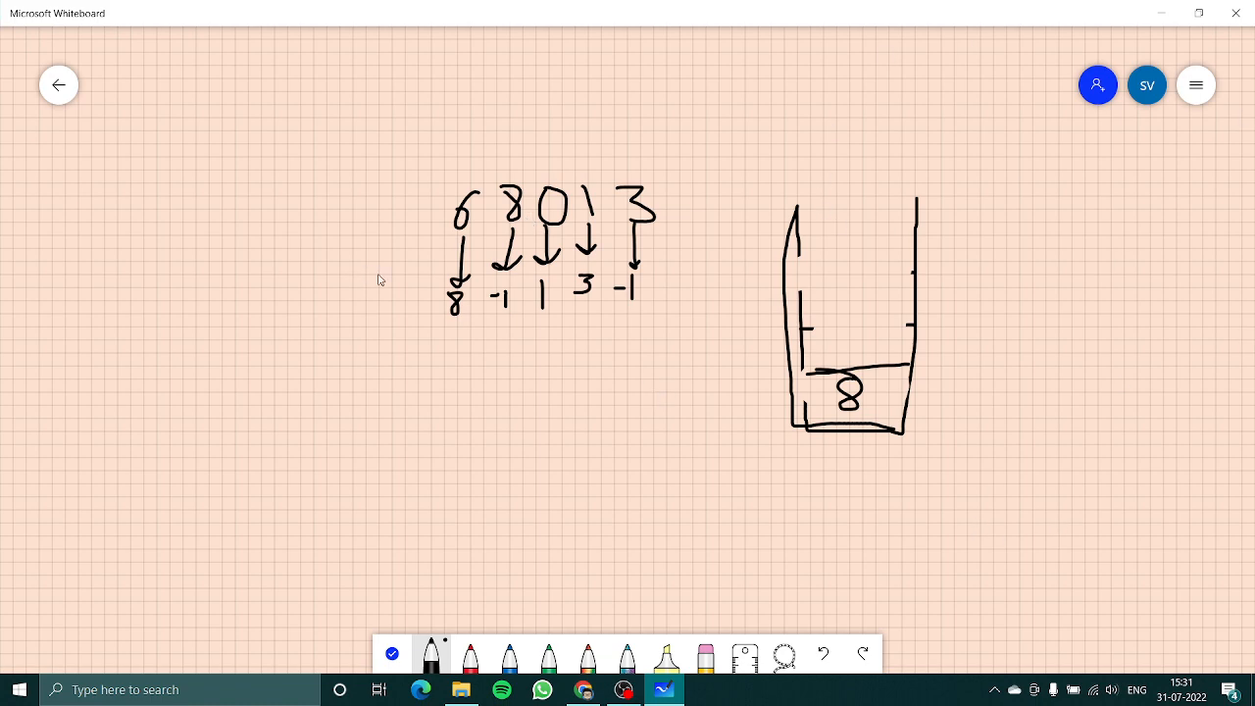
pyautogui.moveTo(412, 324); pyautogui.dragTo(446, 295)
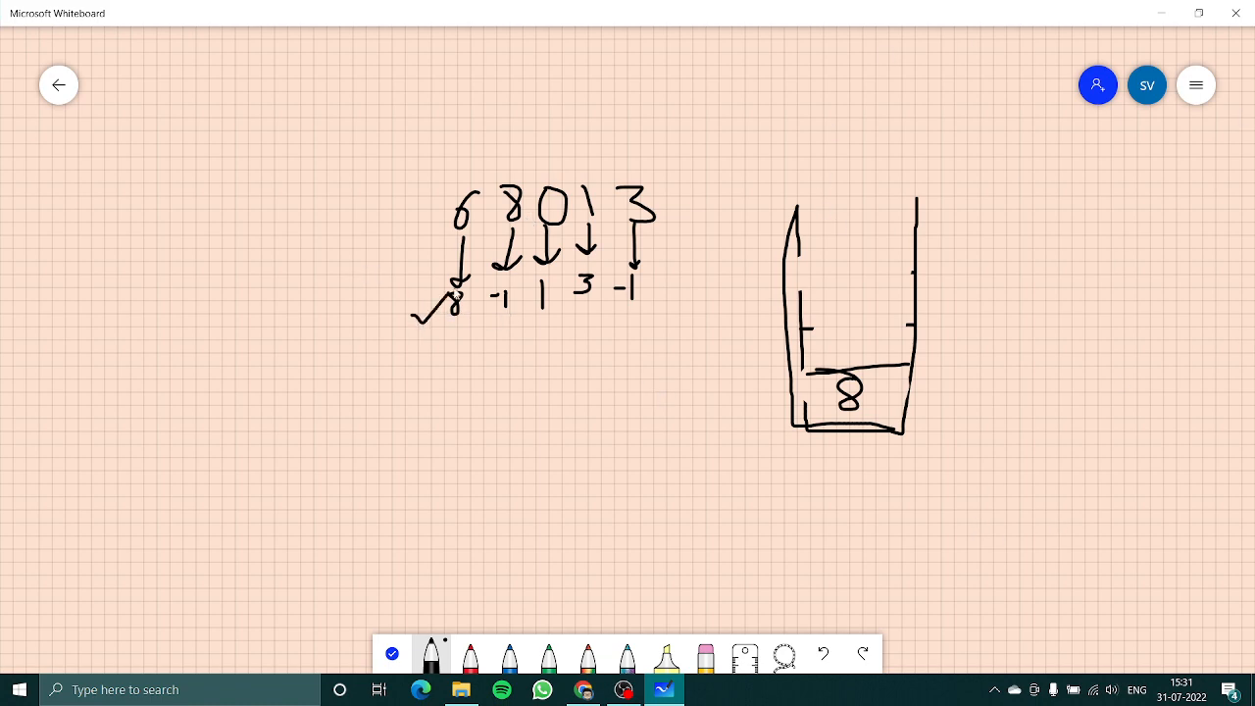
pyautogui.moveTo(619, 464)
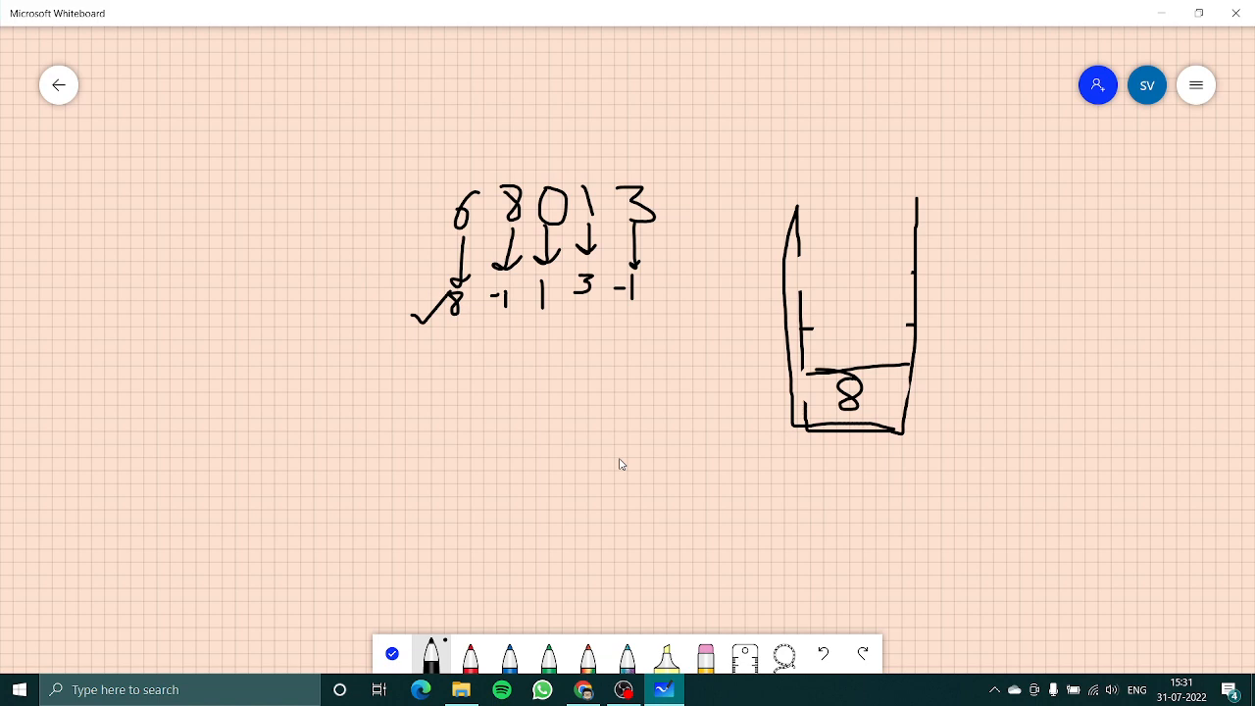
pyautogui.moveTo(599, 589)
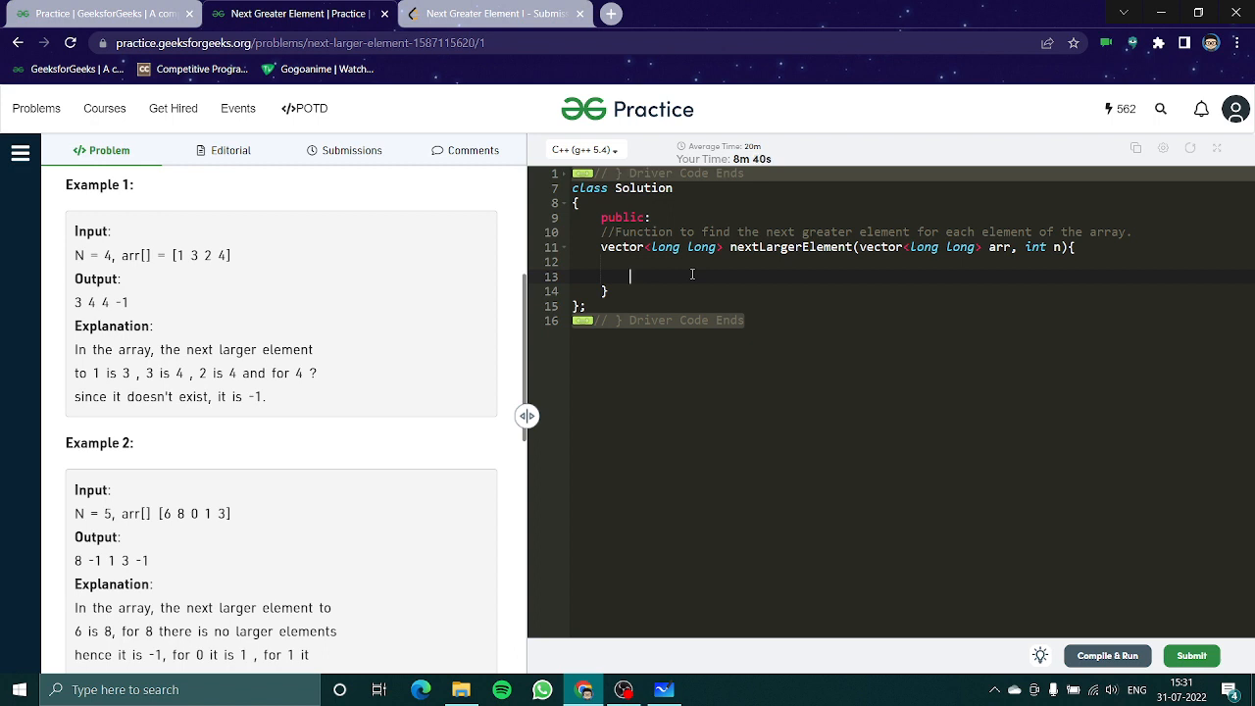
# Step: Declare stack<long long> s and vector<long long> res
pyautogui.write('stack<>')
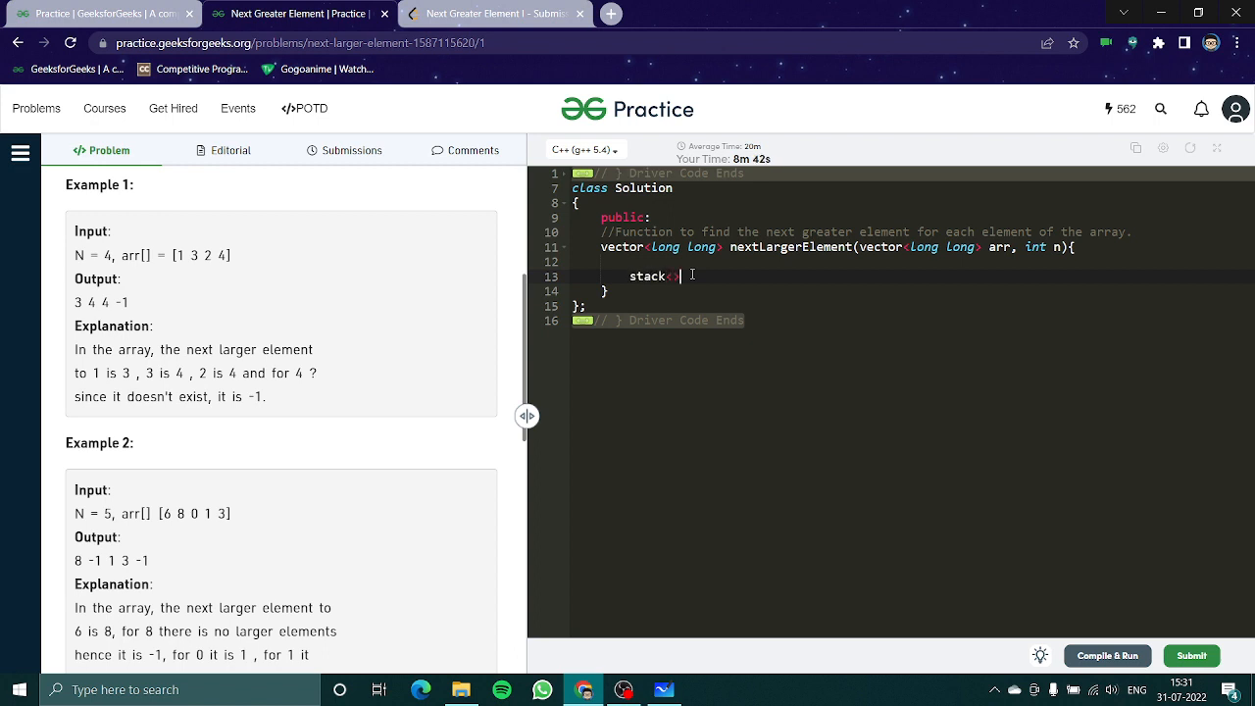
pyautogui.write('long long>')
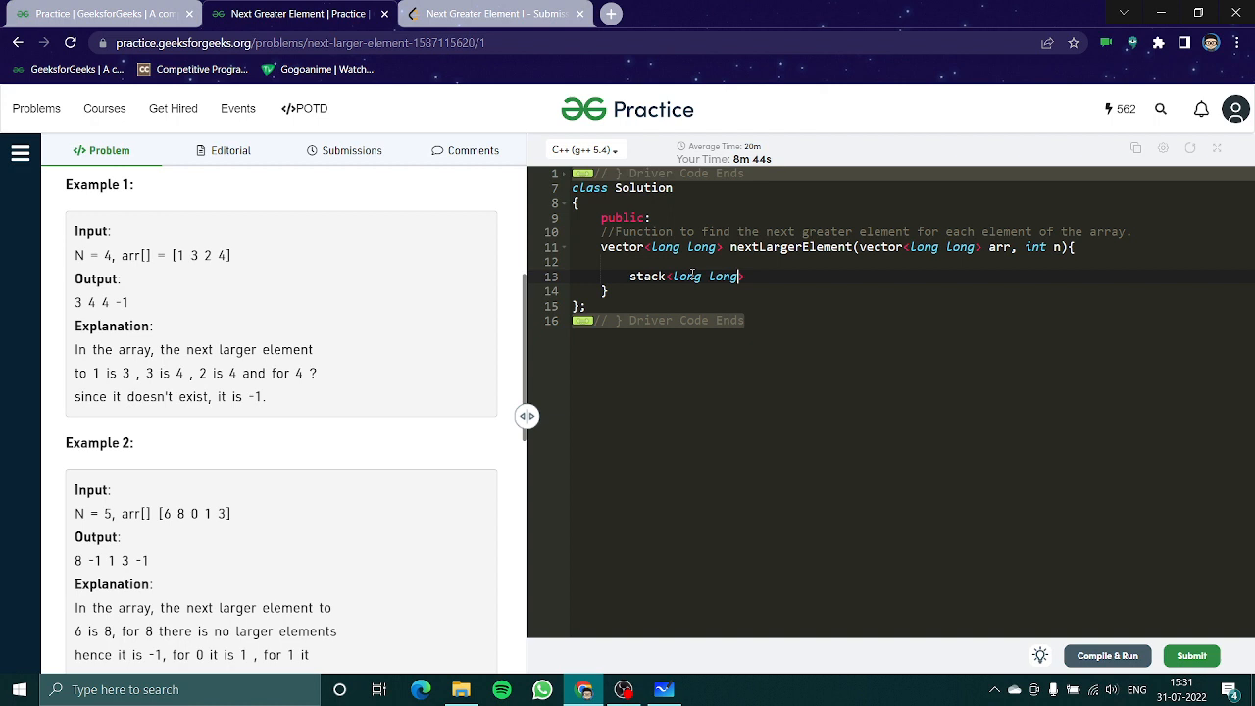
pyautogui.write('s;')
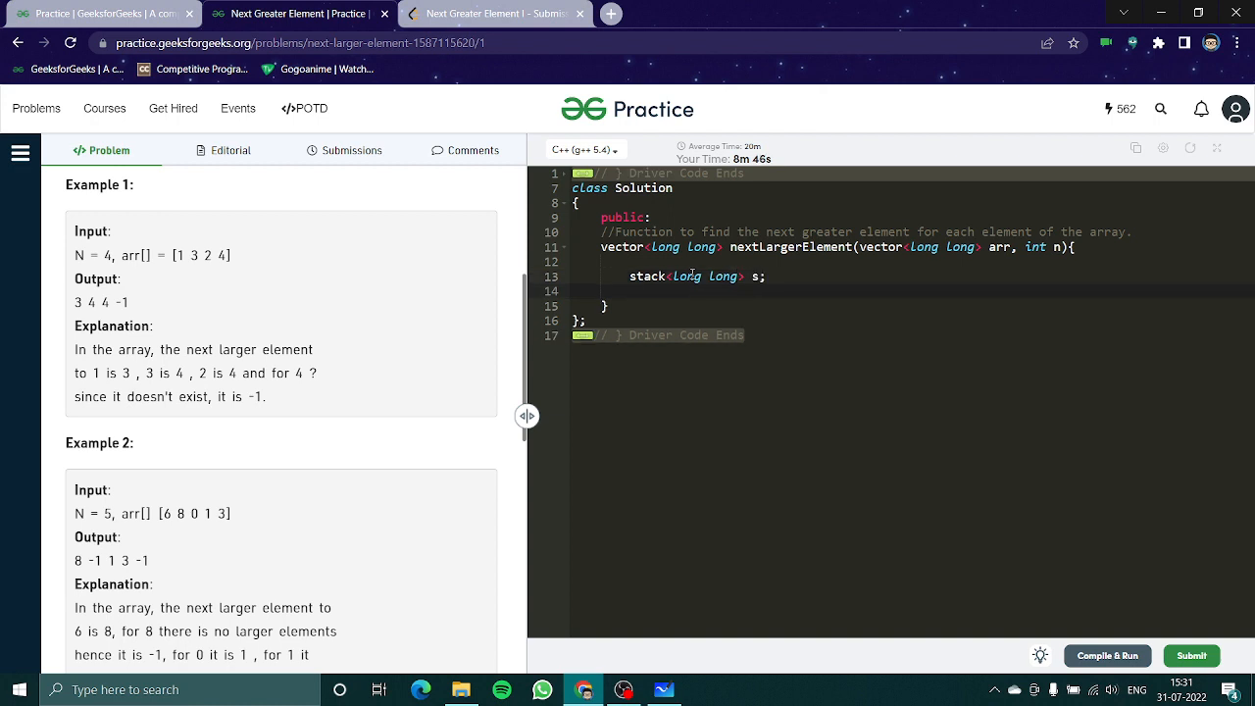
pyautogui.write('v')
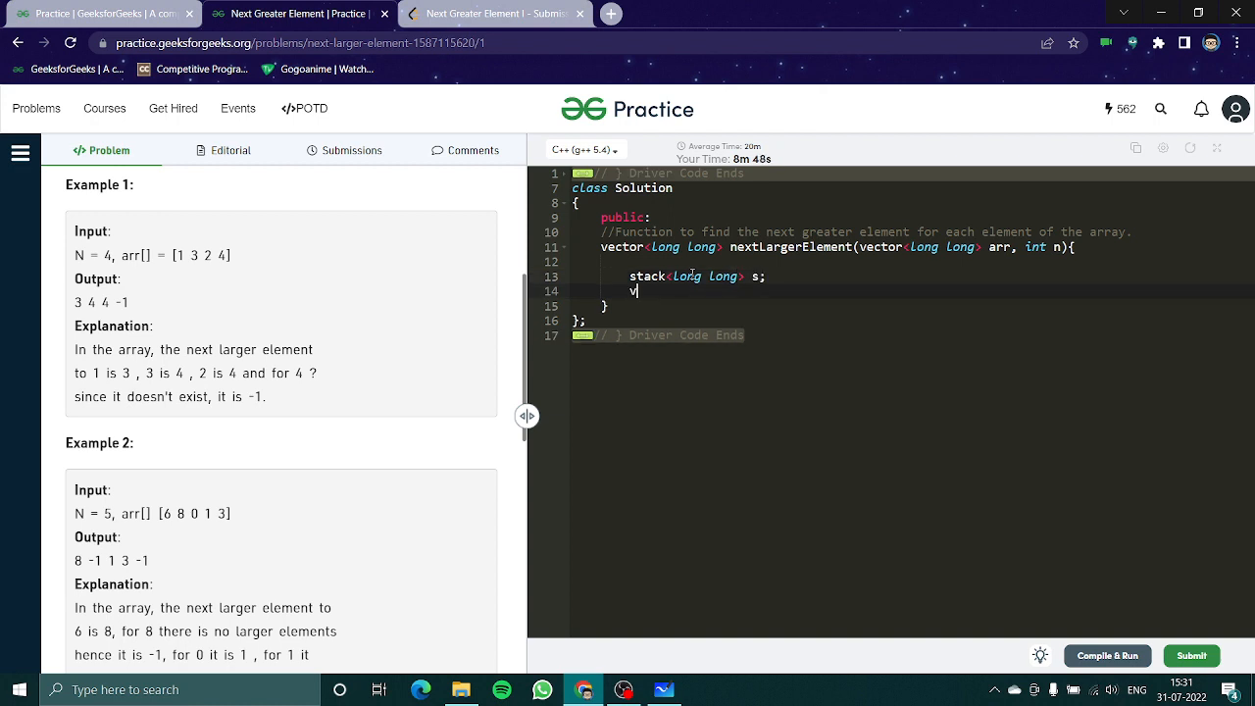
pyautogui.write('ector<>')
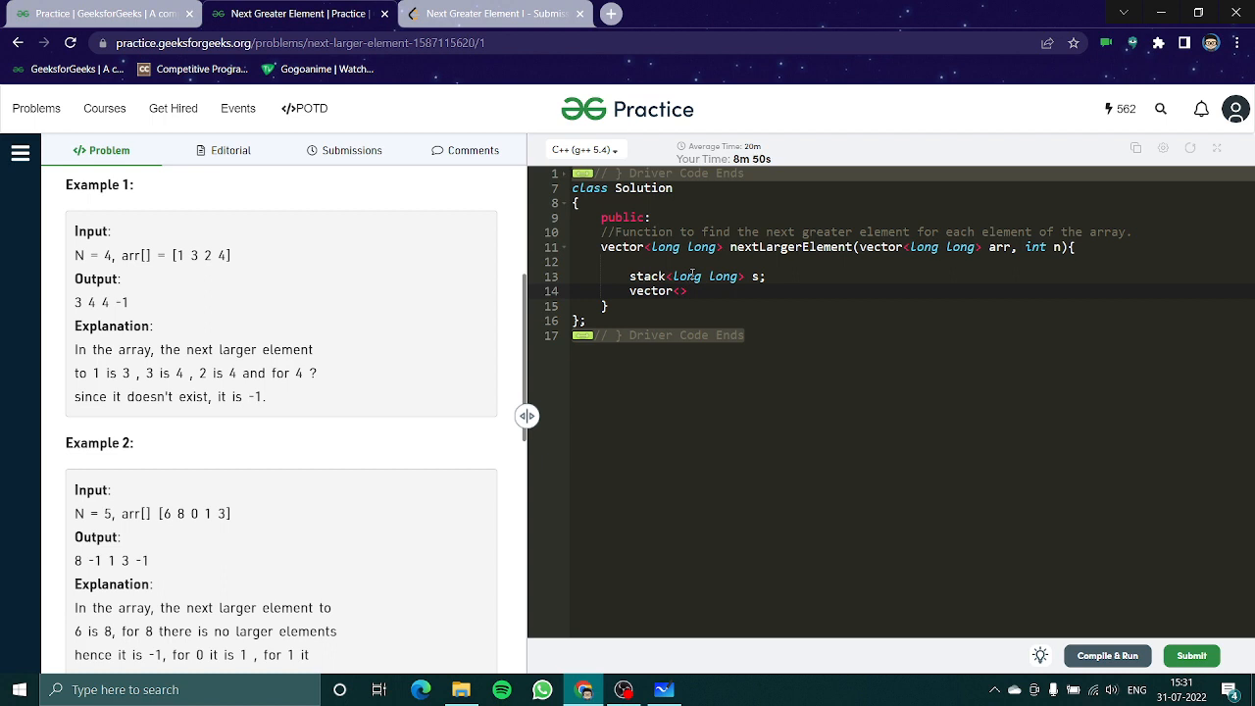
pyautogui.write('long long')
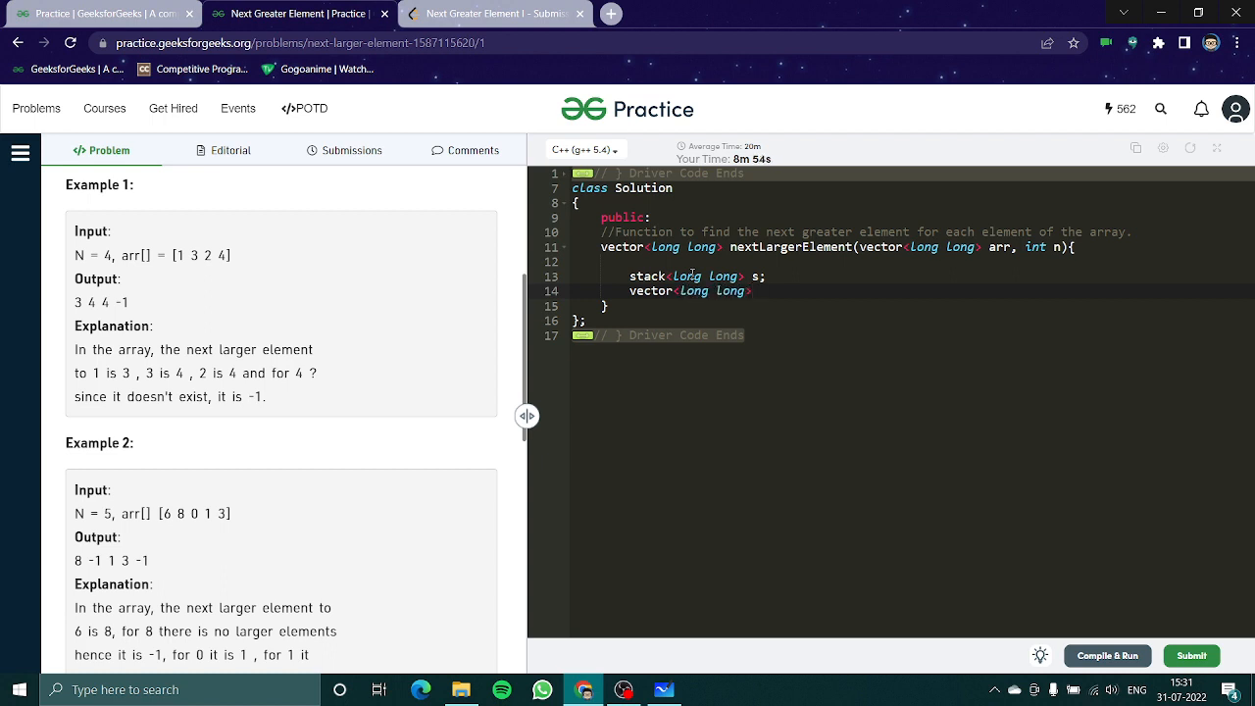
pyautogui.write('r')
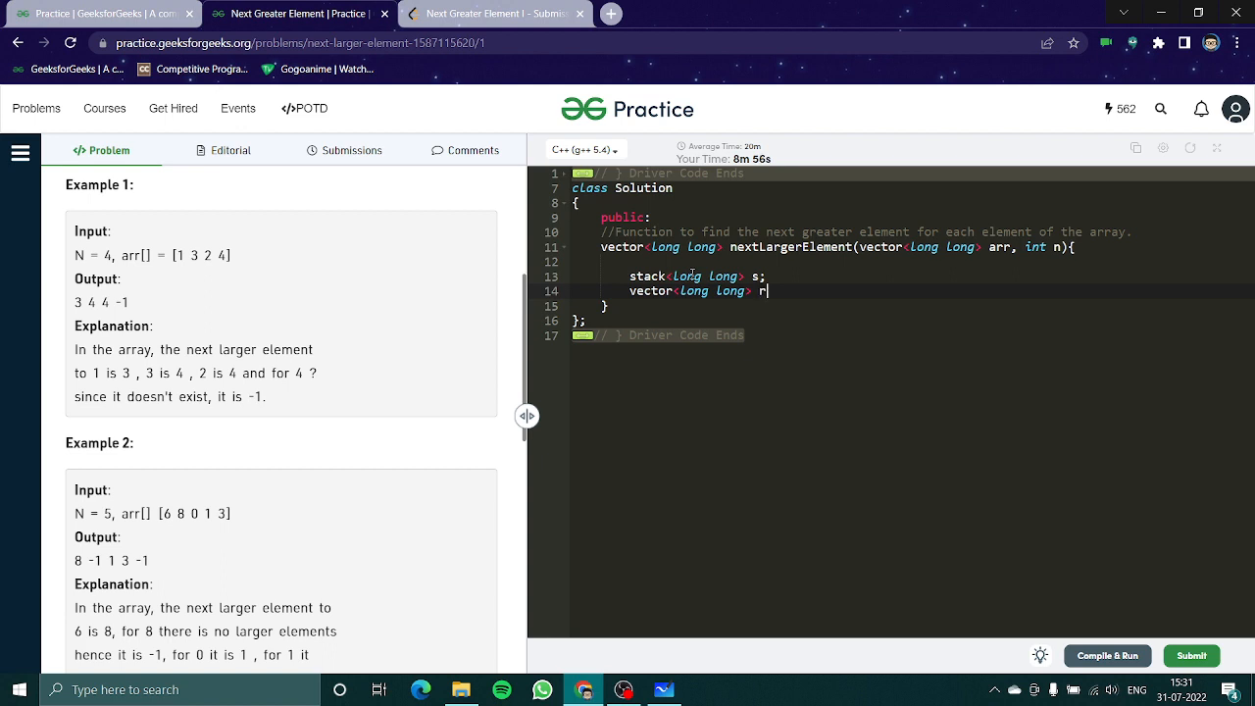
pyautogui.write('es;')
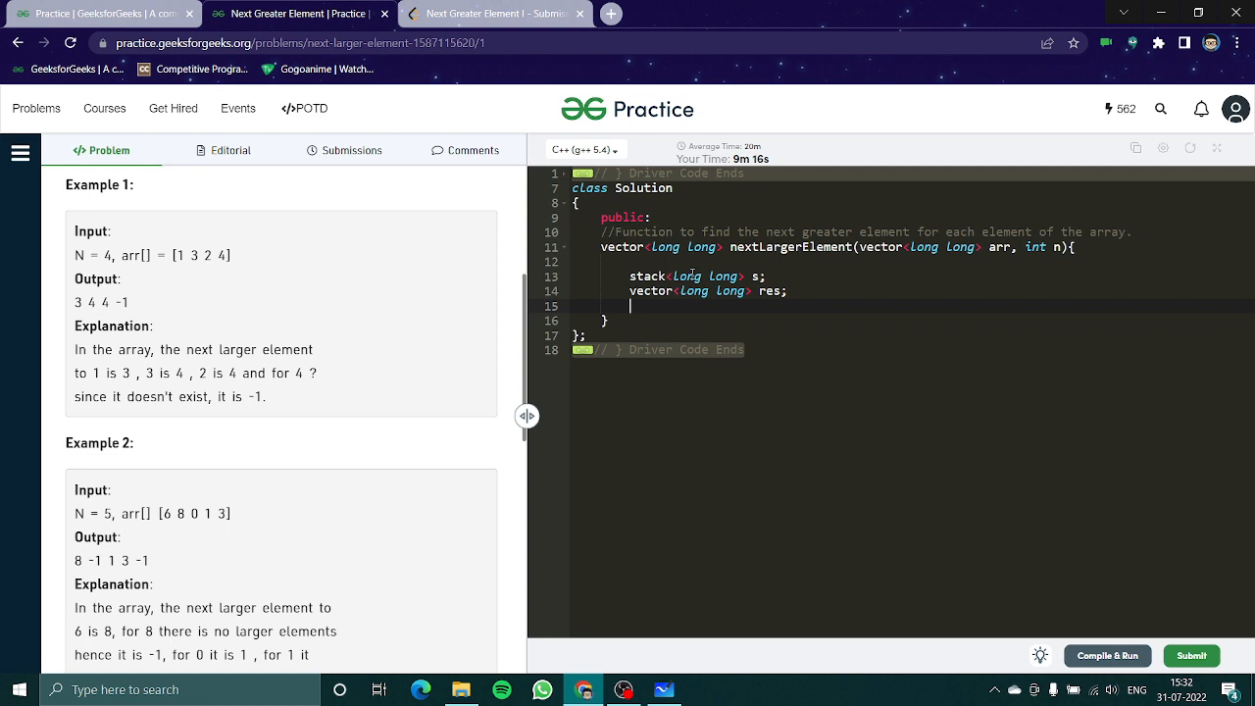
# Step: Seed res with -1 and push arr[n-1] onto the stack before the backward loop
pyautogui.write('res.')
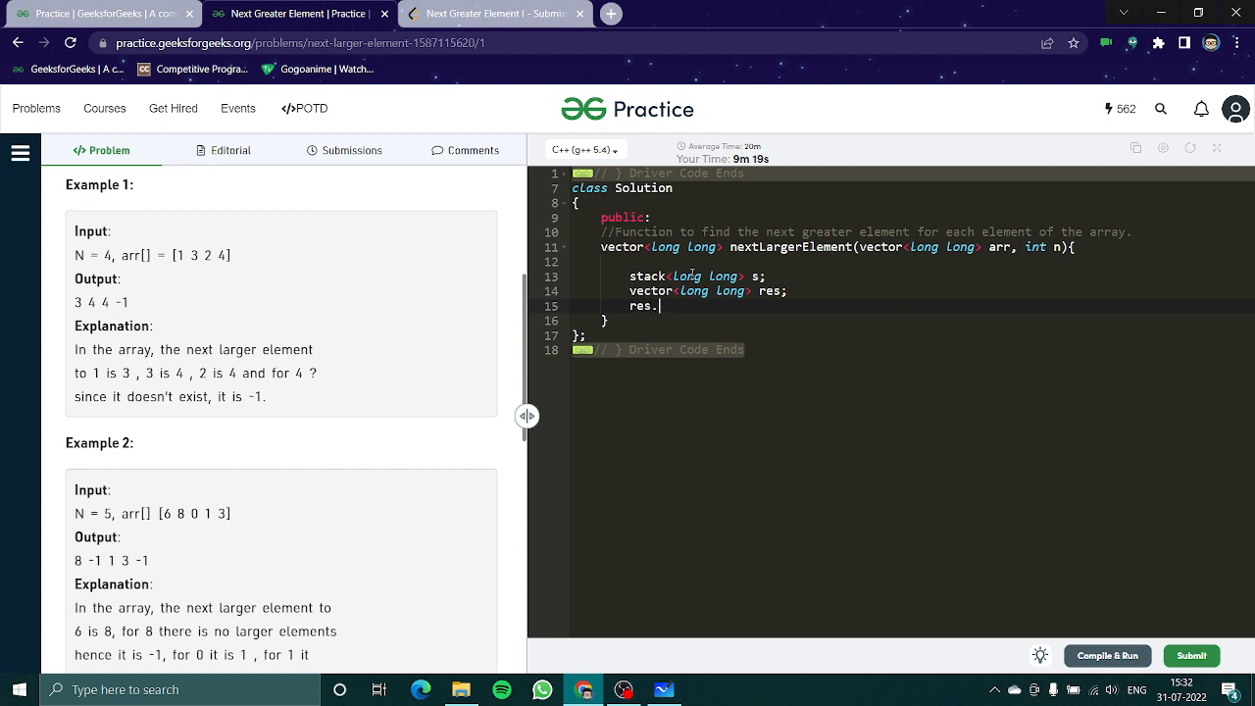
pyautogui.write('push_bac')
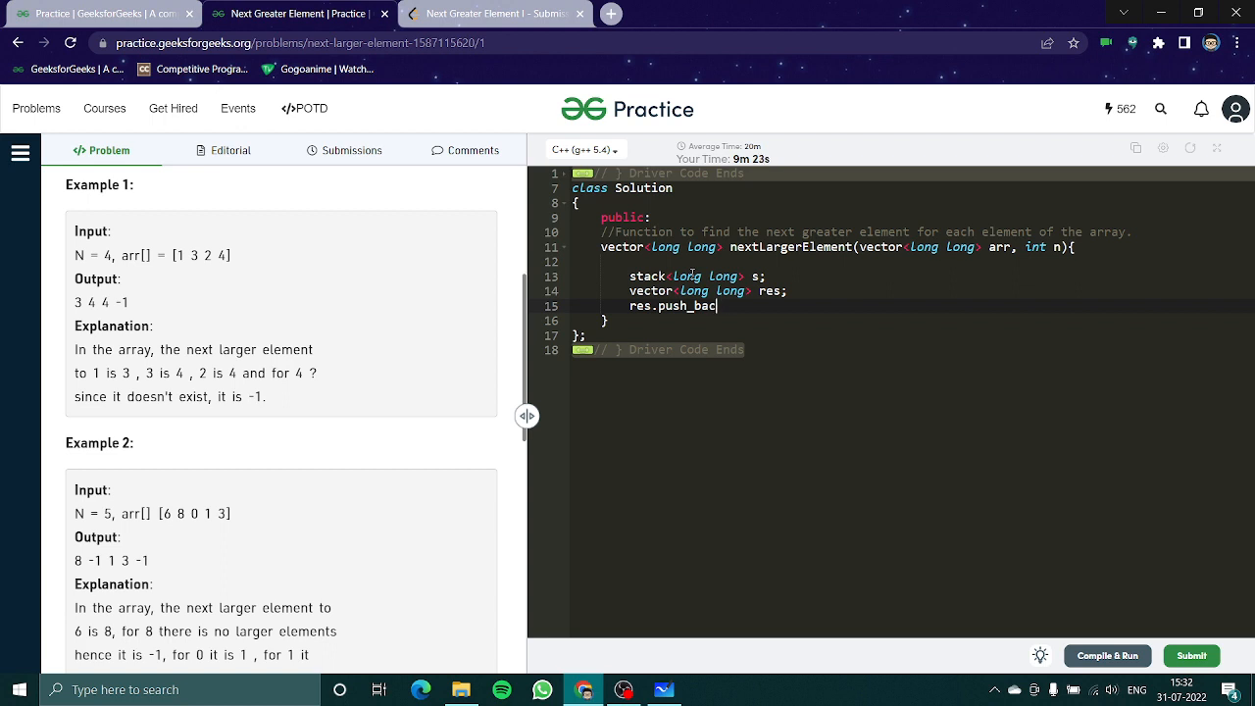
pyautogui.write('k(-1);')
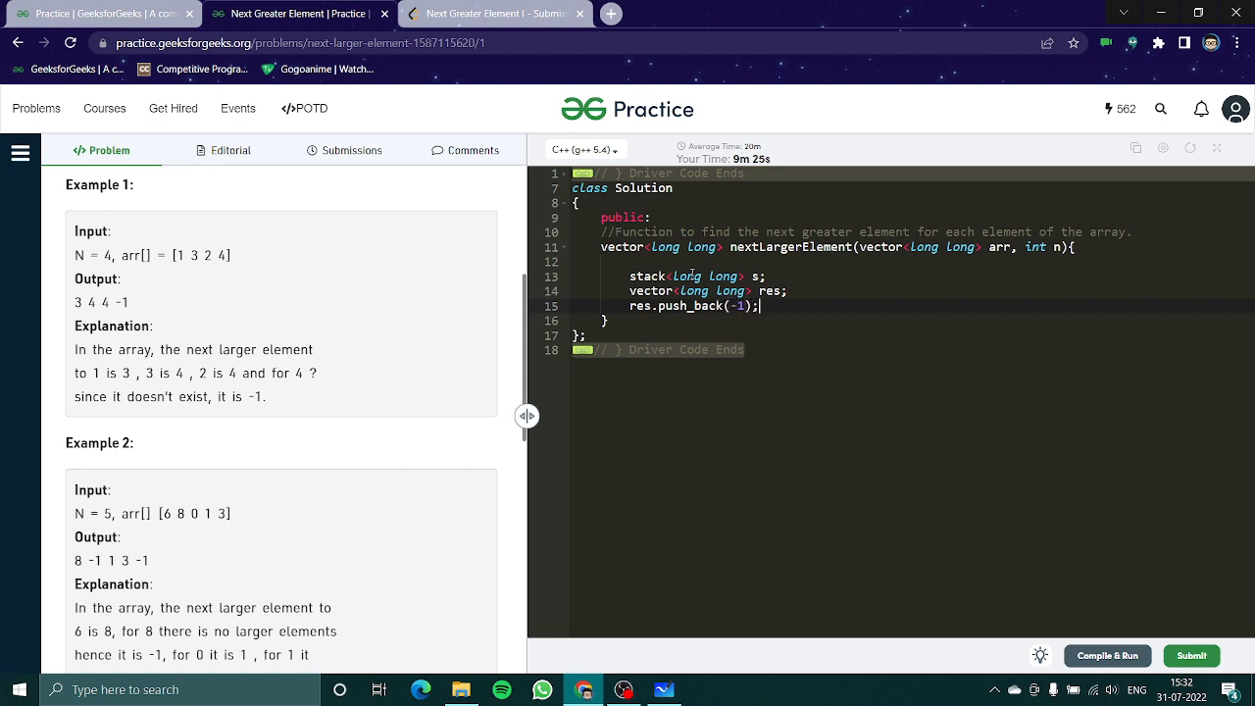
pyautogui.write('s.t')
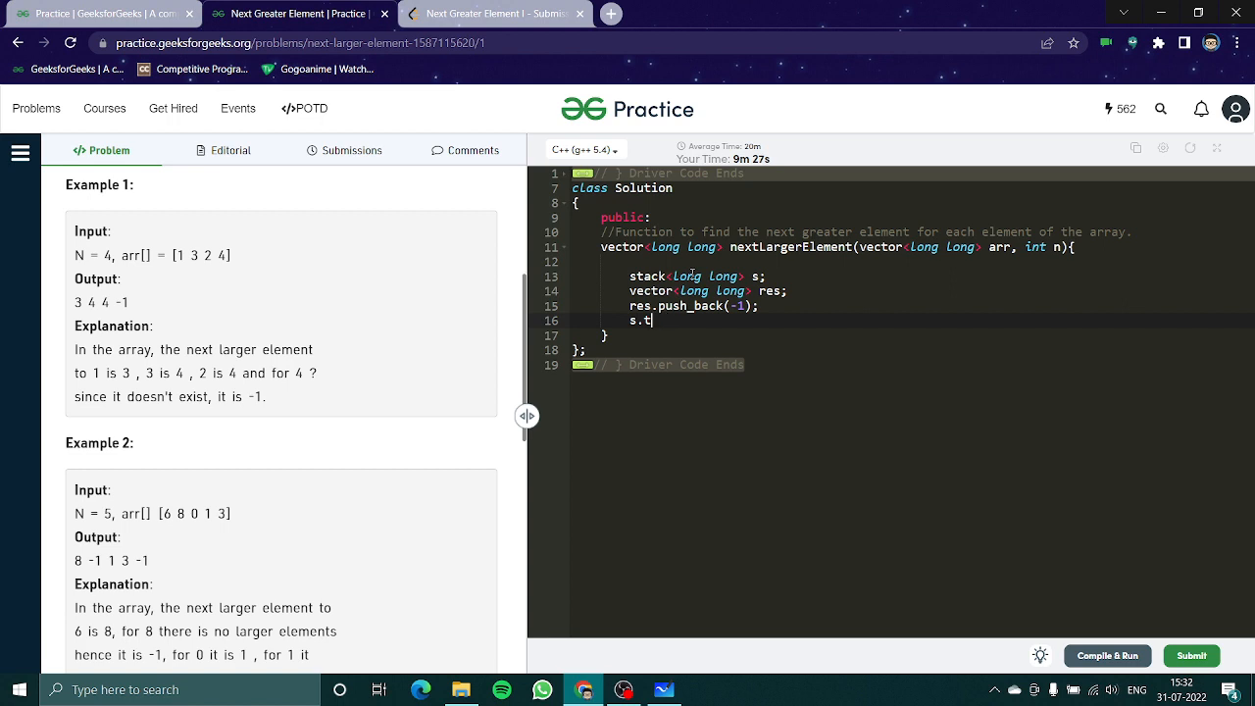
pyautogui.write('ush()')
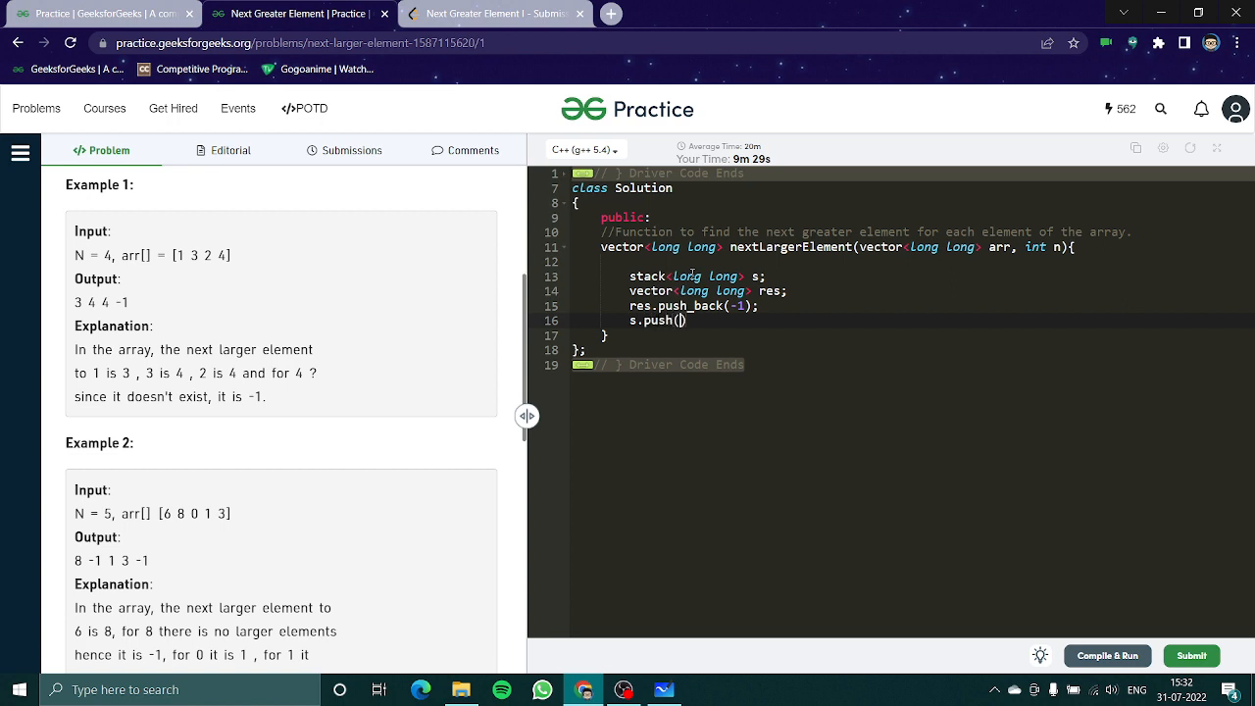
pyautogui.write('arr[]')
pyautogui.write('for(int i=n-2;i>=0;i--')
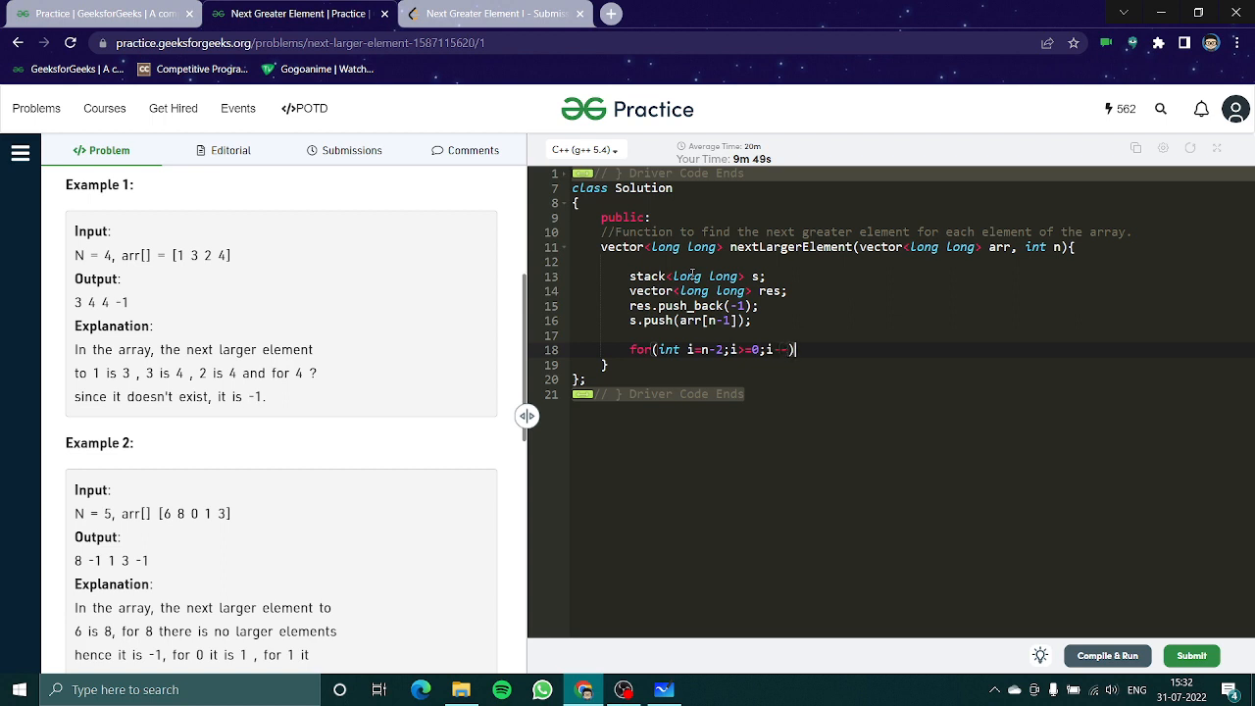
# Step: Write while(!s.empty() && s.top() <= arr[i]) s.pop(); inside the for loop
pyautogui.write('{')
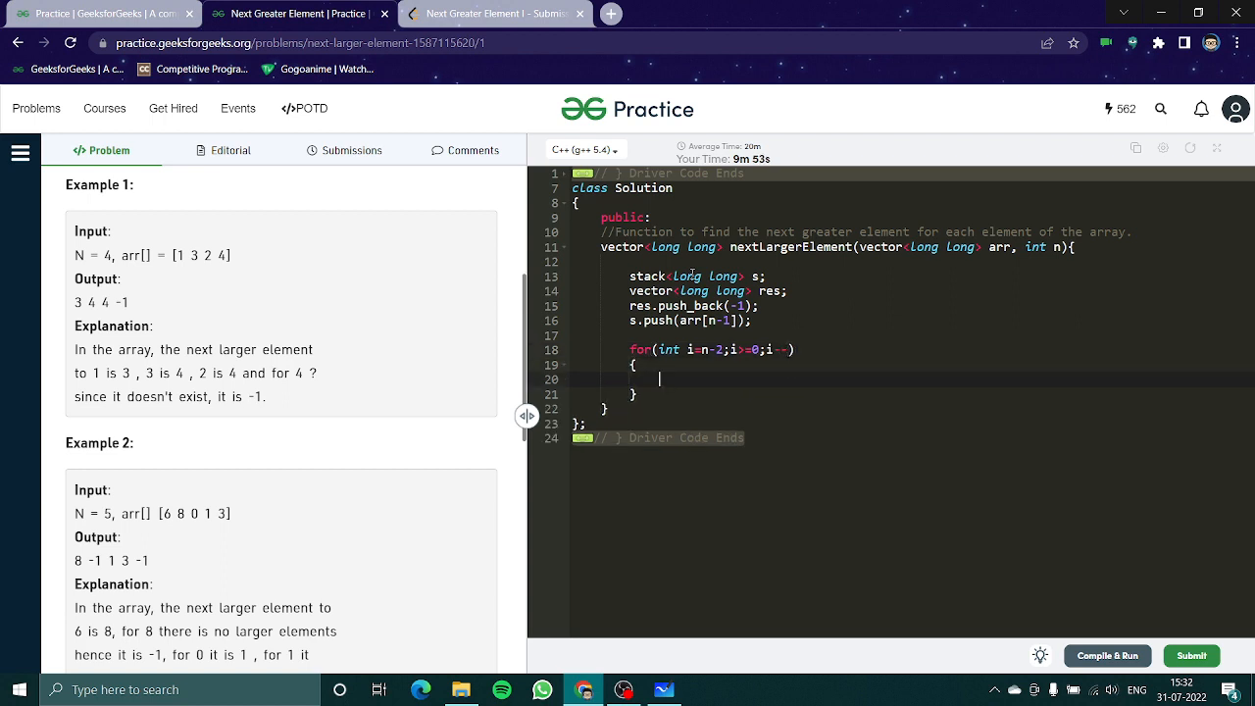
pyautogui.write('whil')
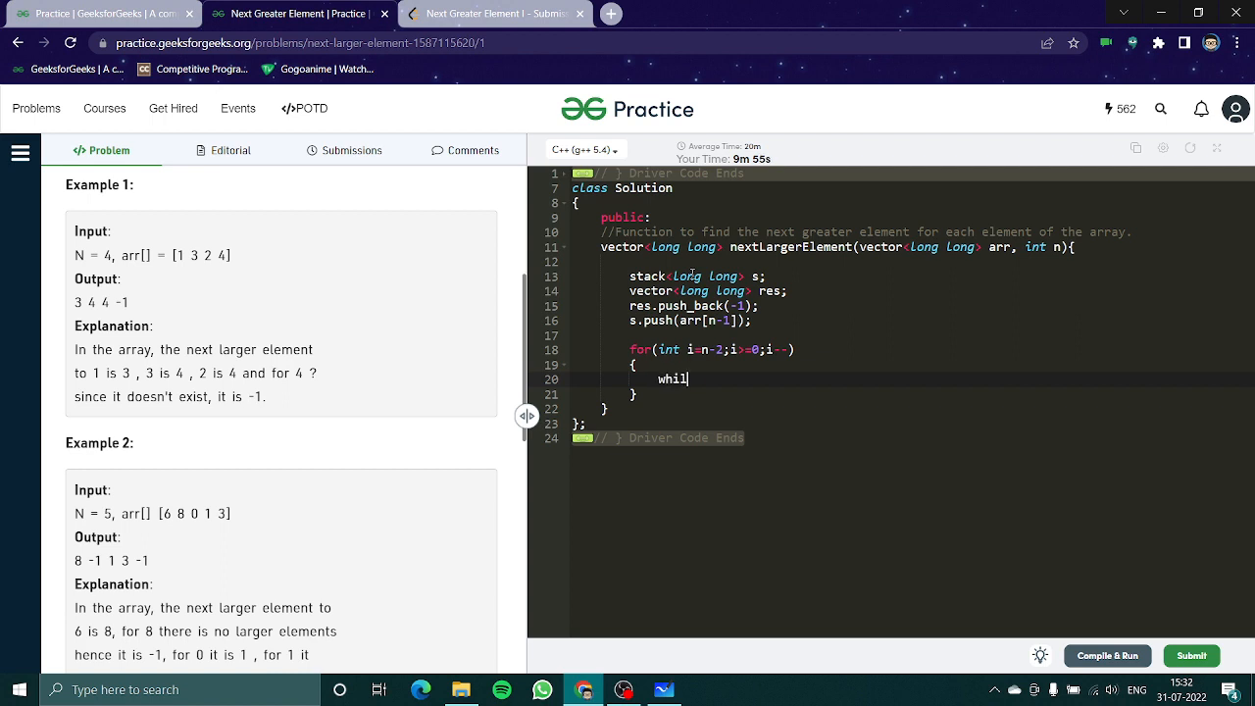
pyautogui.write('e(')
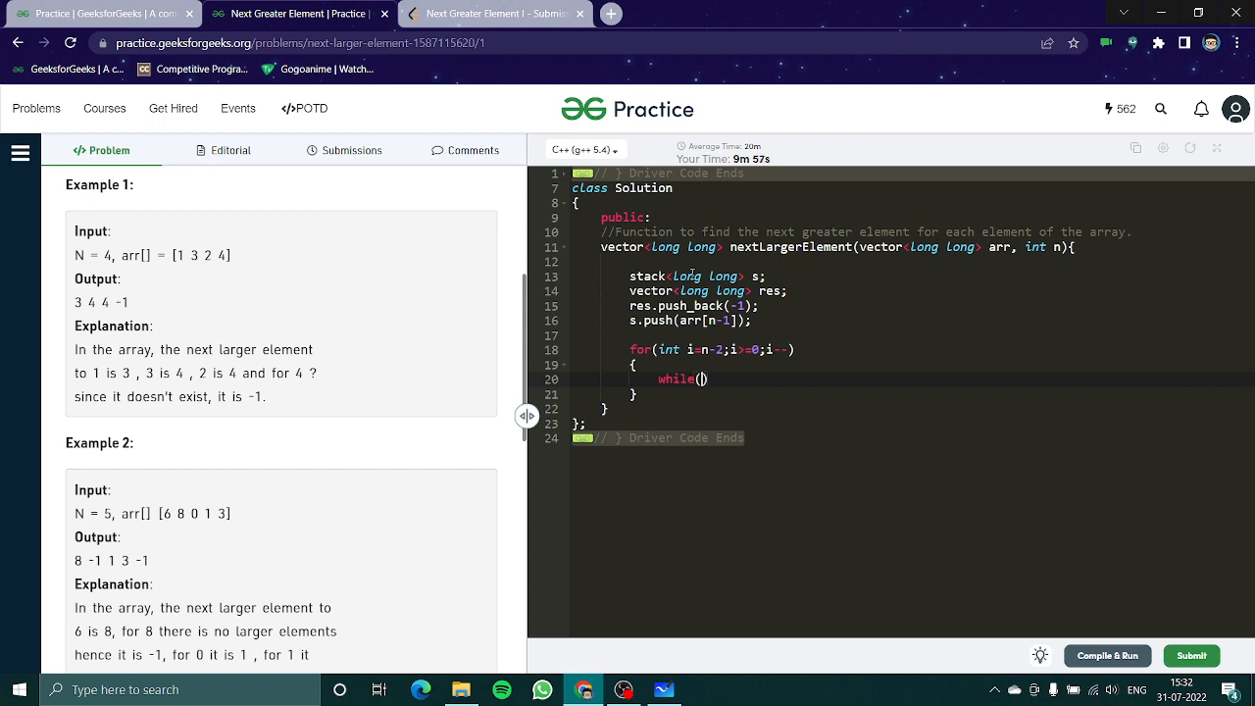
pyautogui.write('!sem')
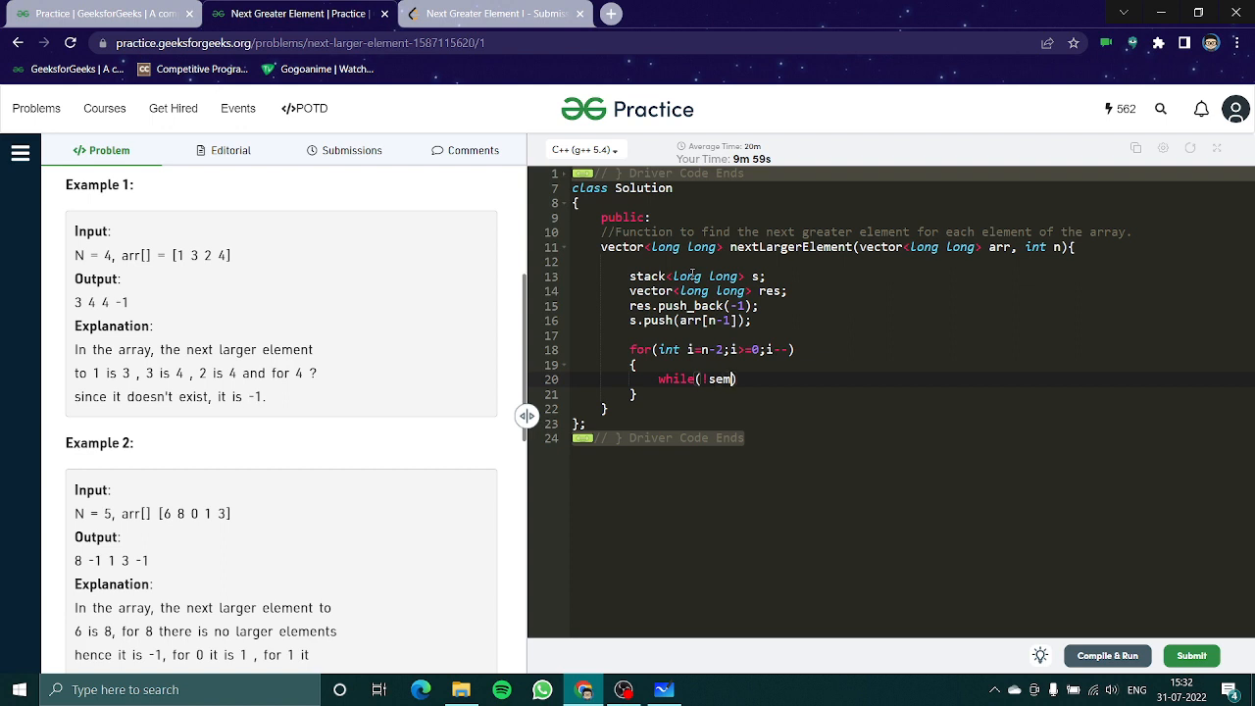
pyautogui.press('Backspace')
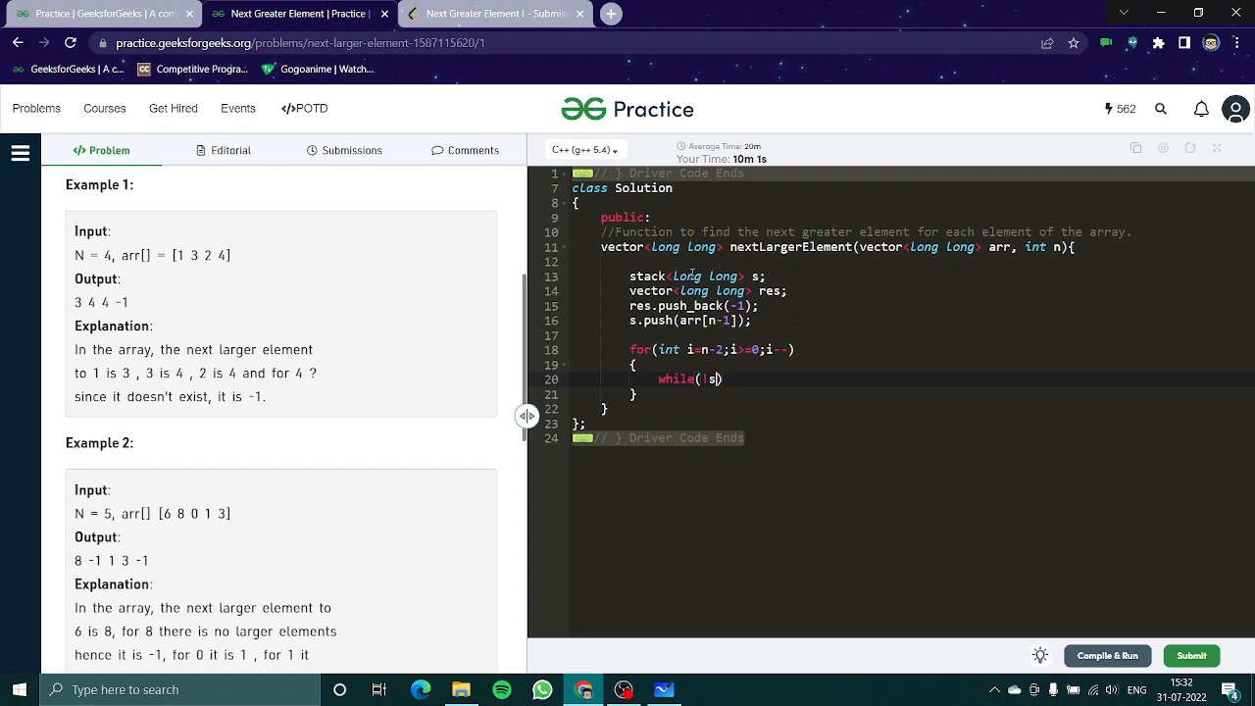
pyautogui.write('.empty()')
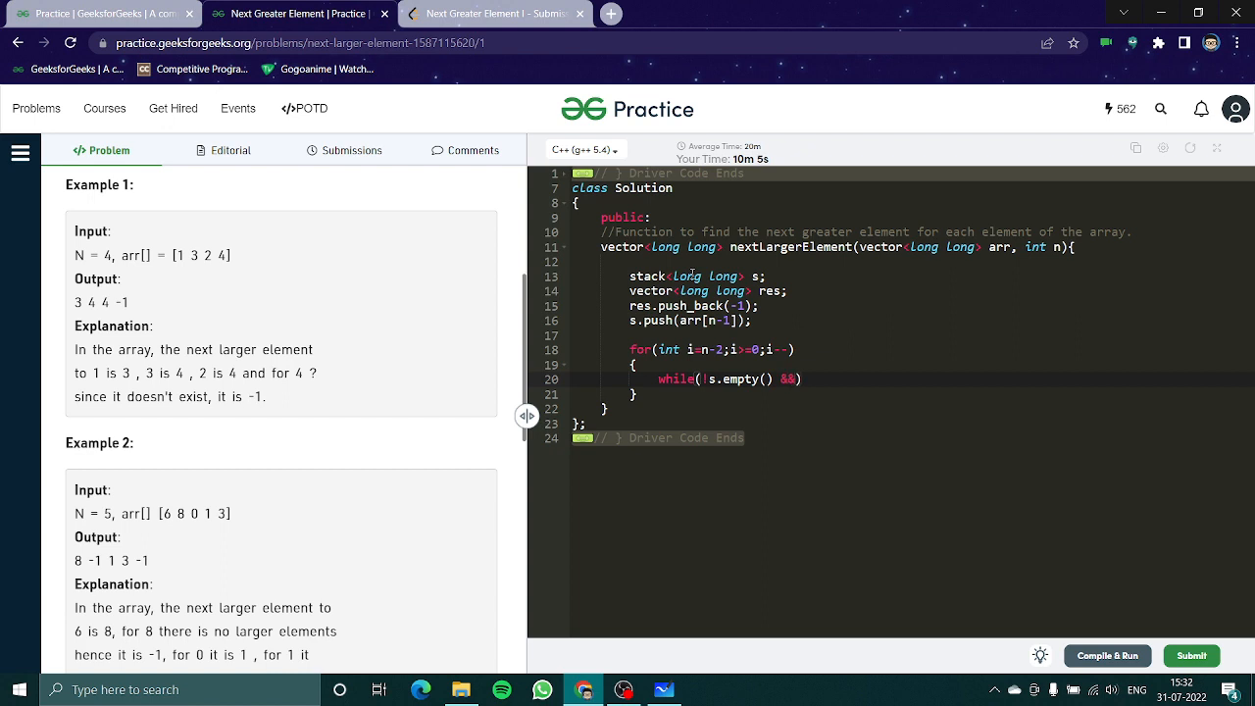
pyautogui.write('s.)')
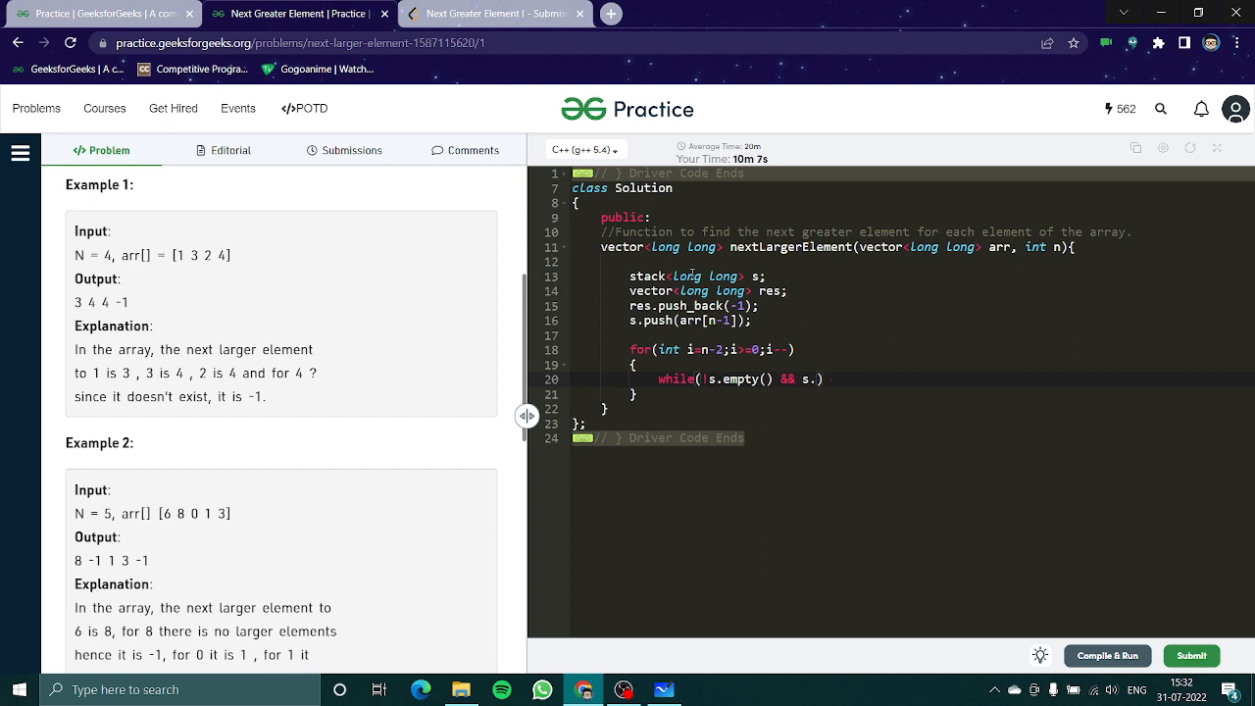
pyautogui.write('top()')
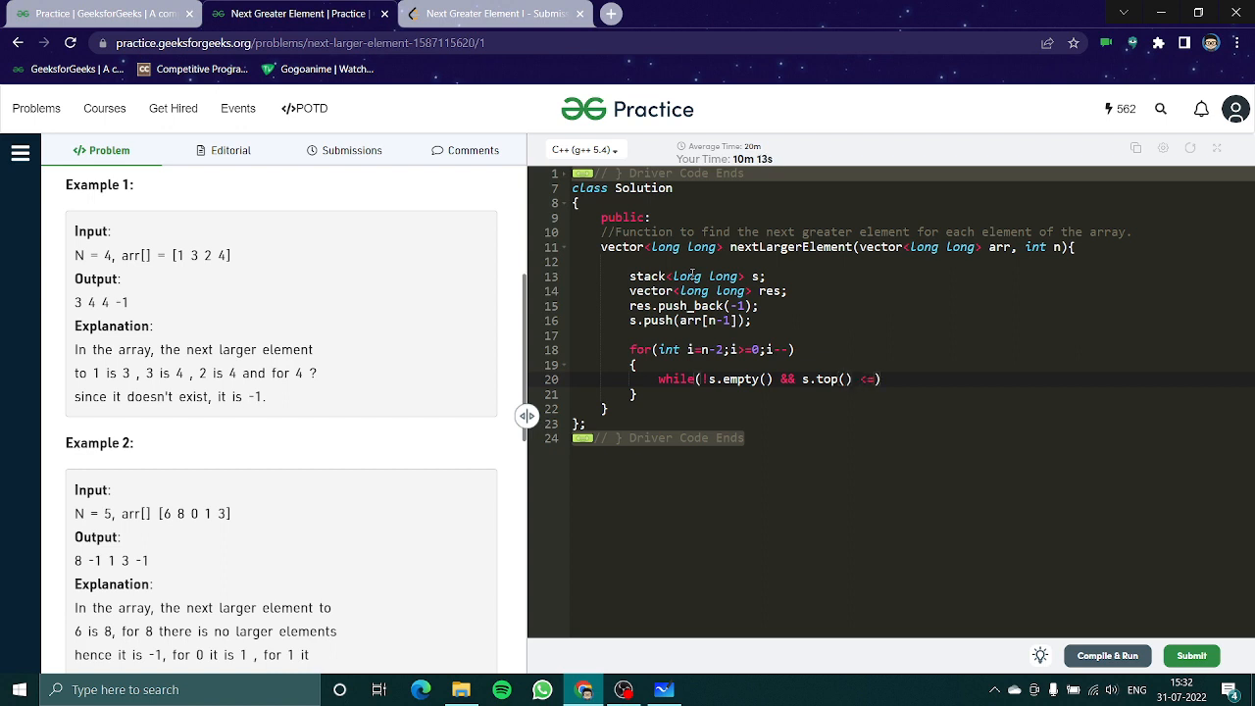
pyautogui.write('arr[i')
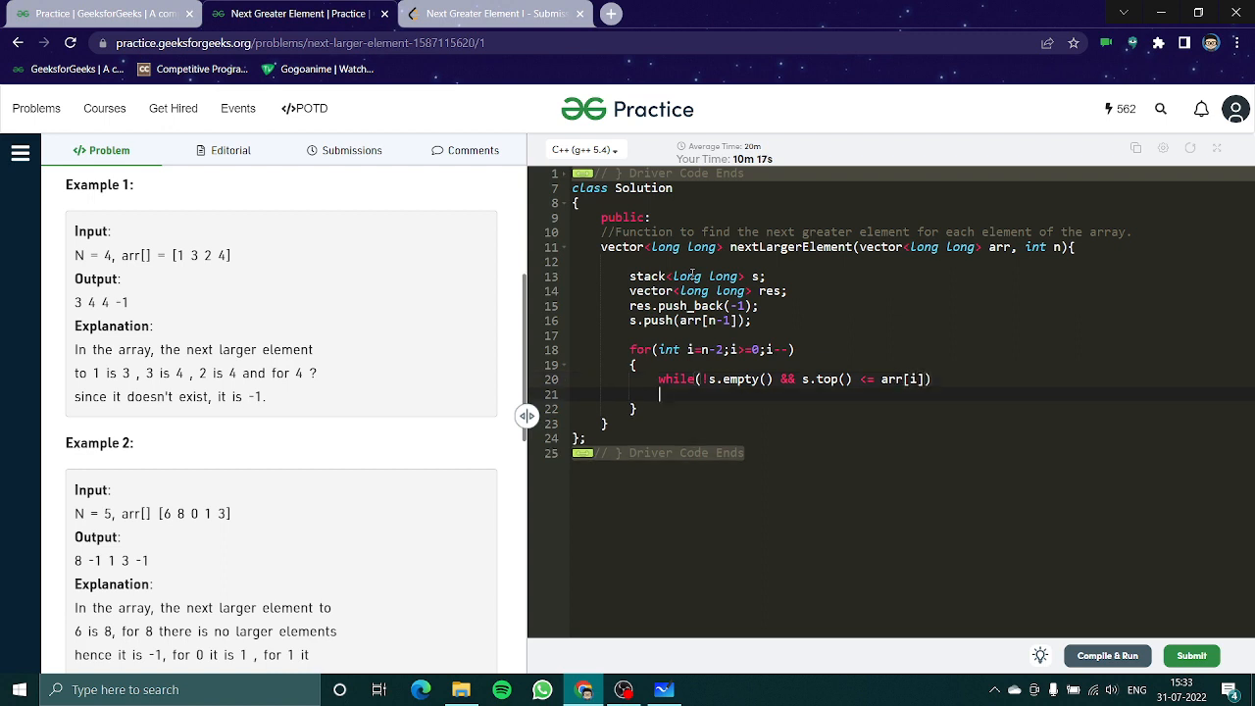
pyautogui.write('s.pop')
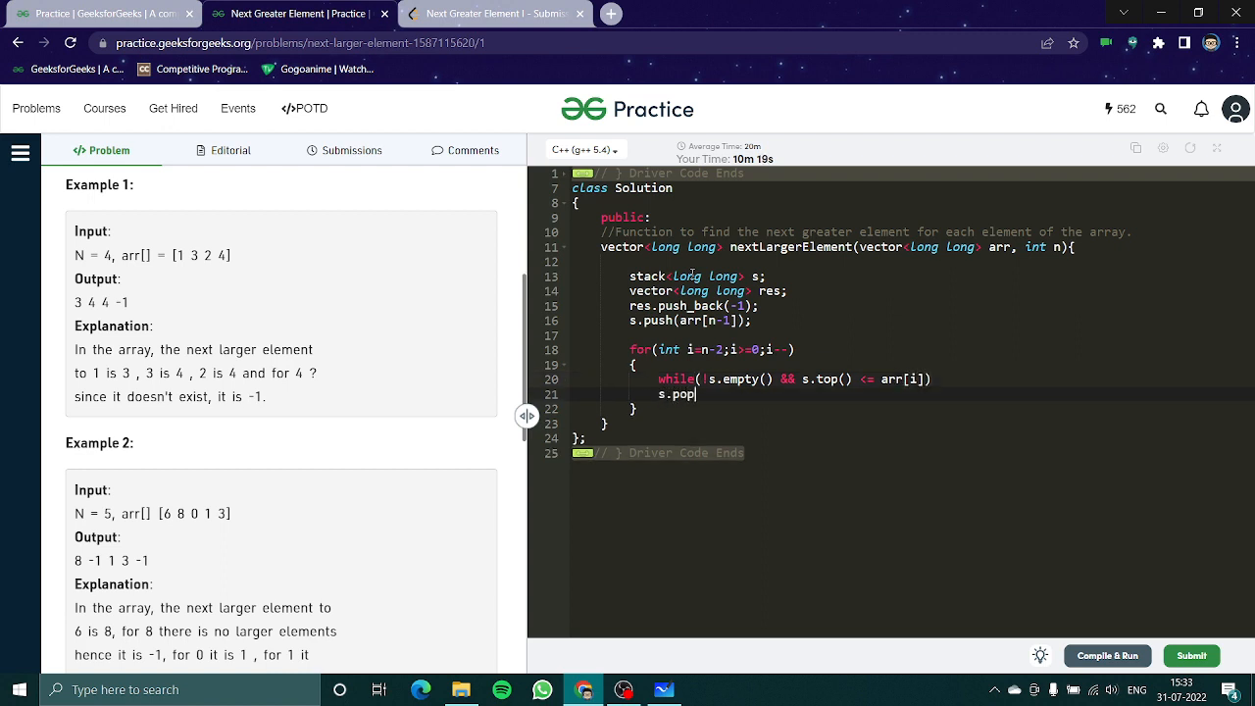
pyautogui.write('();')
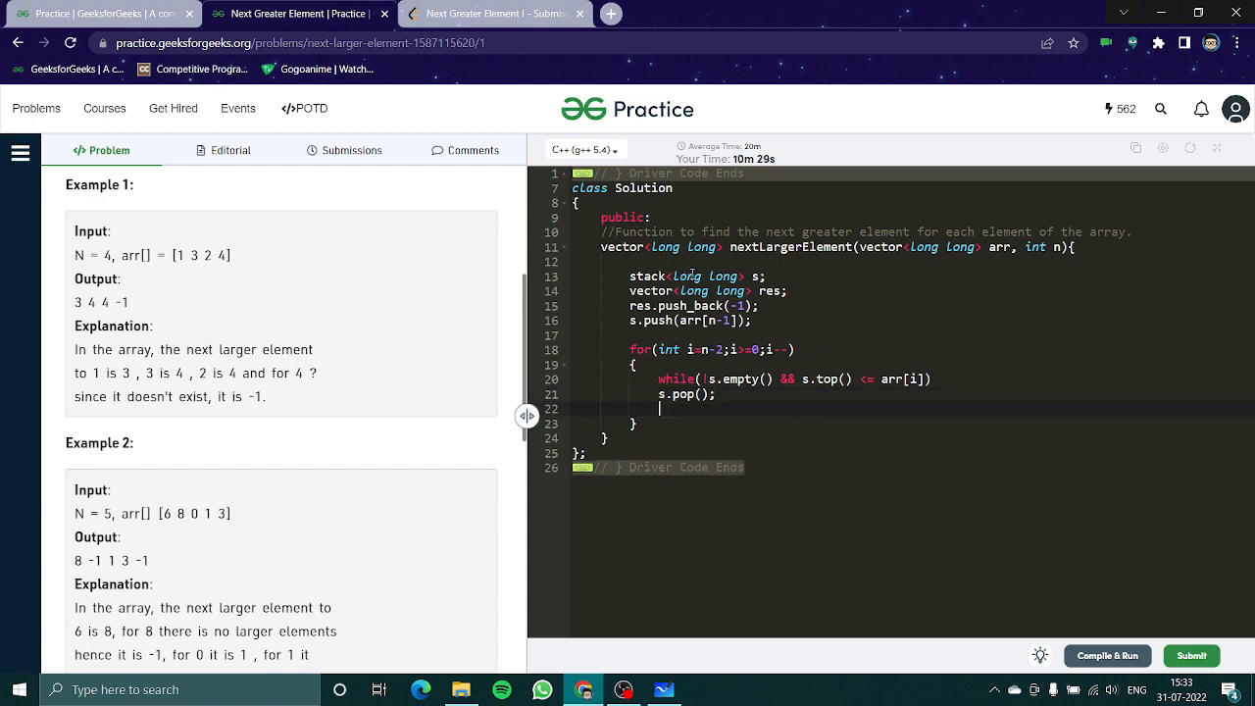
# Step: Write if(s.empty()) res.push_back(-1); for the empty-stack case
pyautogui.write('if()')
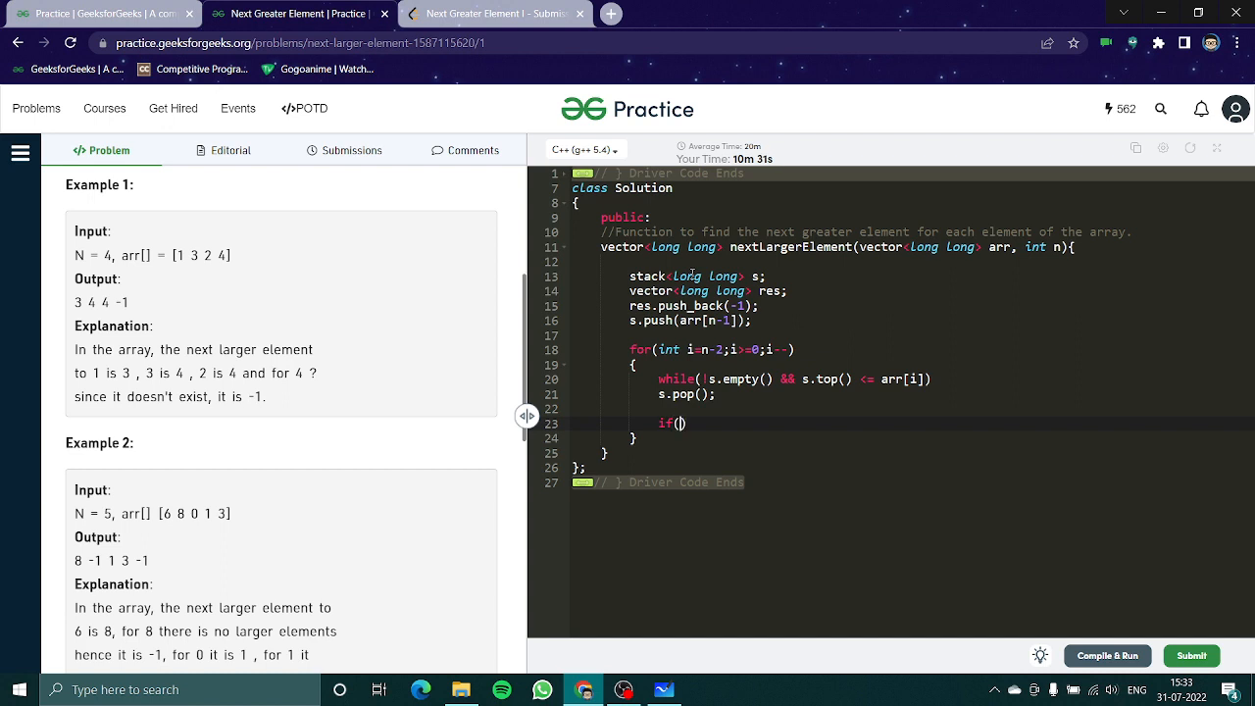
pyautogui.write('s.em,pty(')
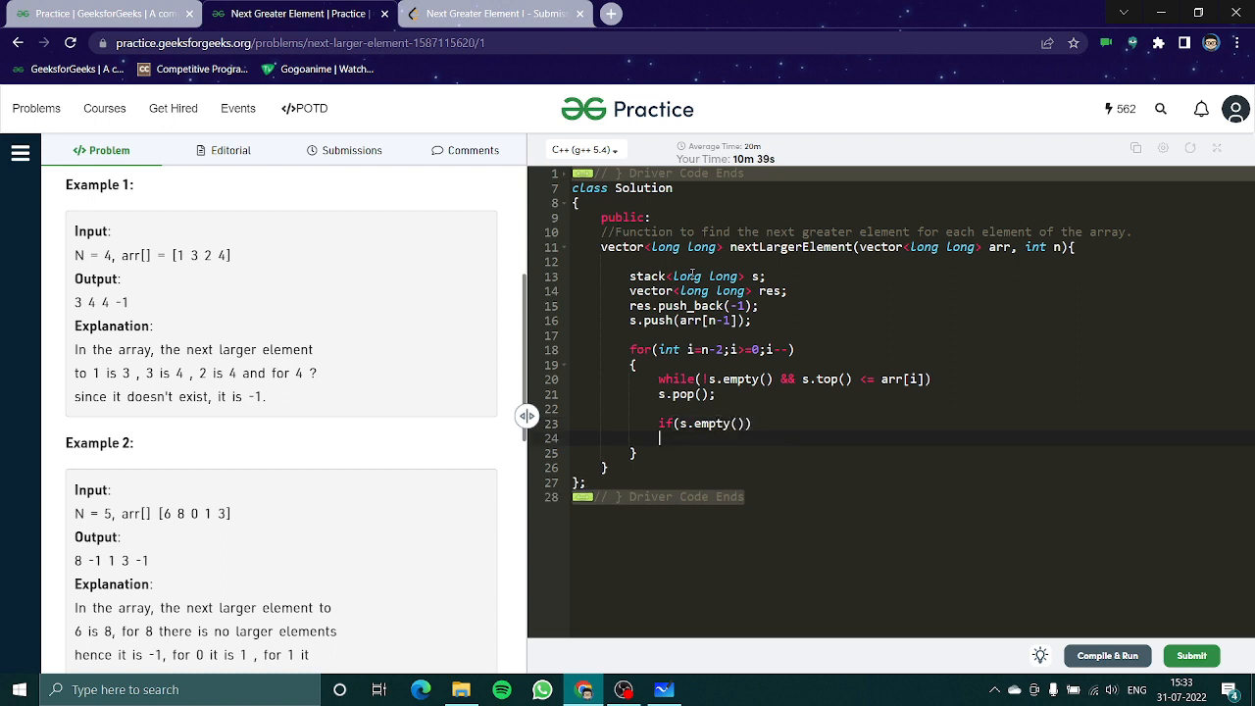
pyautogui.write('res.p')
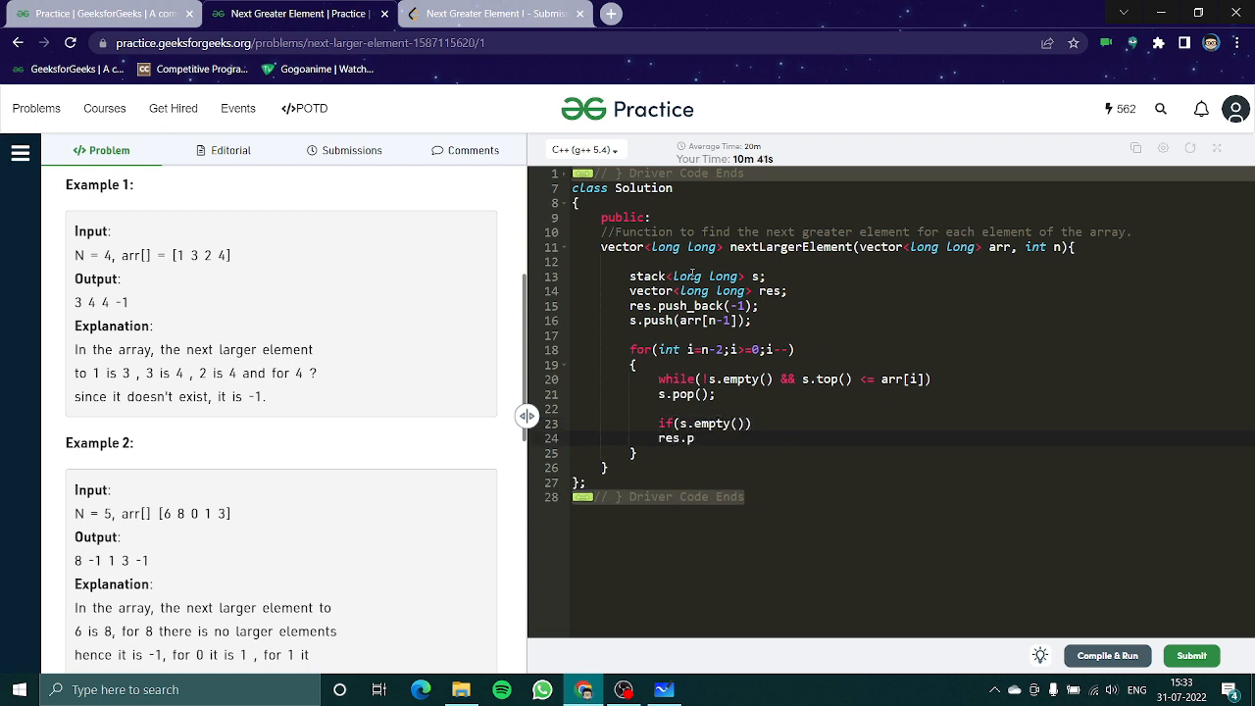
pyautogui.write('ush_b')
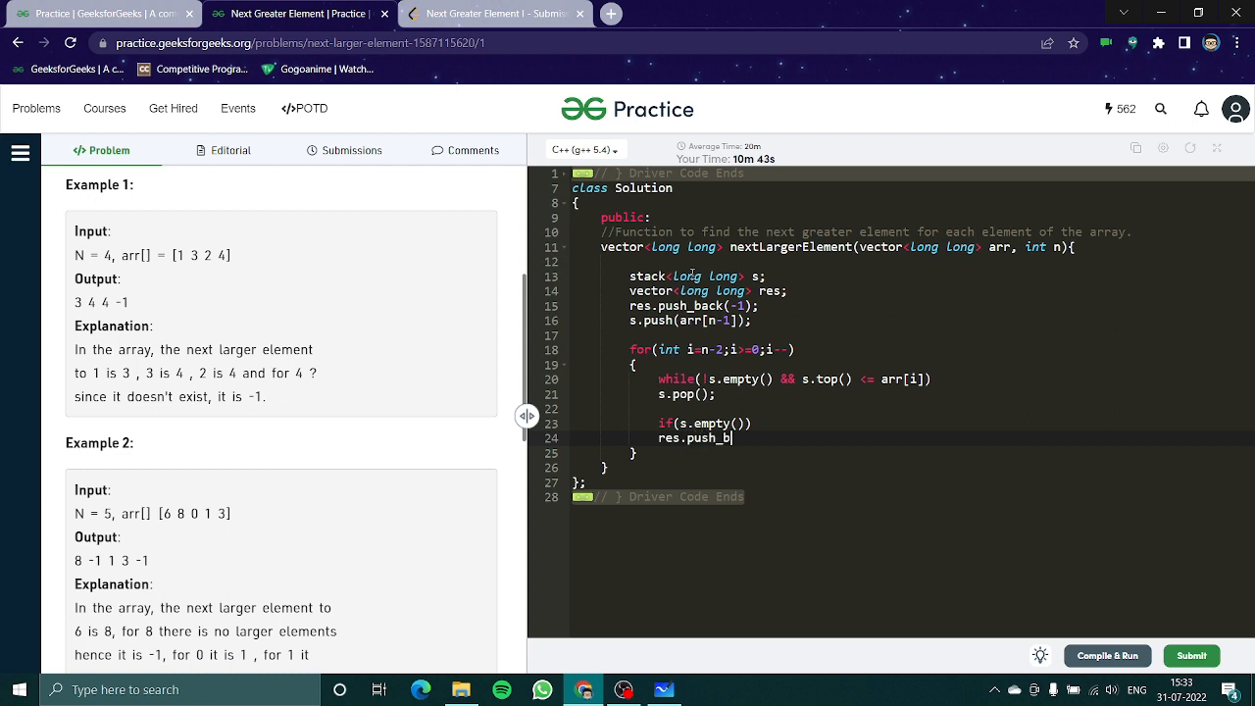
pyautogui.write('ack(-1)')
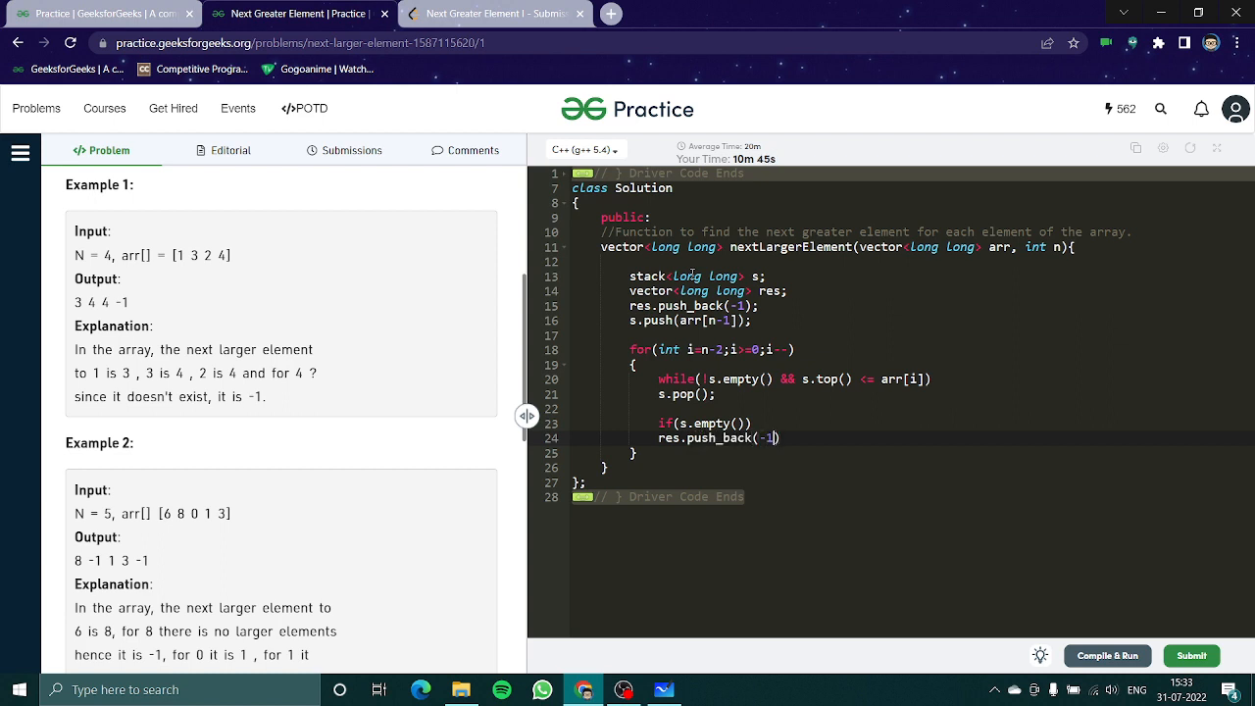
# Step: Add else res.push_back(s.top()); and start a new line
pyautogui.write('else')
pyautogui.write('res')
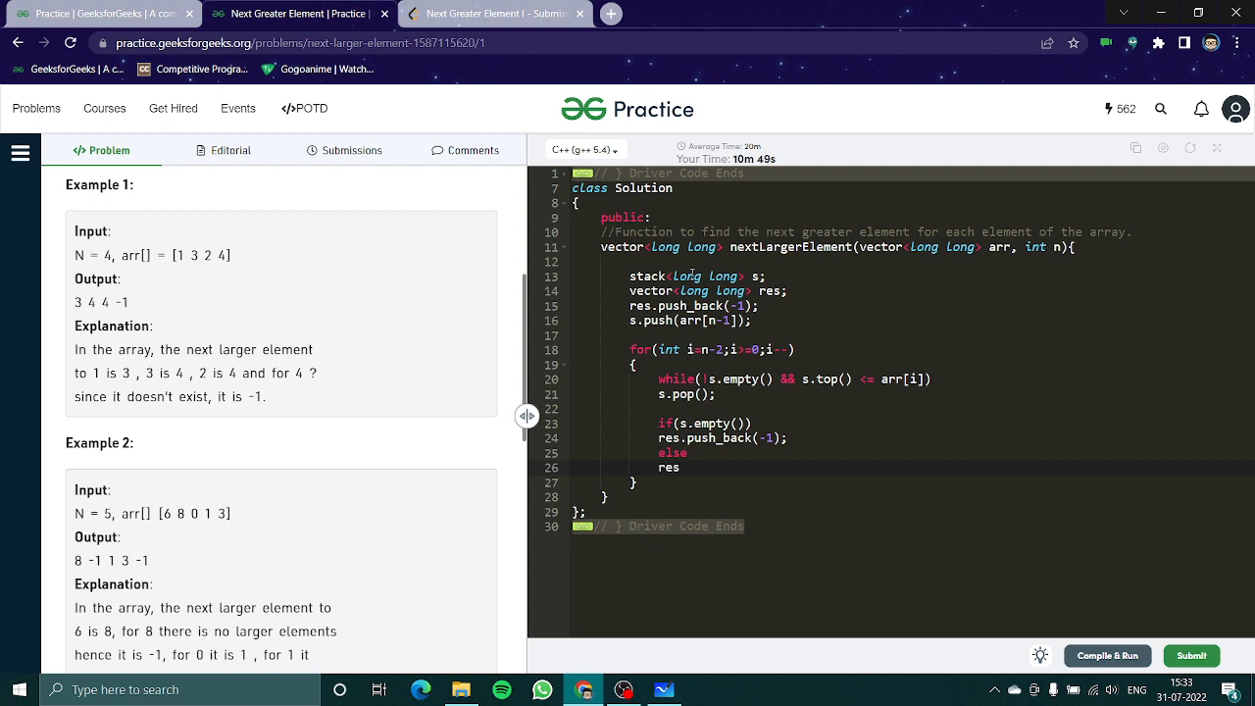
pyautogui.write('.p')
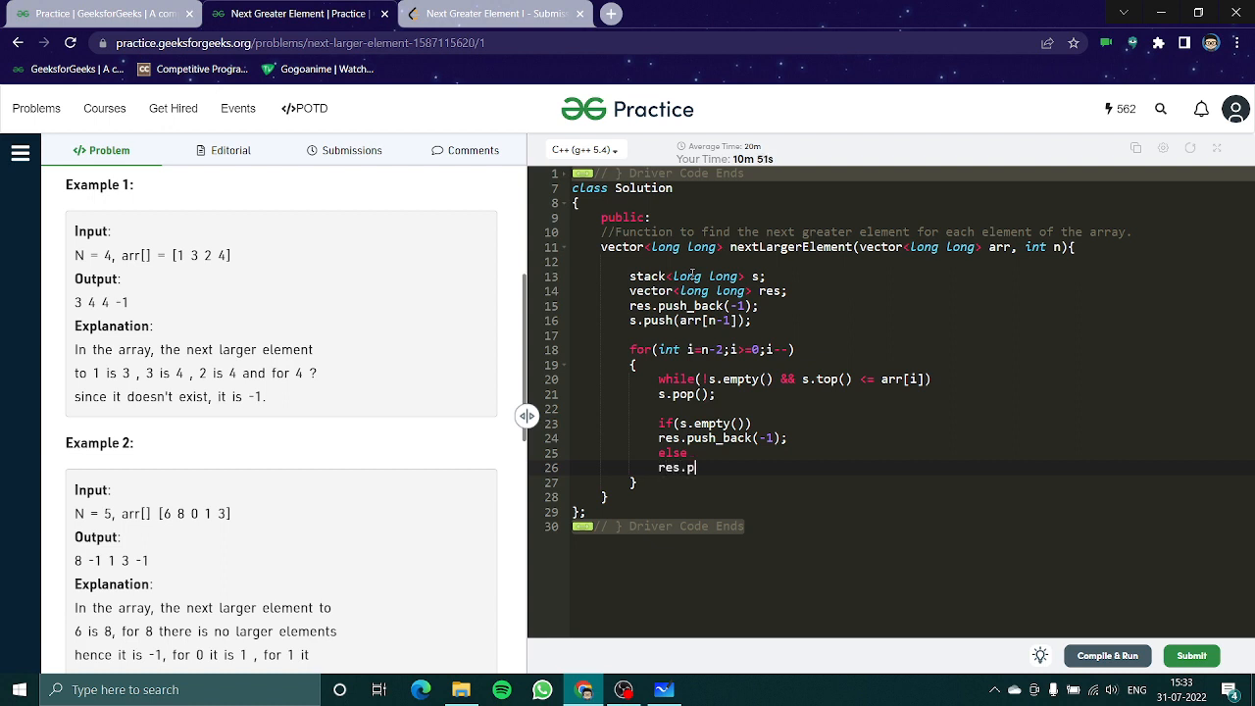
pyautogui.write('ush_back')
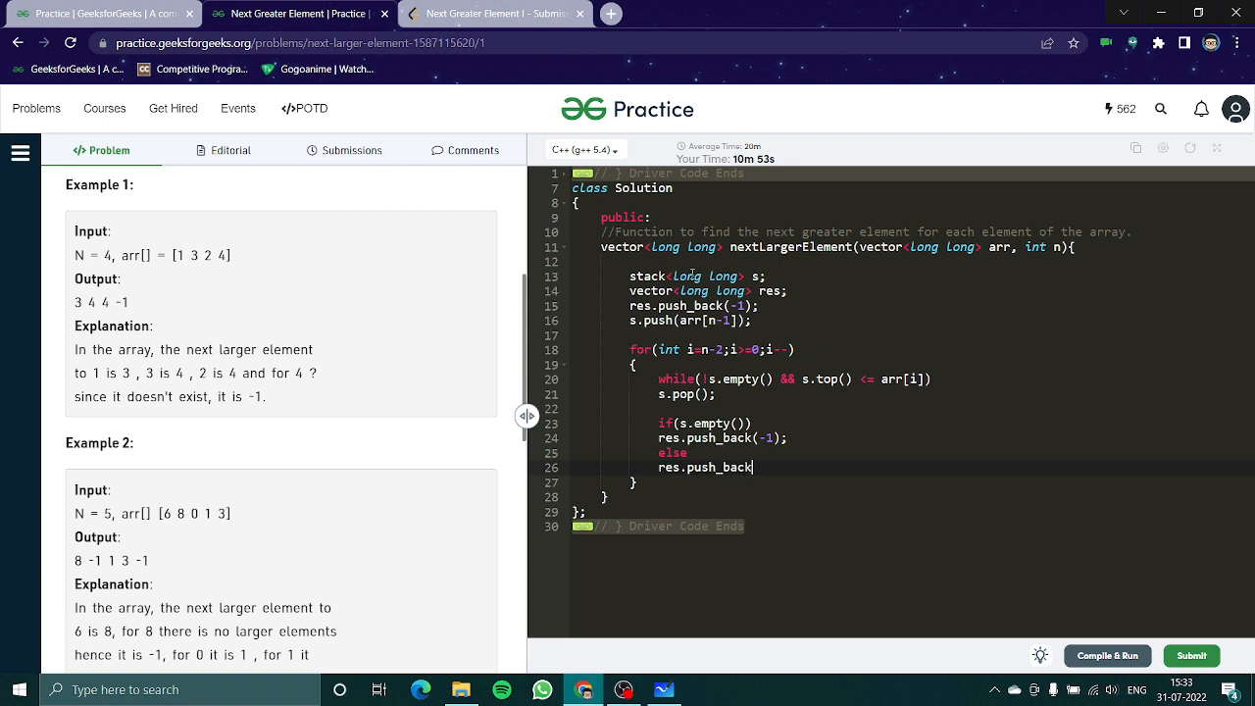
pyautogui.write('(top)')
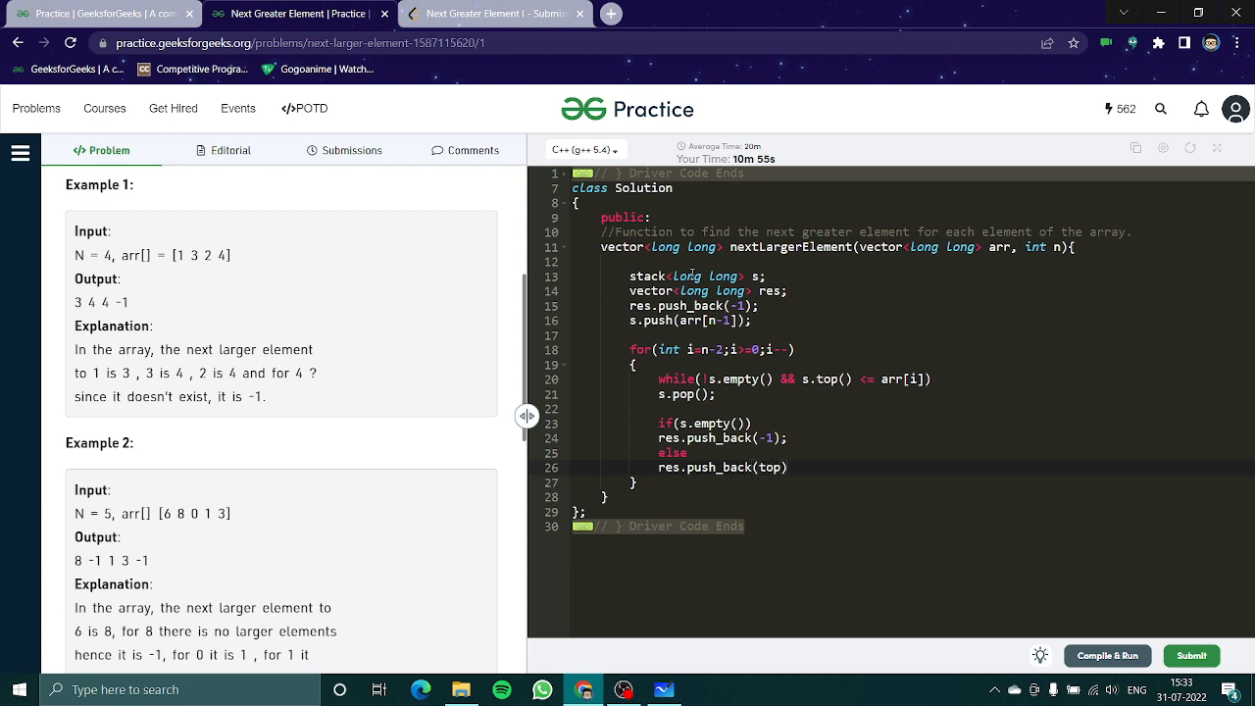
pyautogui.write('s.t')
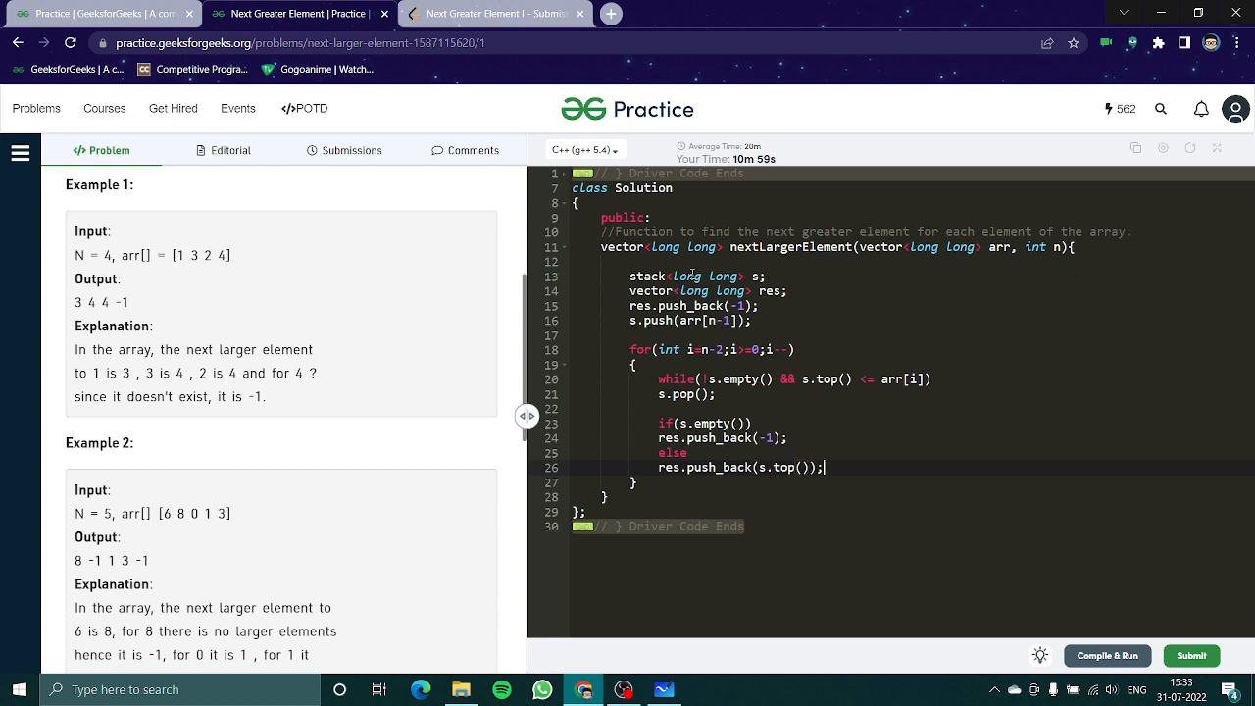
pyautogui.press('enter')
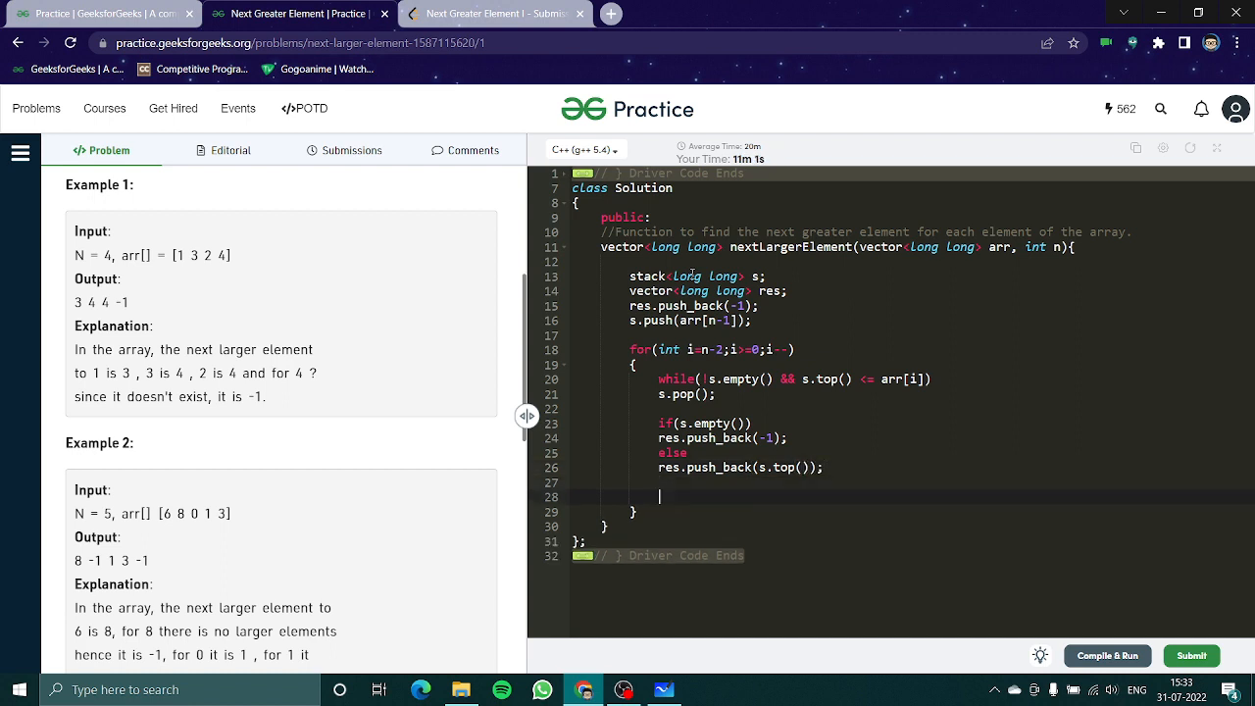
# Step: Push arr[i] onto the stack, then reverse res and return it after the loop
pyautogui.write('s.push()')
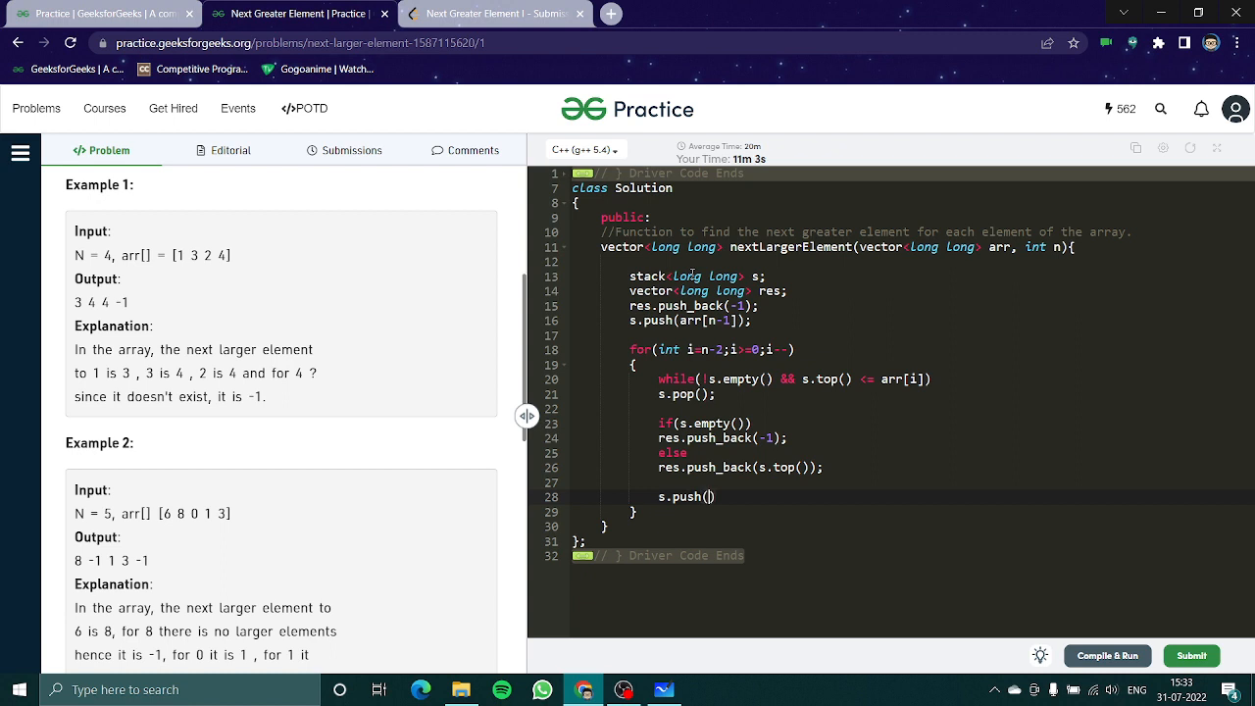
pyautogui.write('arr[i]')
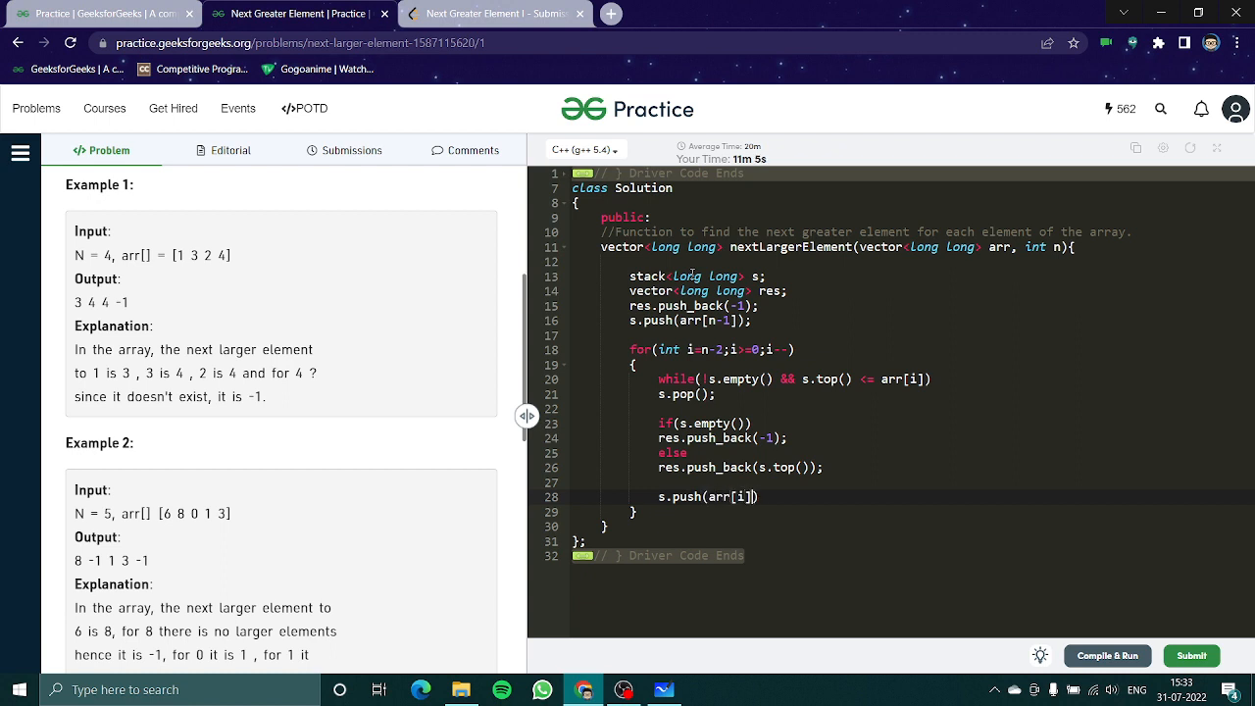
pyautogui.write('reverse(')
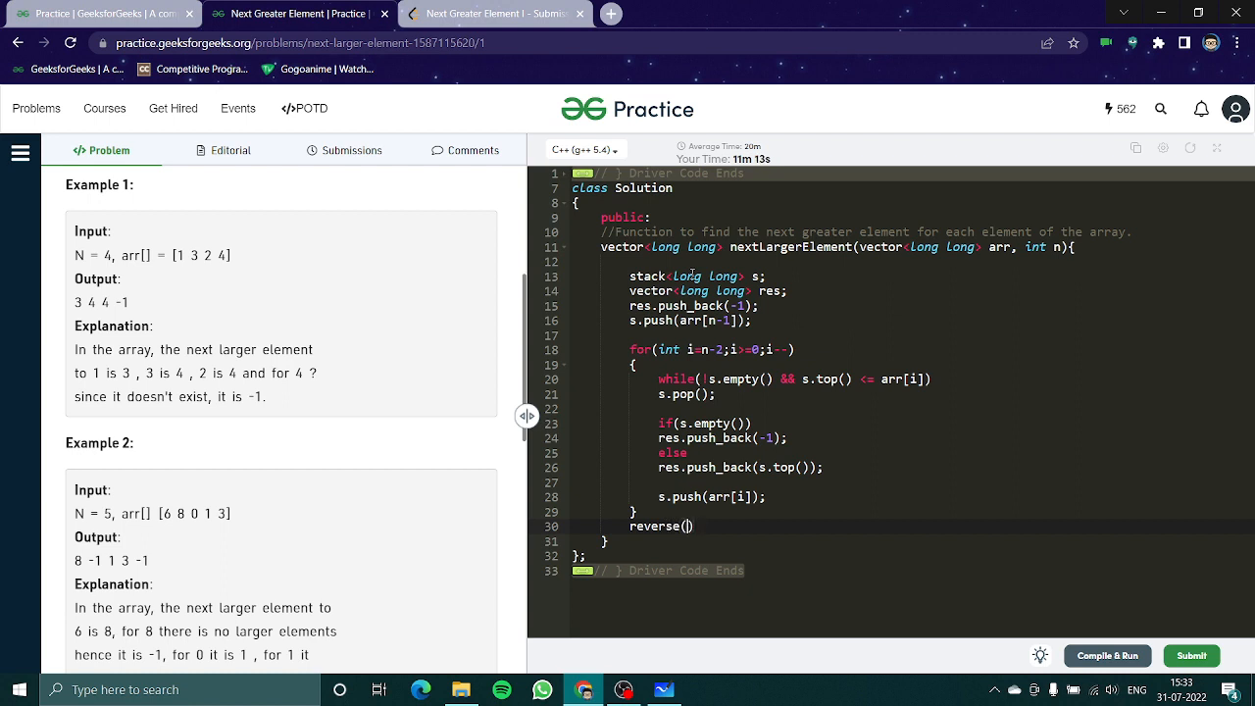
pyautogui.write('res.begin(')
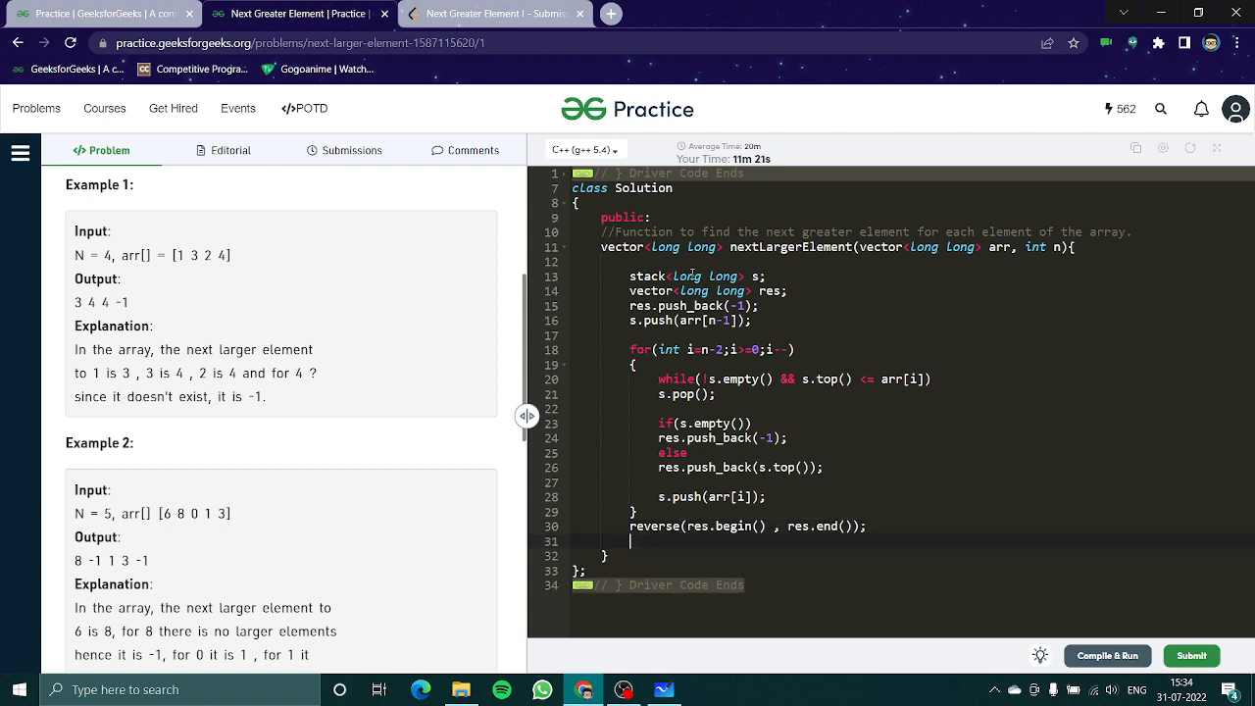
pyautogui.write('return re')
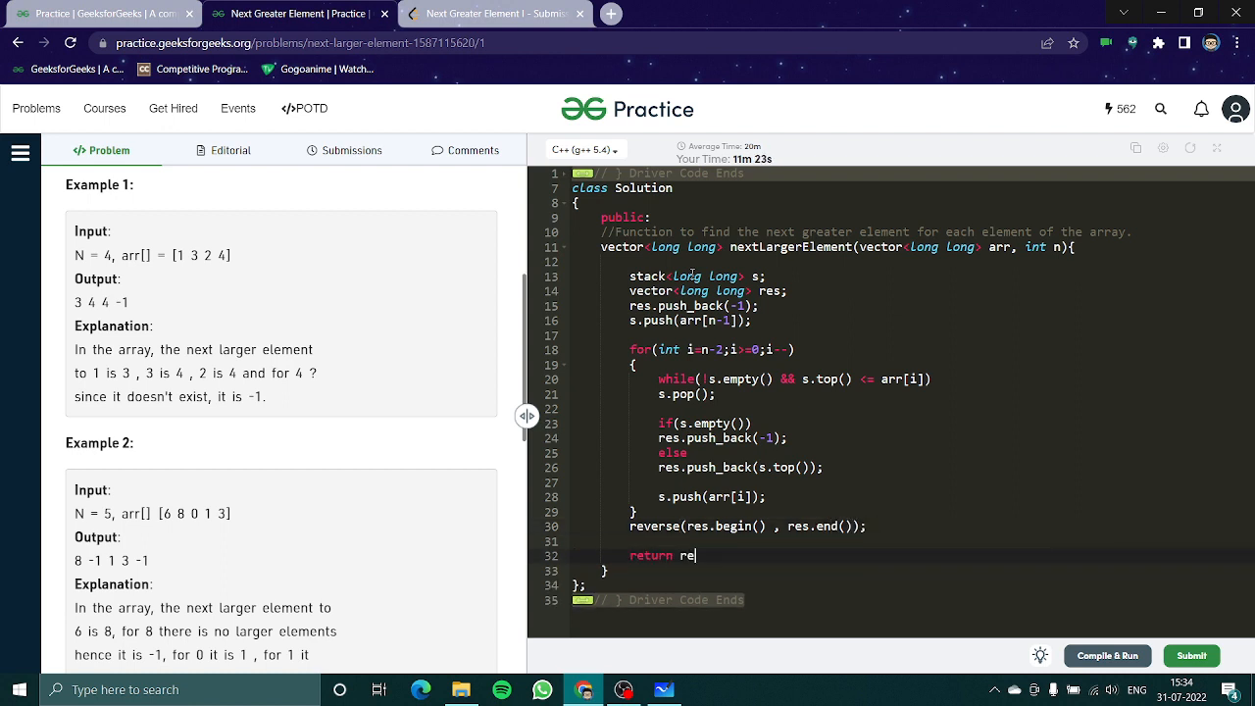
pyautogui.write('s;')
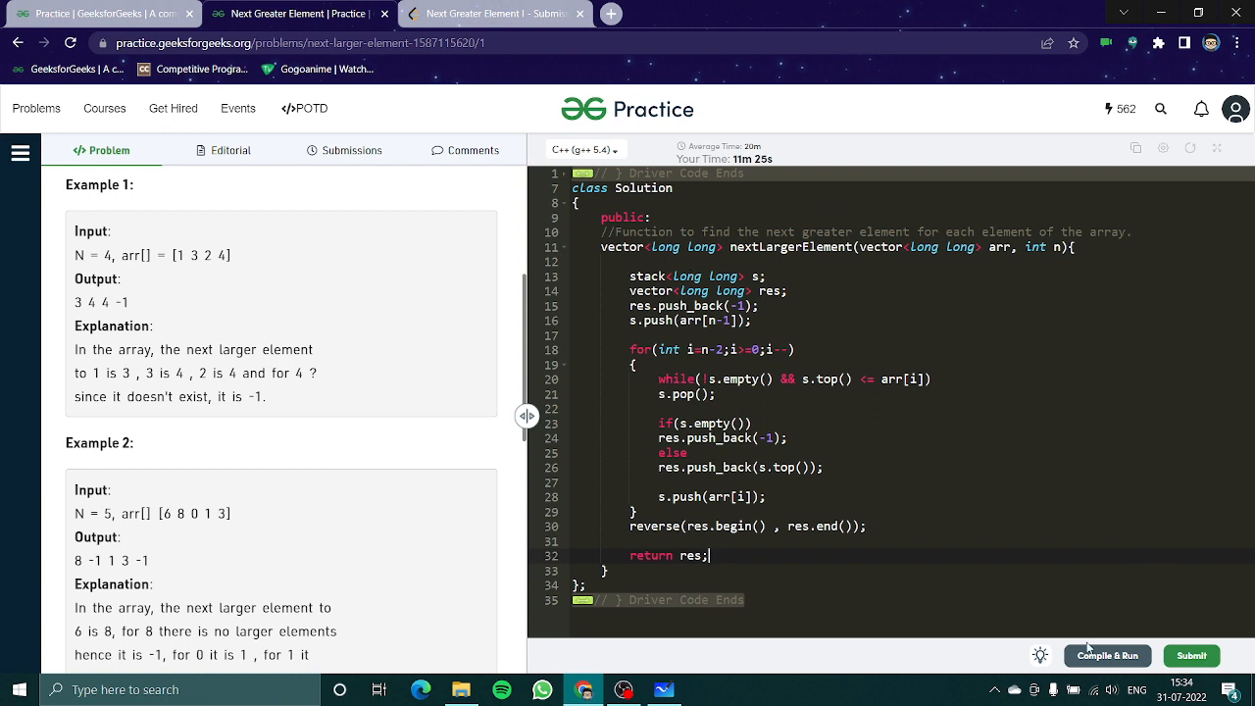
# Step: Compile and run to get 3 4 4 -1 on the sample, then submit to pass all 204 test cases
pyautogui.click(1106, 655)
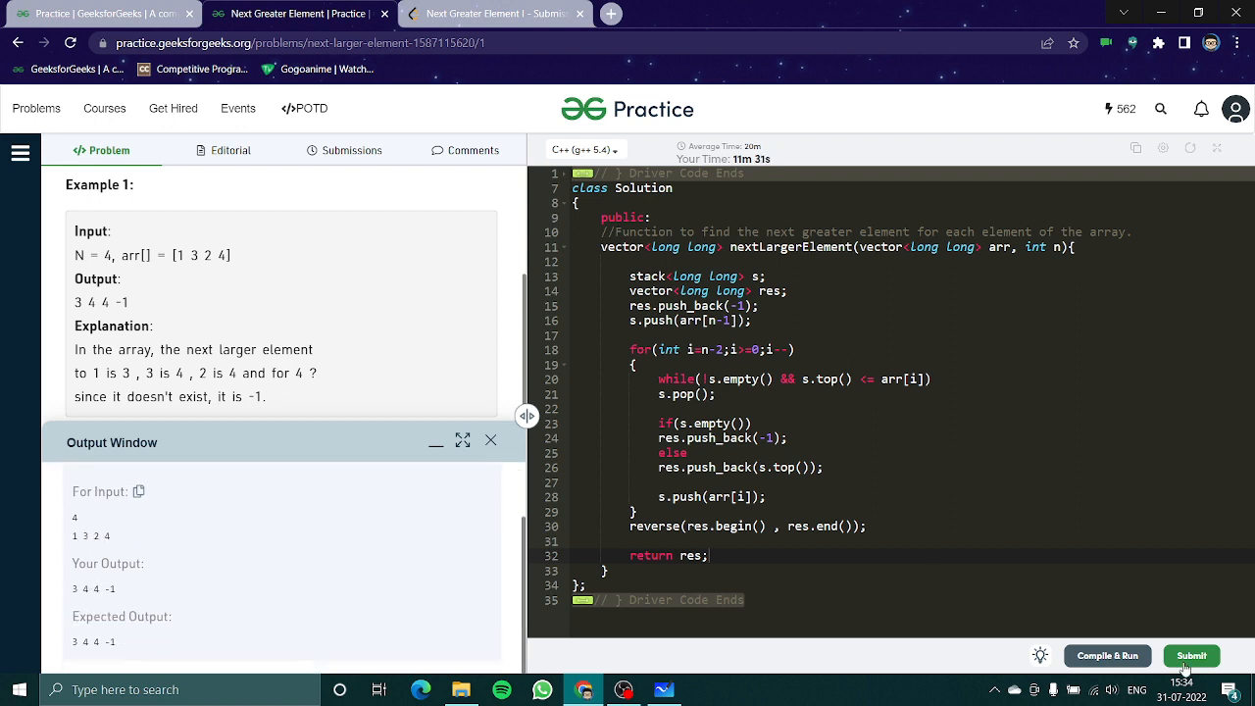
pyautogui.click(1191, 656)
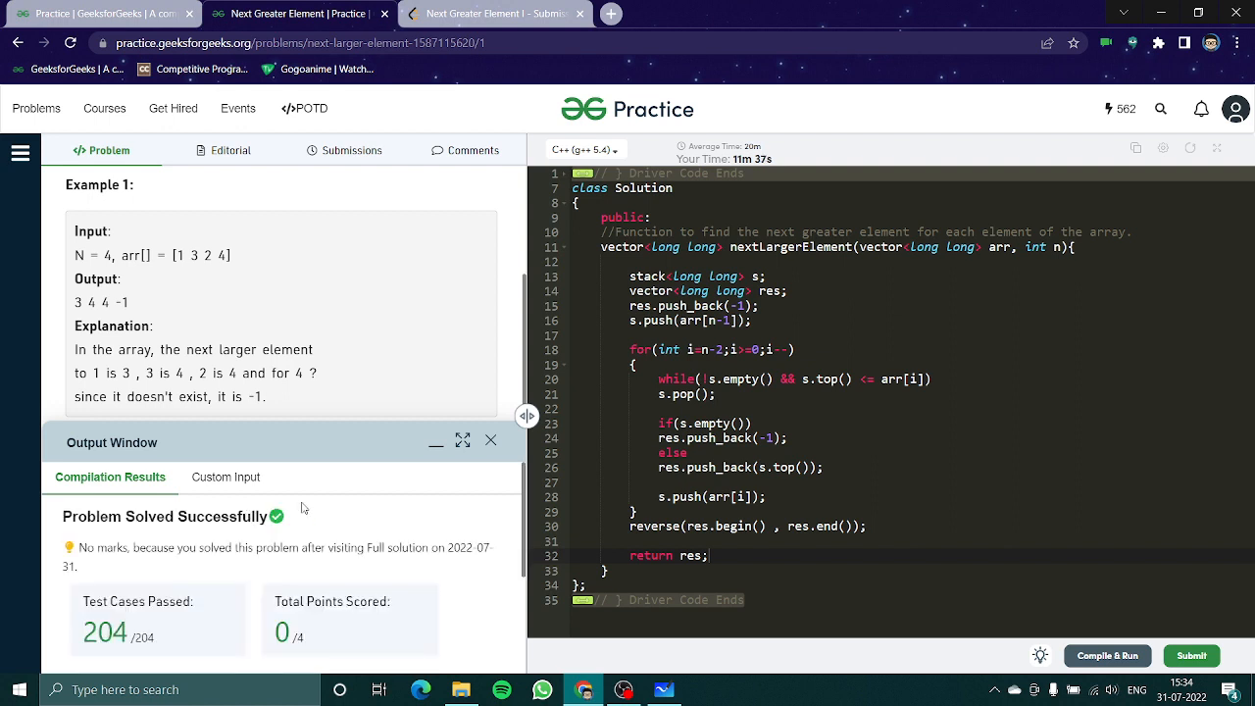
# Step: Close the Output Window to show the problem statement beside the finished code
pyautogui.click(490, 439)
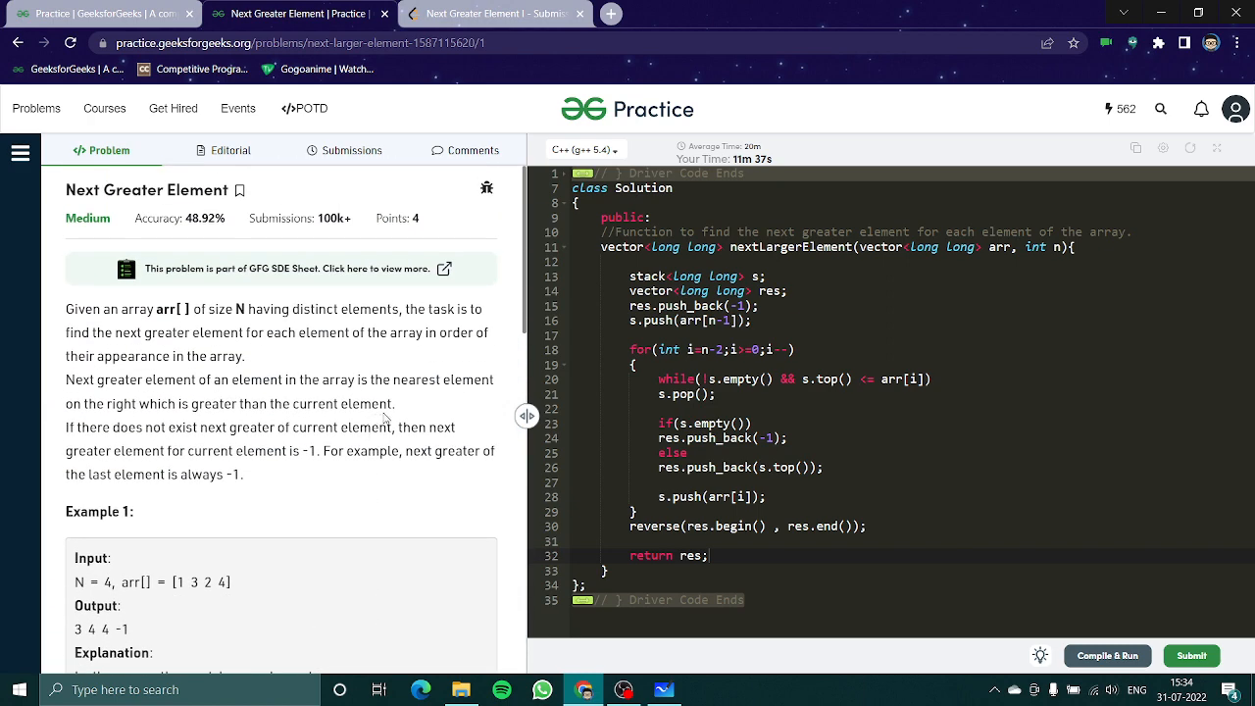
pyautogui.moveTo(410, 404)
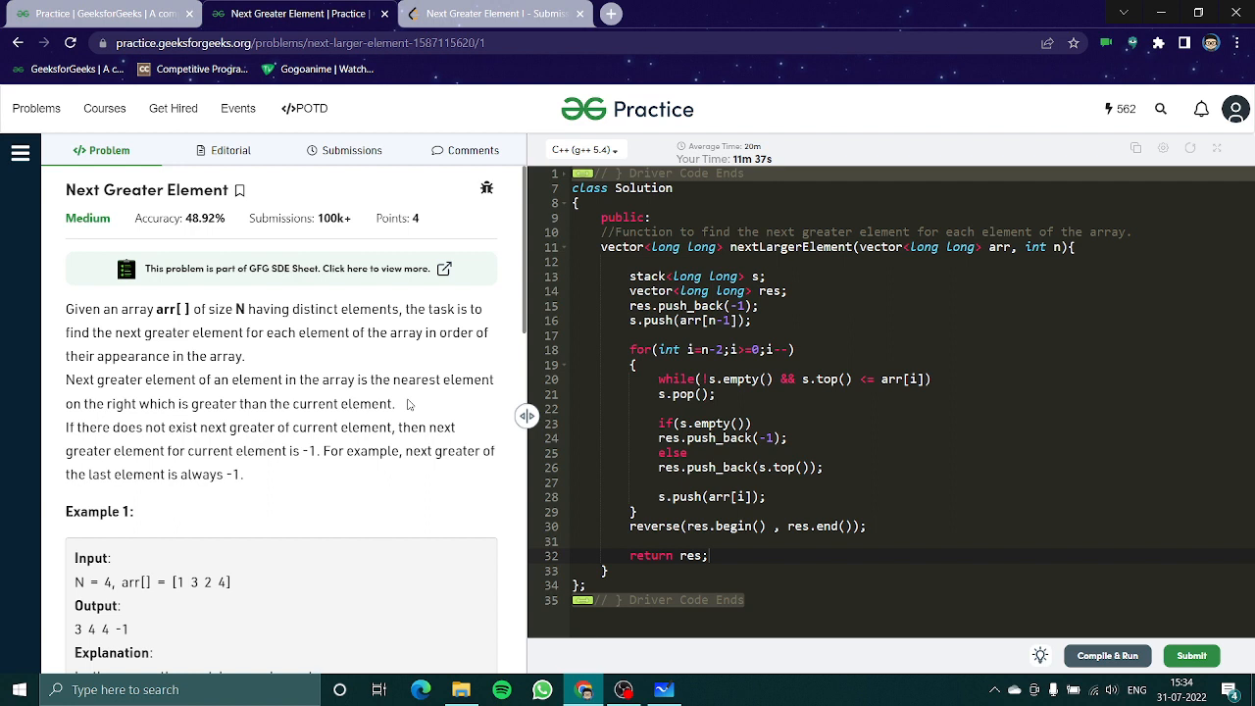
pyautogui.moveTo(798, 365)
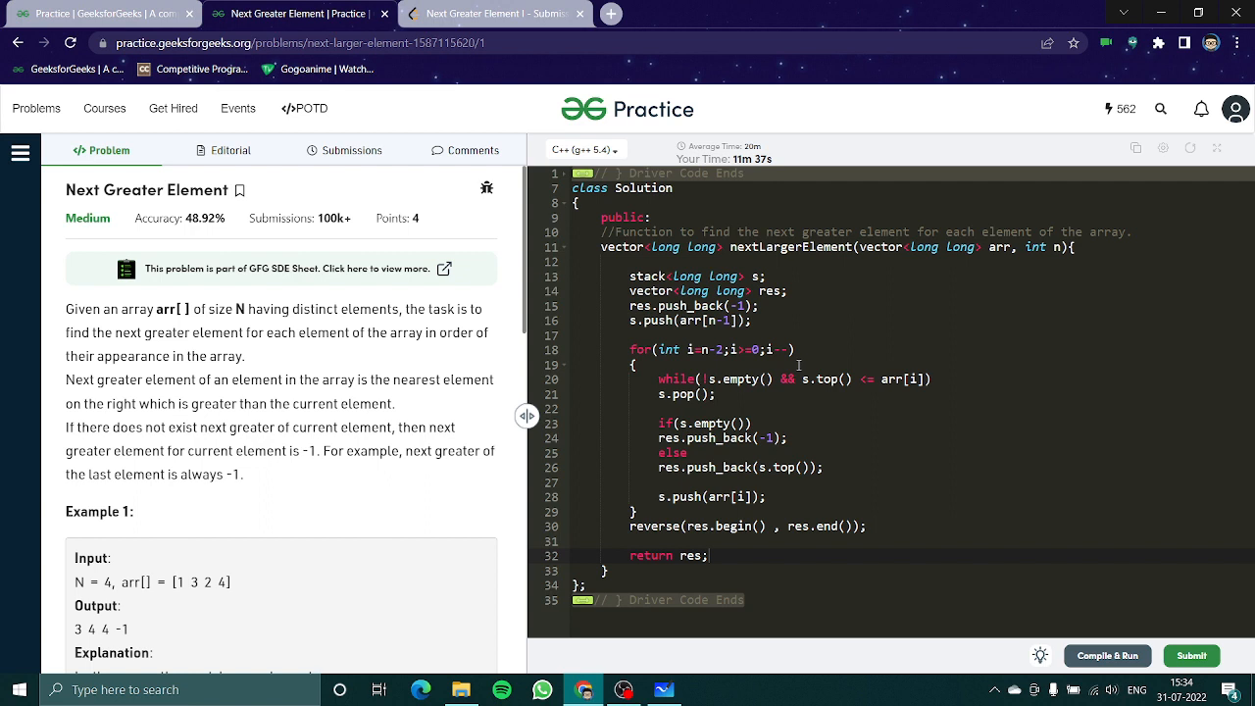
pyautogui.moveTo(769, 411)
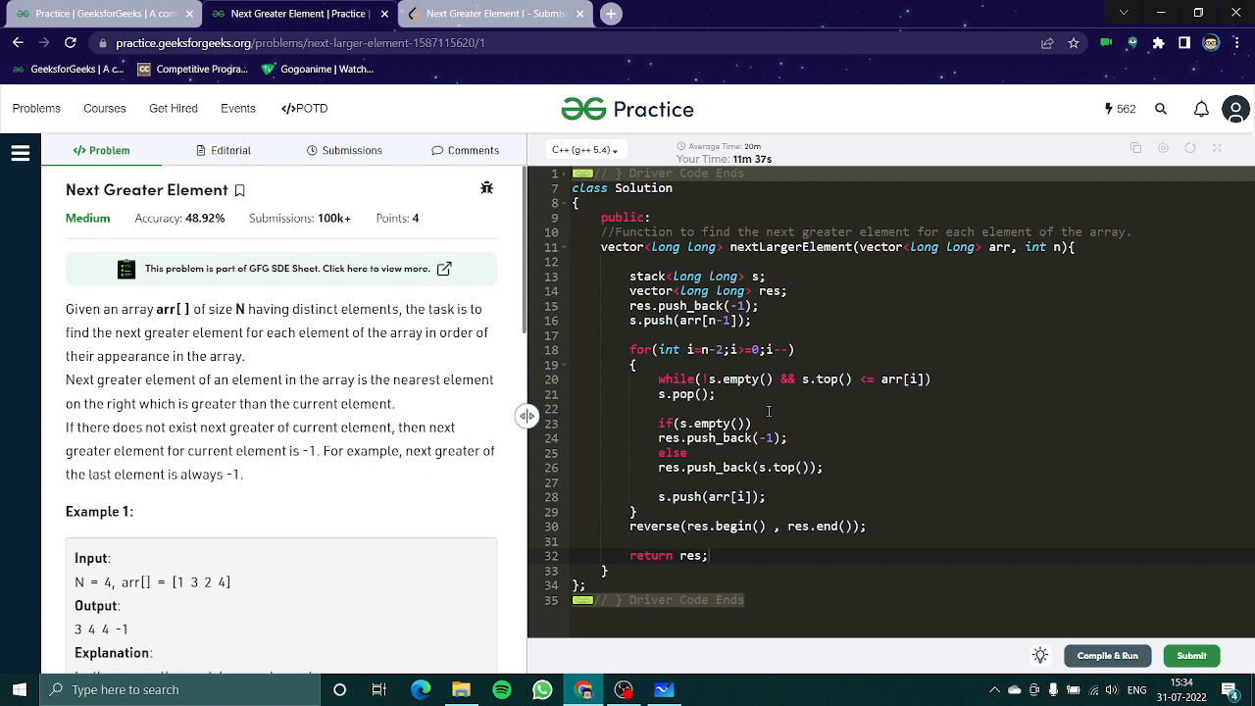